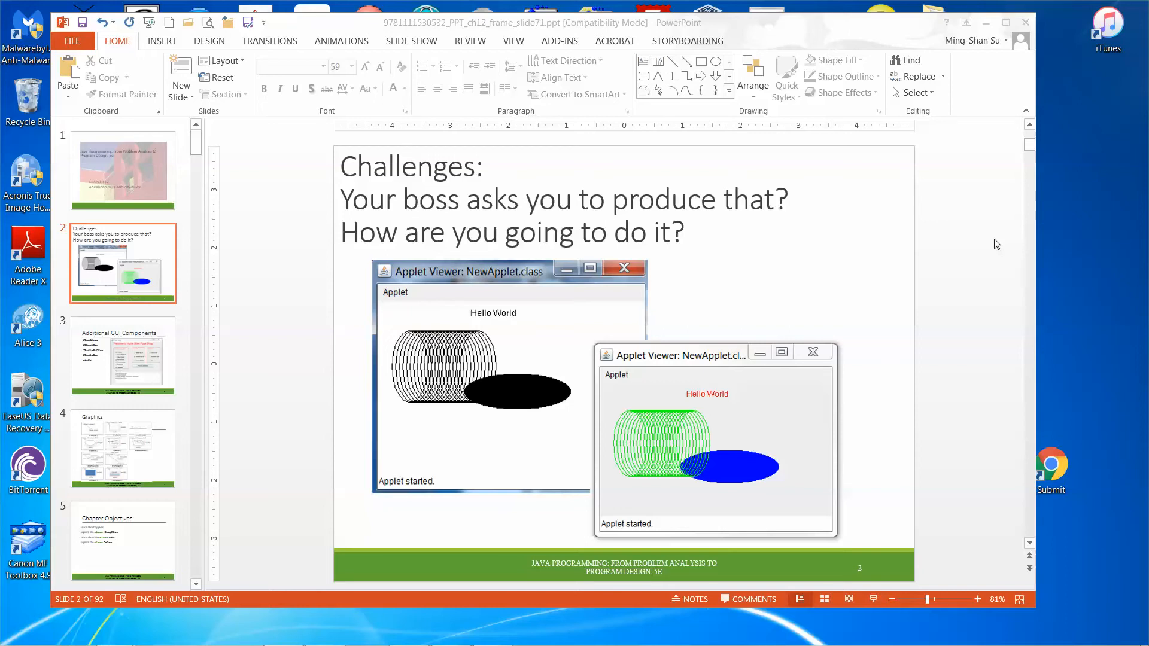
{"action": "mouse_move", "coordinate": [866, 226]}
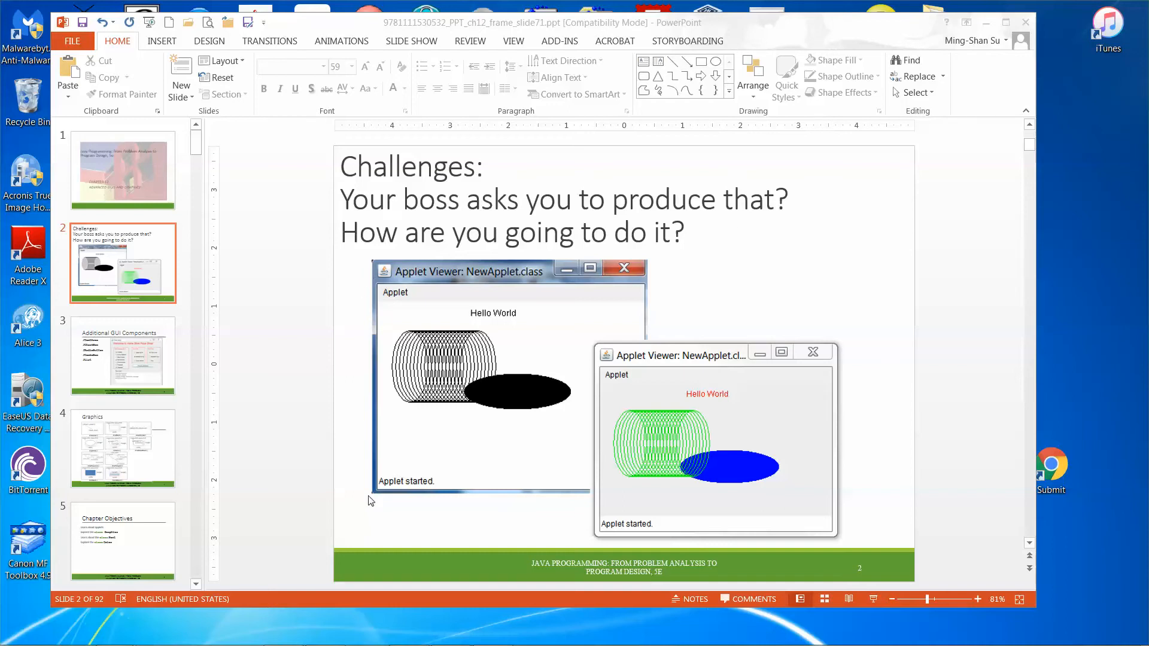
{"action": "mouse_move", "coordinate": [647, 502]}
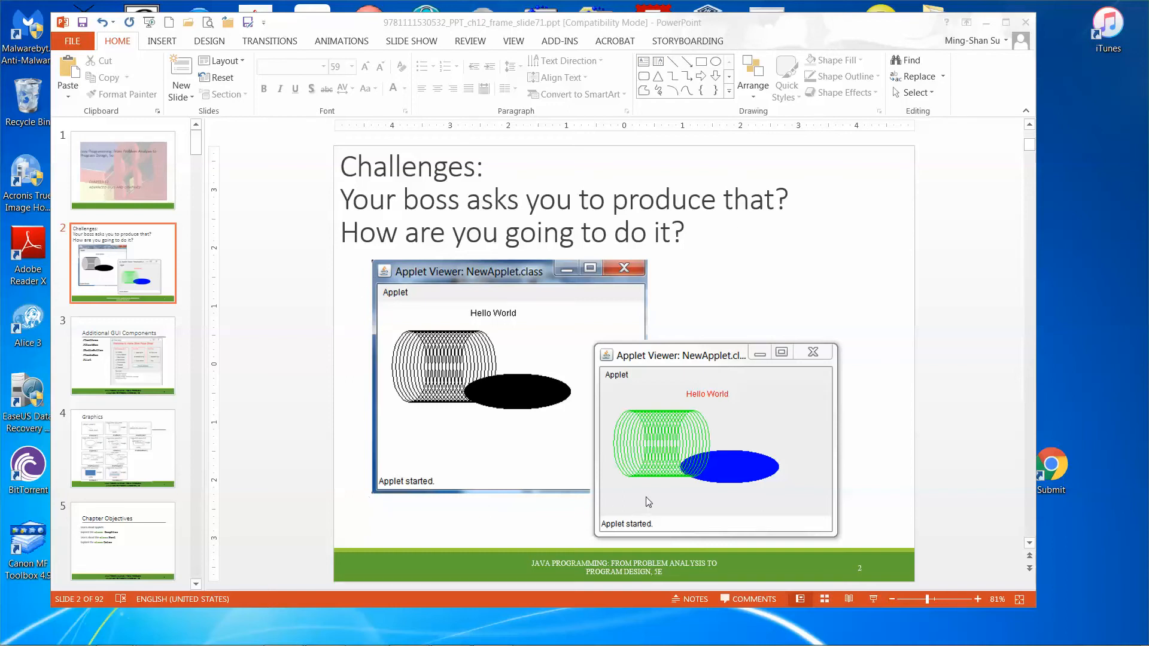
{"action": "mouse_move", "coordinate": [520, 317]}
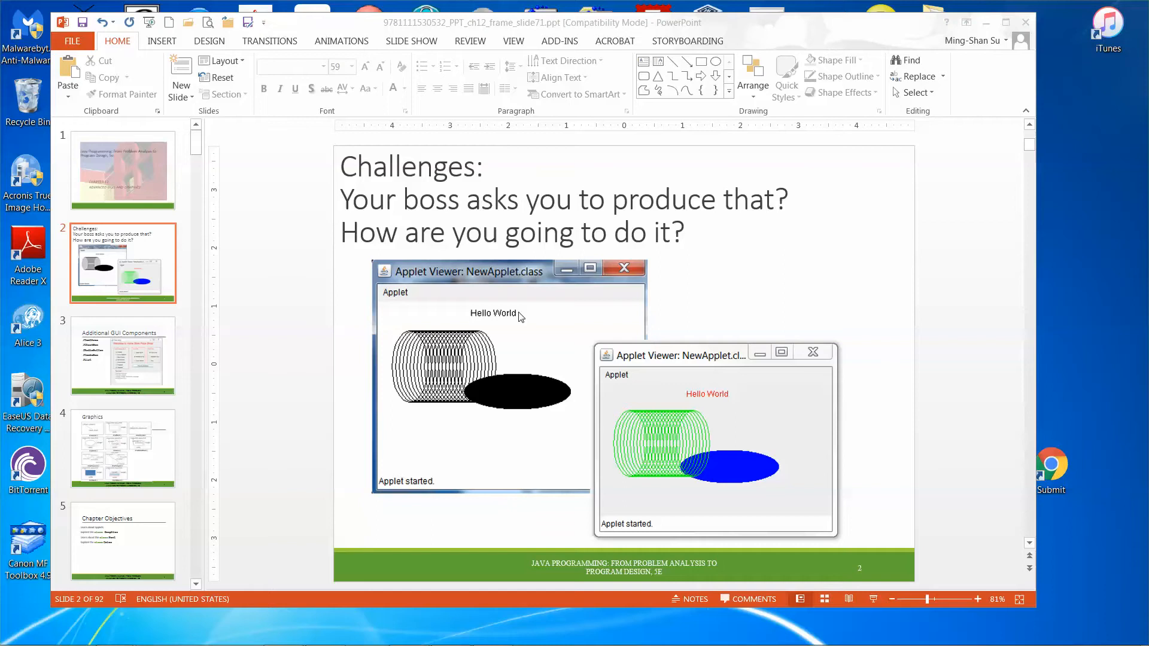
{"action": "mouse_move", "coordinate": [437, 404]}
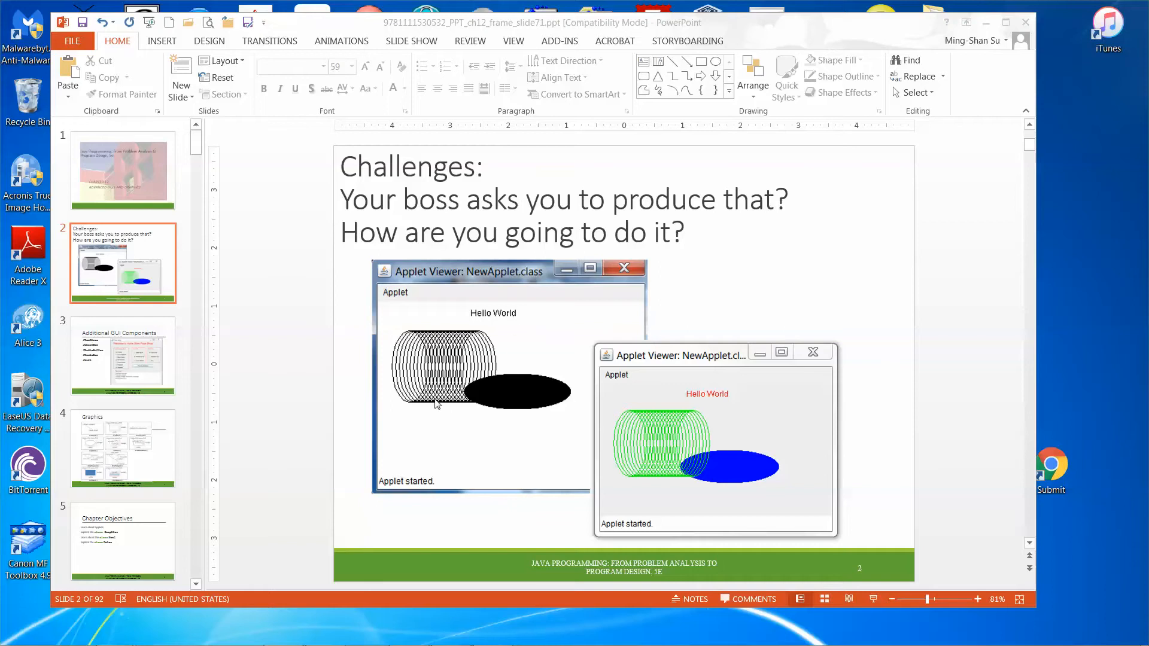
{"action": "mouse_move", "coordinate": [557, 390]}
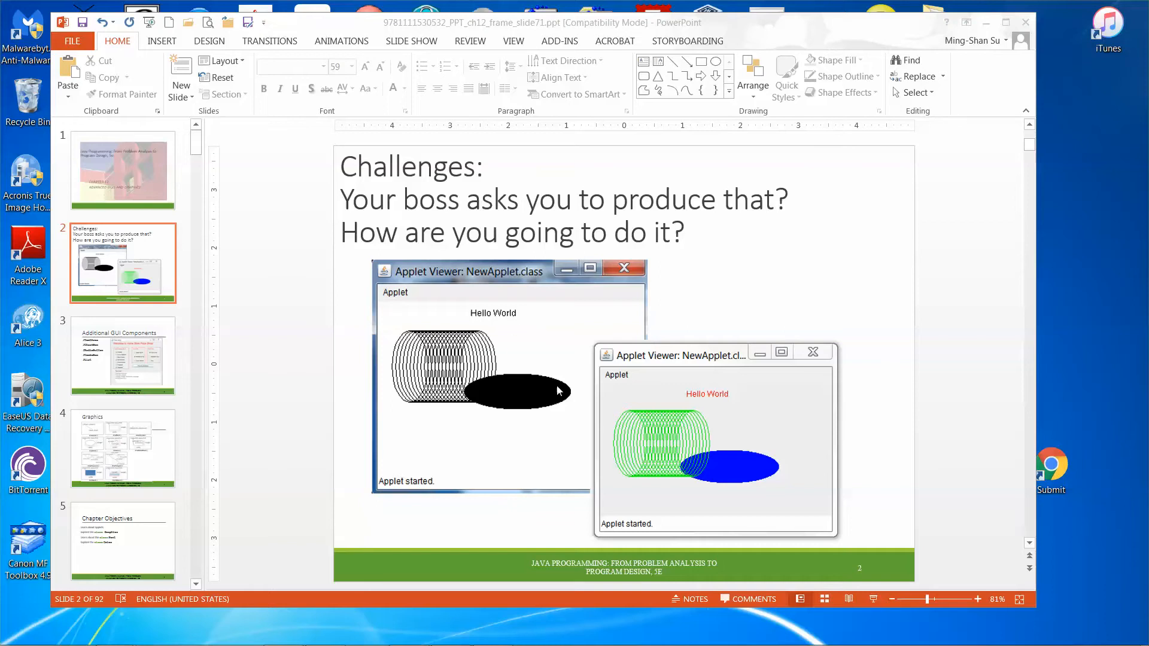
{"action": "mouse_move", "coordinate": [524, 412]}
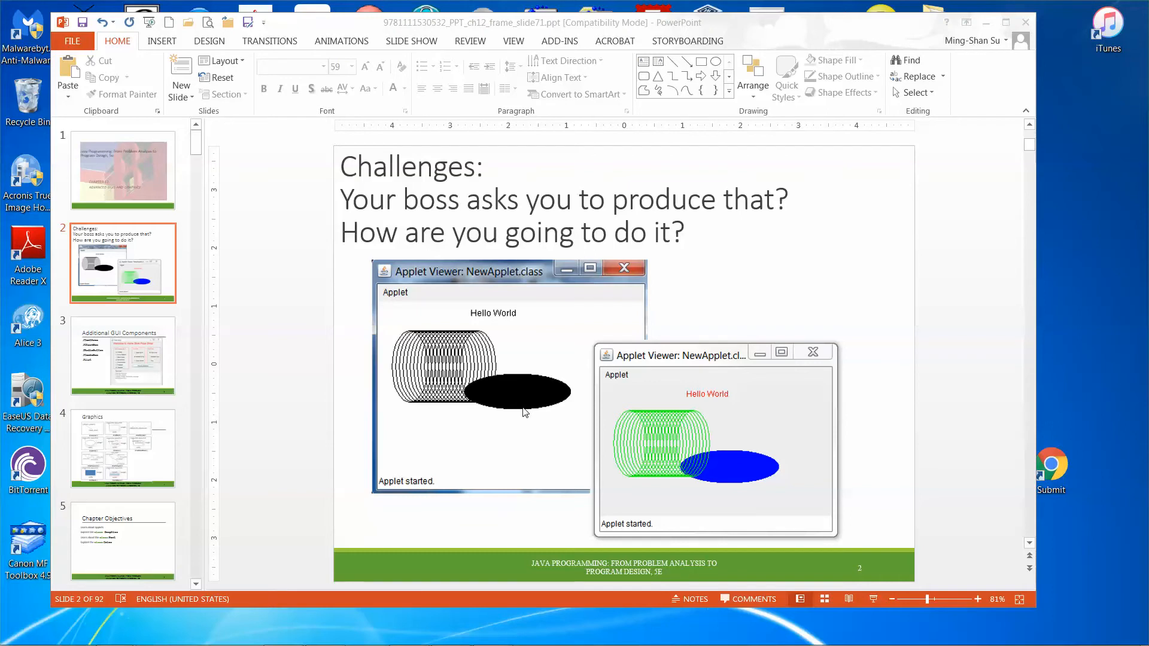
{"action": "mouse_move", "coordinate": [534, 413]}
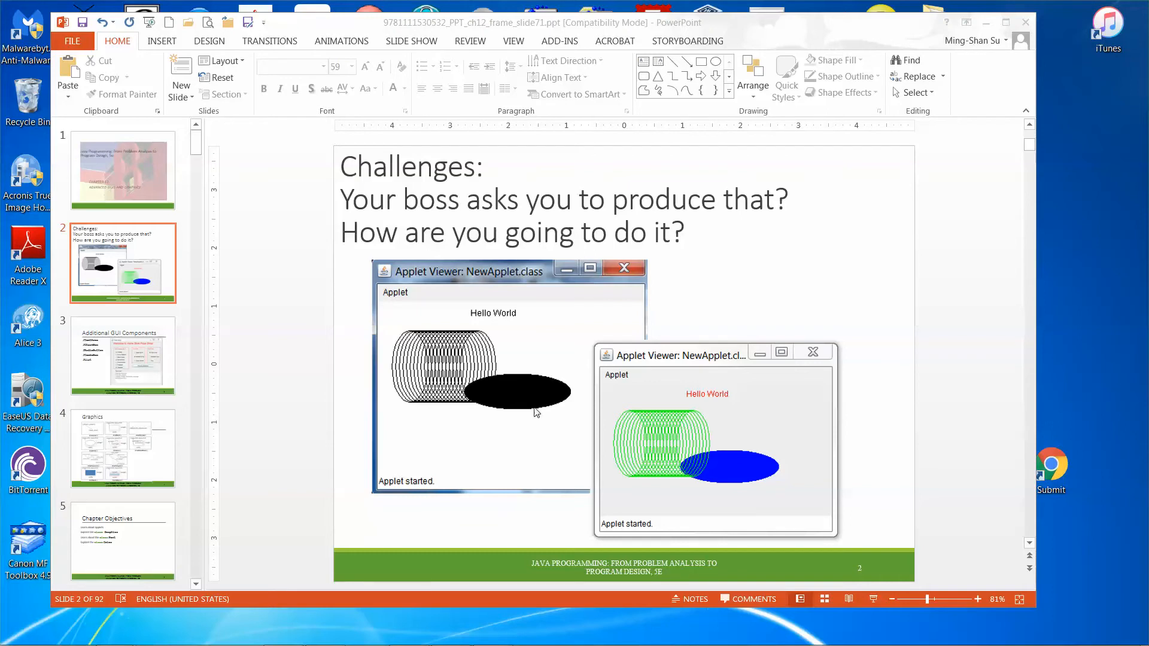
{"action": "mouse_move", "coordinate": [682, 404]}
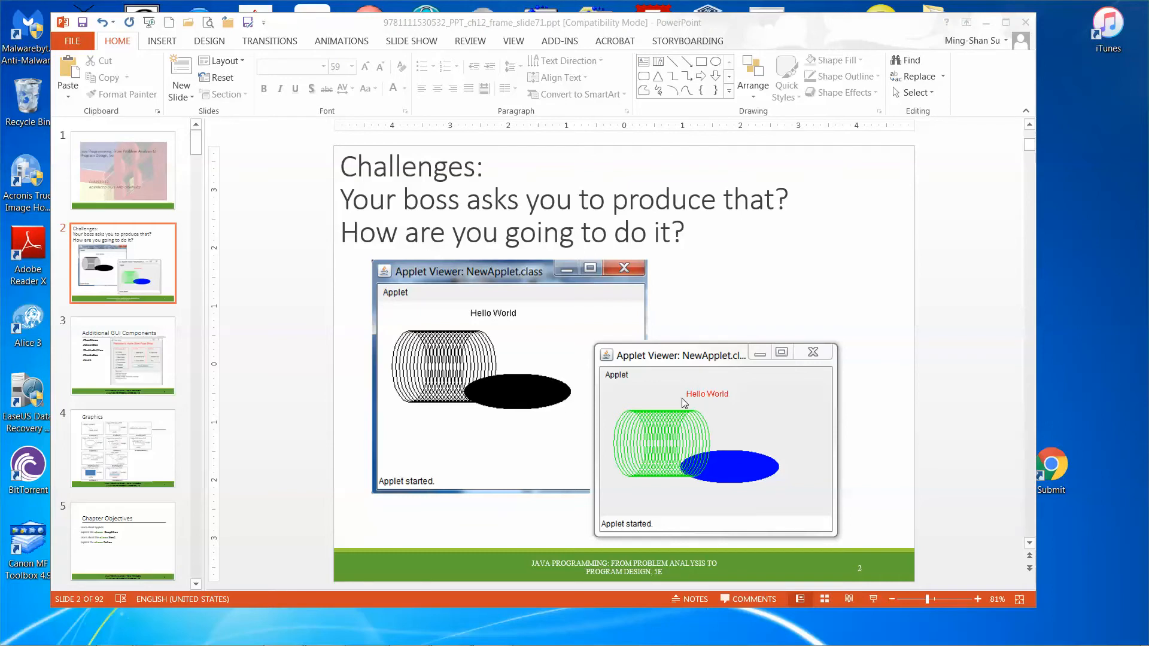
{"action": "mouse_move", "coordinate": [708, 404]}
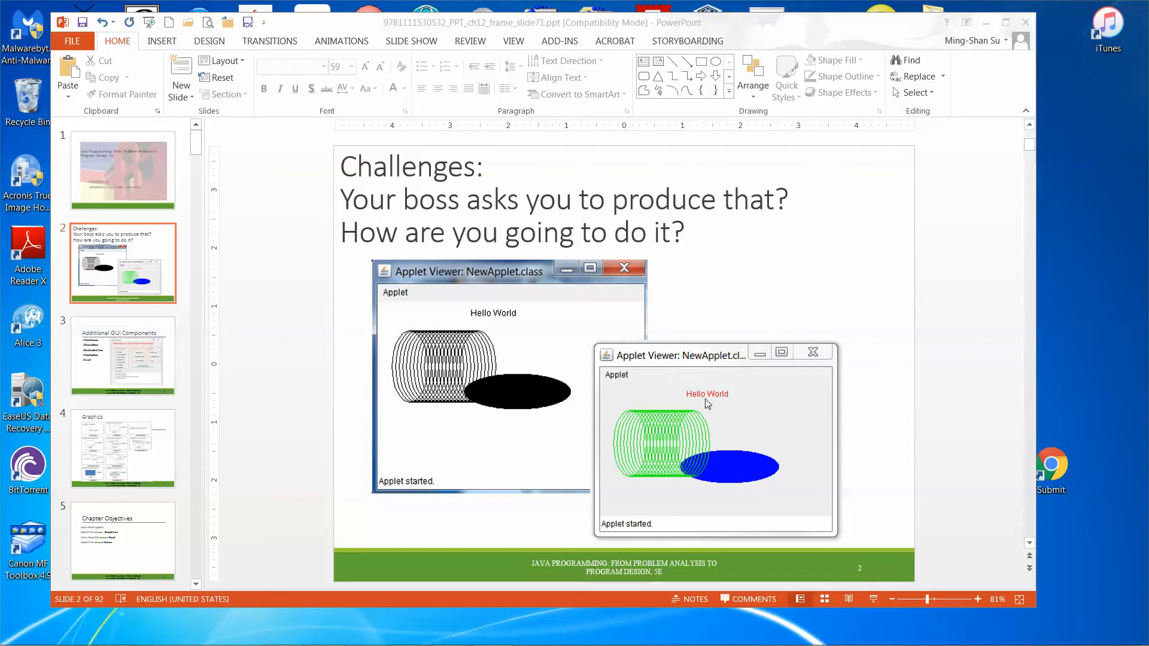
{"action": "mouse_move", "coordinate": [641, 468]}
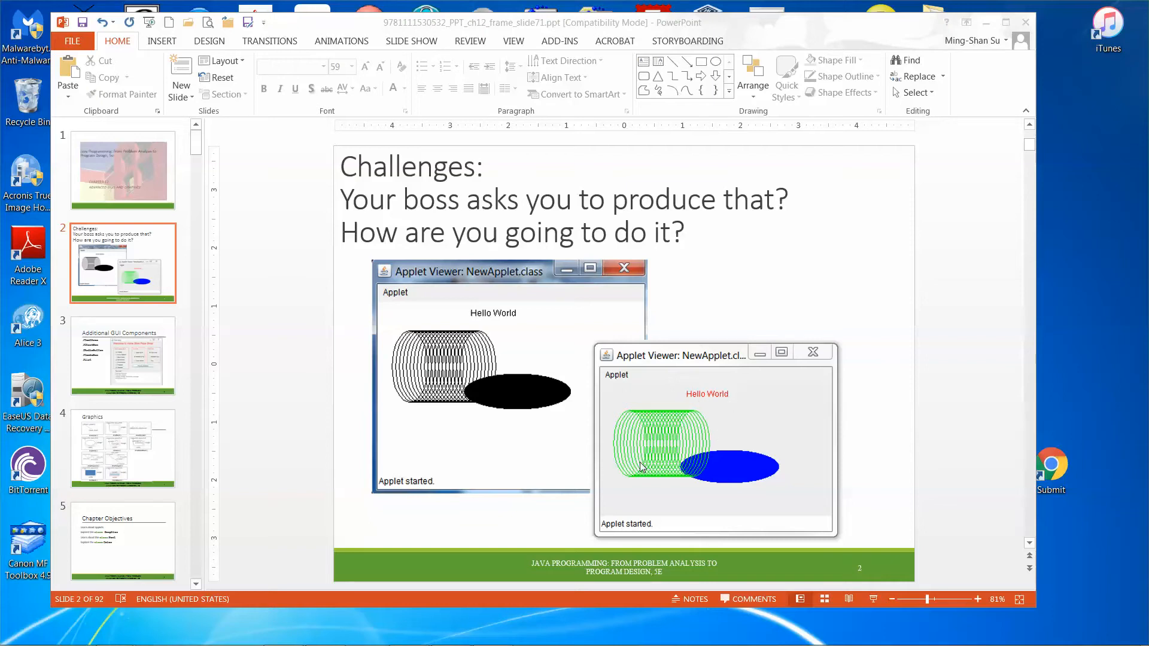
{"action": "mouse_move", "coordinate": [663, 469]}
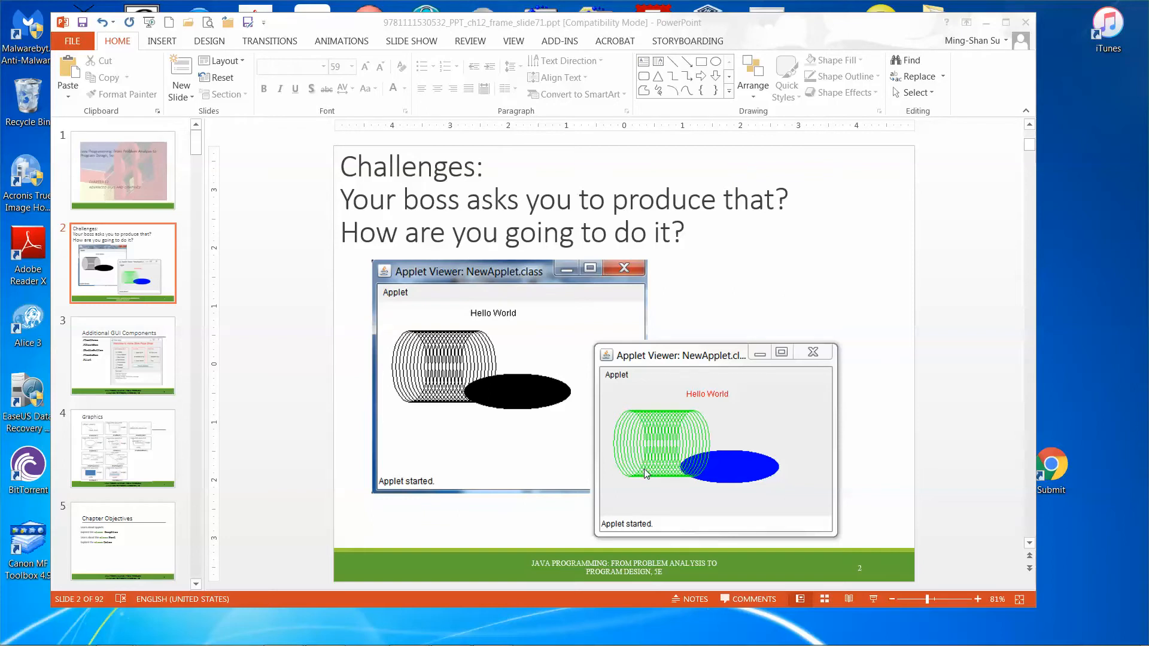
{"action": "mouse_move", "coordinate": [682, 480]}
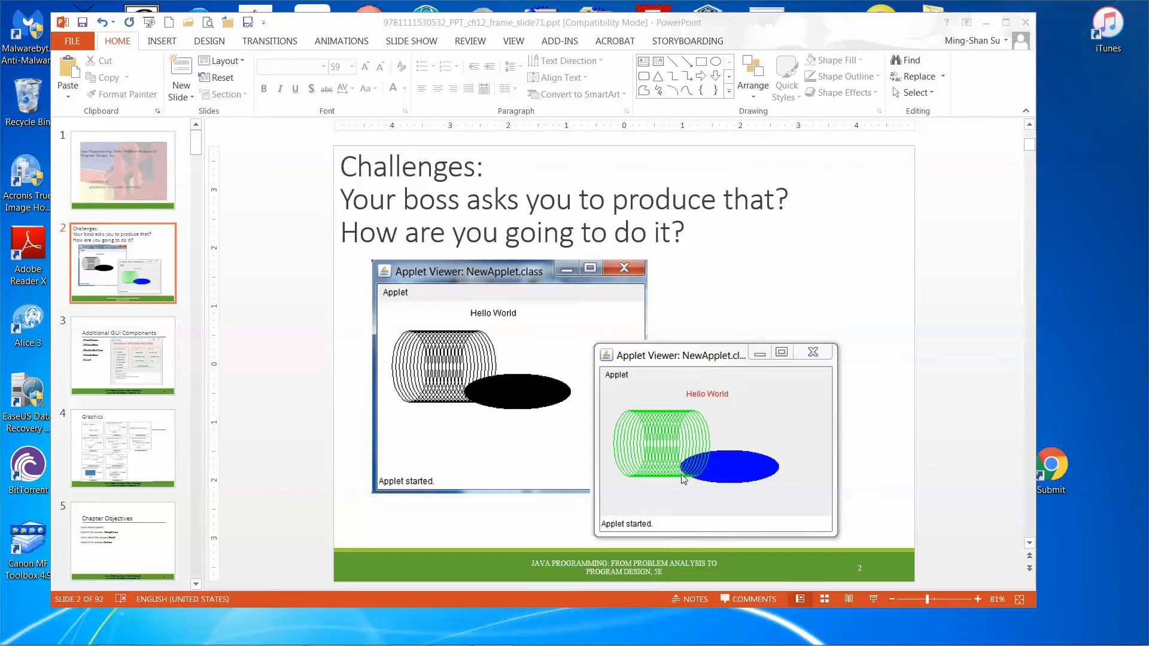
{"action": "mouse_move", "coordinate": [779, 466]}
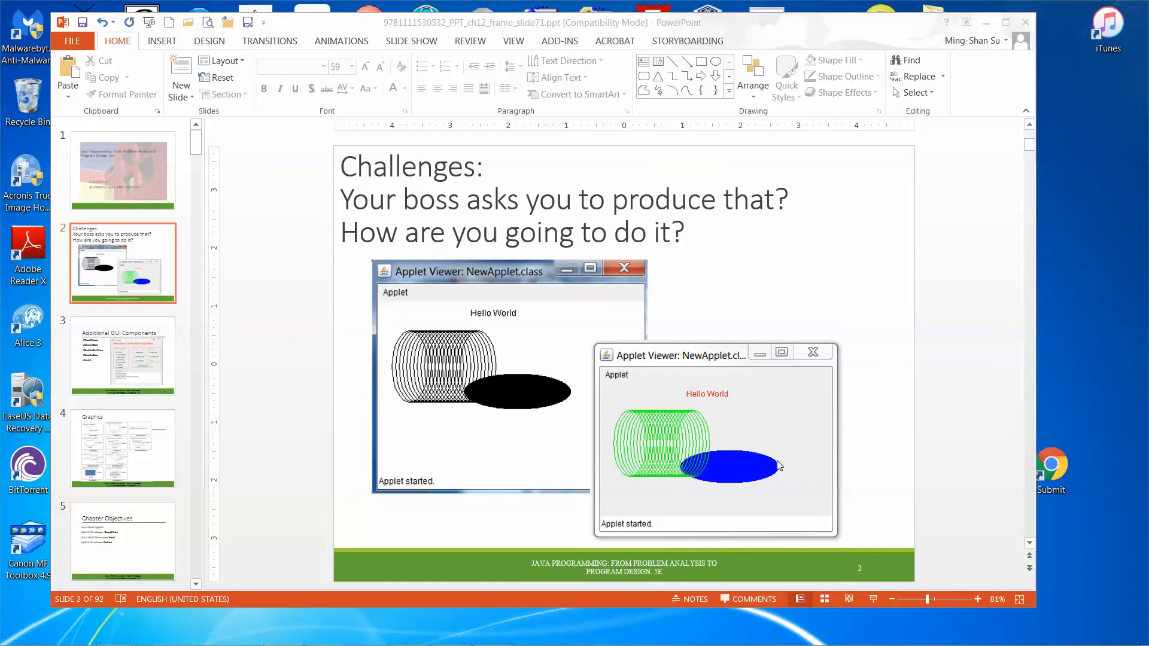
{"action": "mouse_move", "coordinate": [125, 352]}
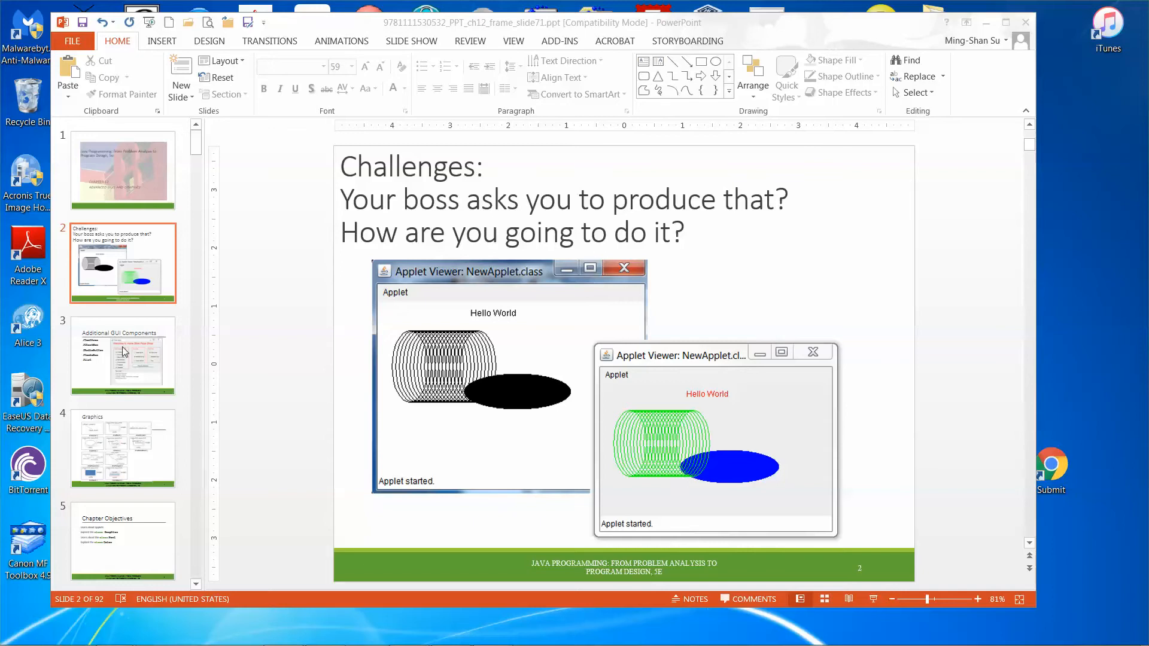
{"action": "mouse_move", "coordinate": [122, 355]}
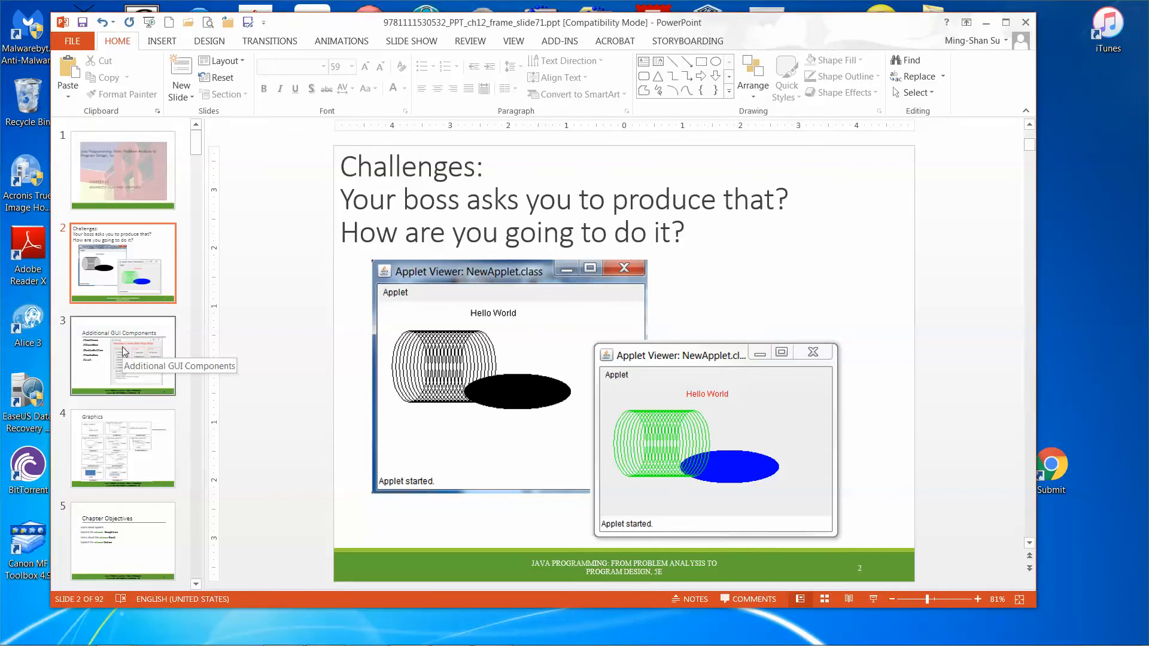
Step: Return the deck to slide 2, Challenges, with its two Applet Viewer Hello World screenshots
{"action": "left_click", "coordinate": [122, 355]}
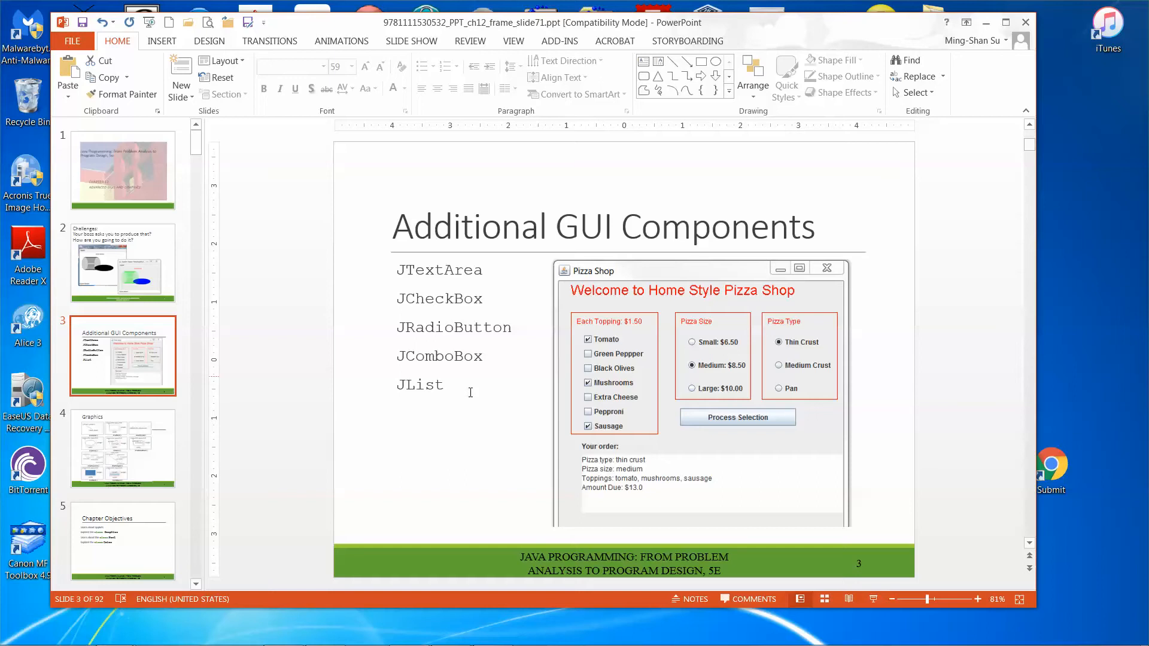
{"action": "mouse_move", "coordinate": [820, 265]}
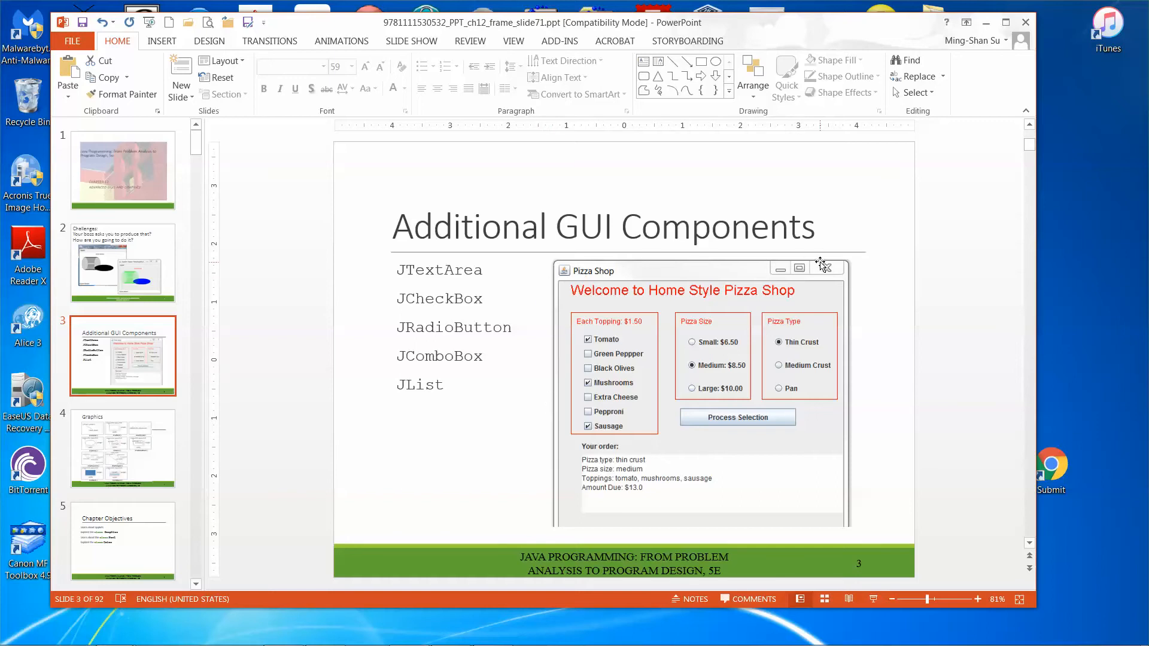
{"action": "mouse_move", "coordinate": [636, 376]}
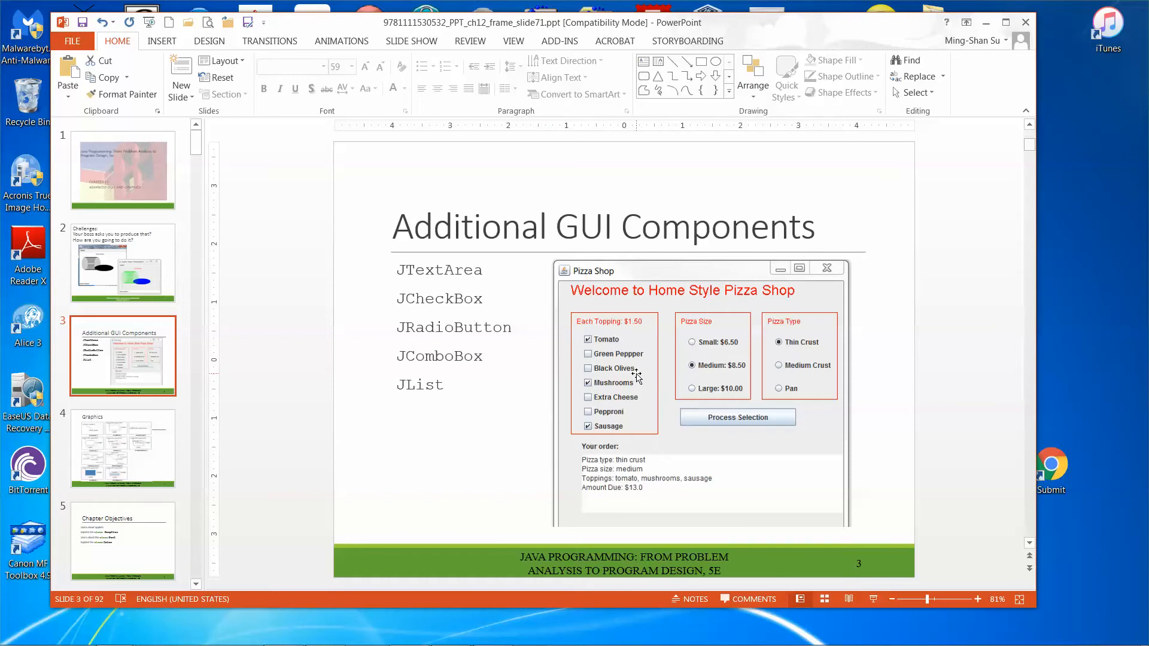
{"action": "mouse_move", "coordinate": [607, 420]}
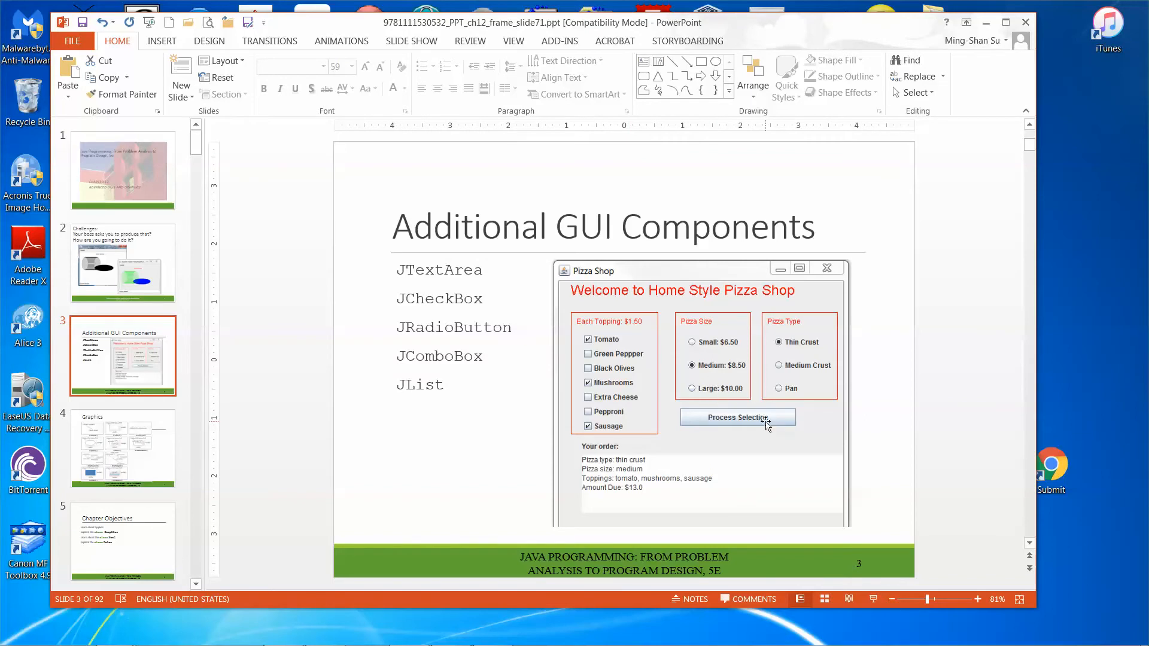
{"action": "mouse_move", "coordinate": [592, 519]}
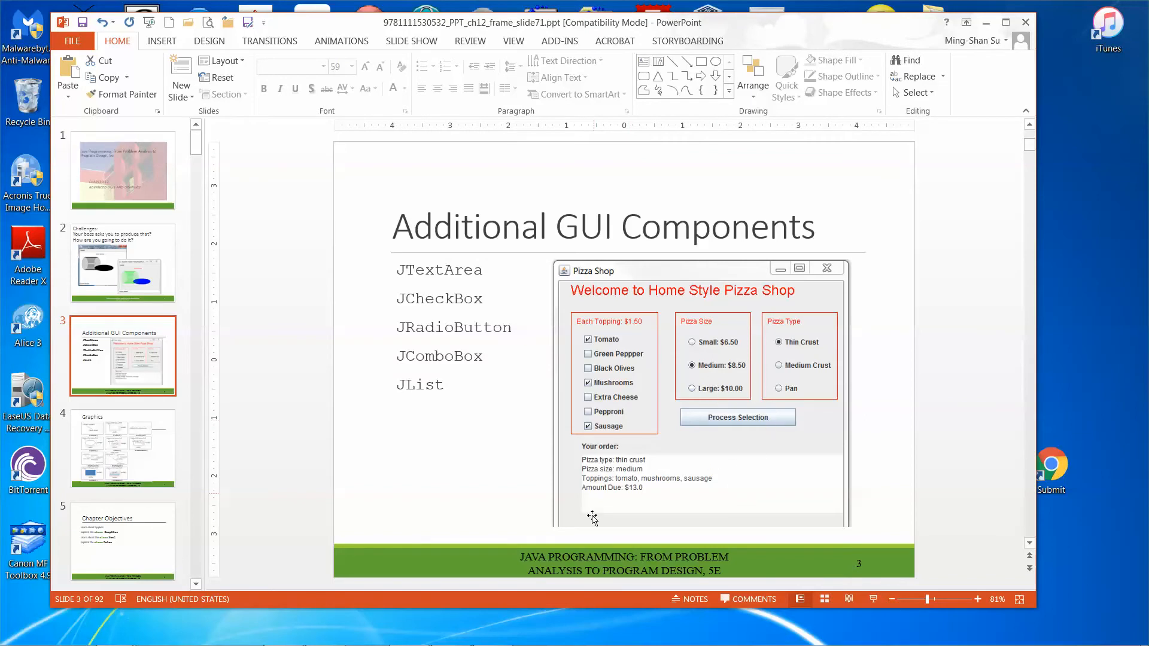
{"action": "mouse_move", "coordinate": [590, 438]}
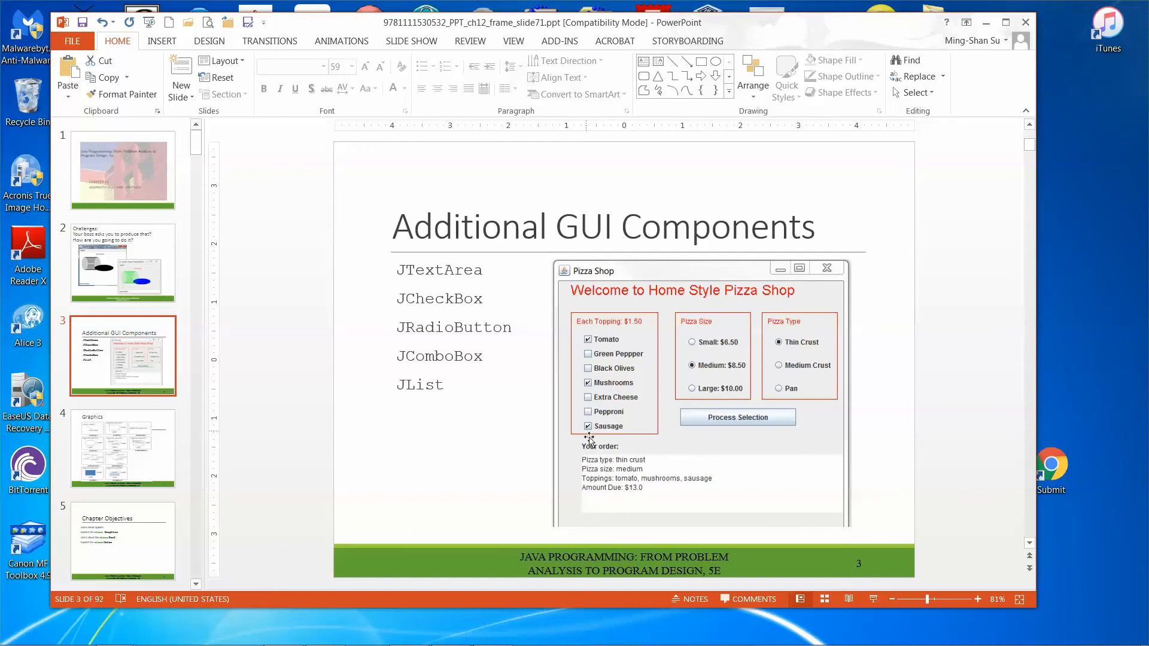
{"action": "mouse_move", "coordinate": [754, 423]}
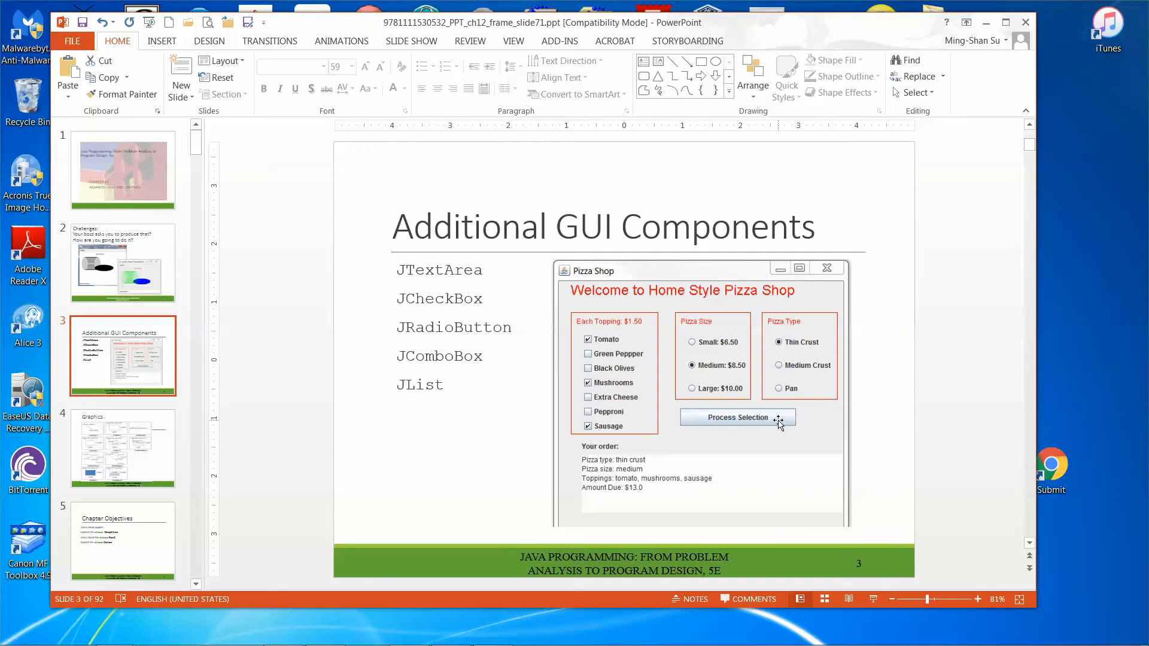
{"action": "mouse_move", "coordinate": [819, 526]}
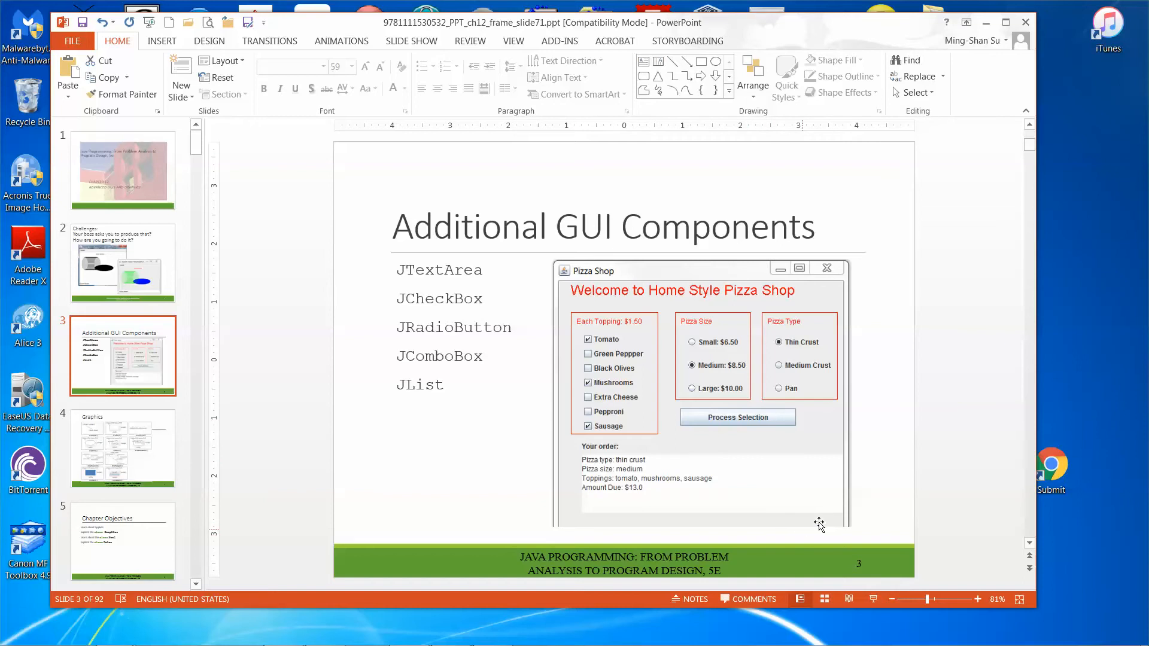
{"action": "mouse_move", "coordinate": [786, 520]}
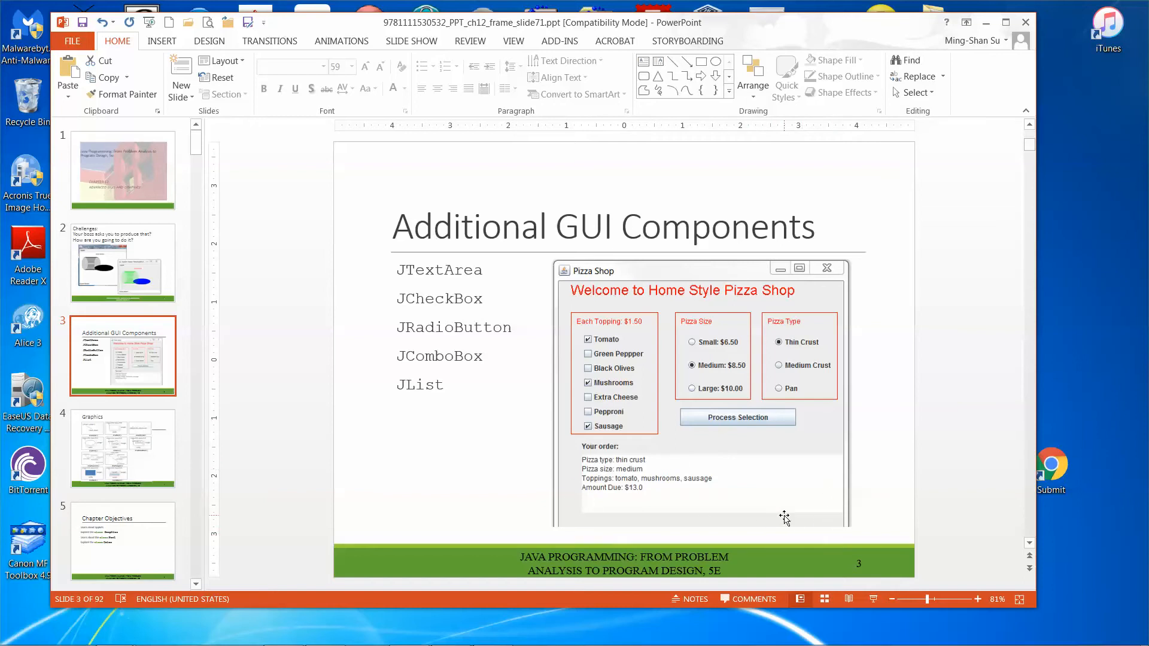
{"action": "mouse_move", "coordinate": [624, 489]}
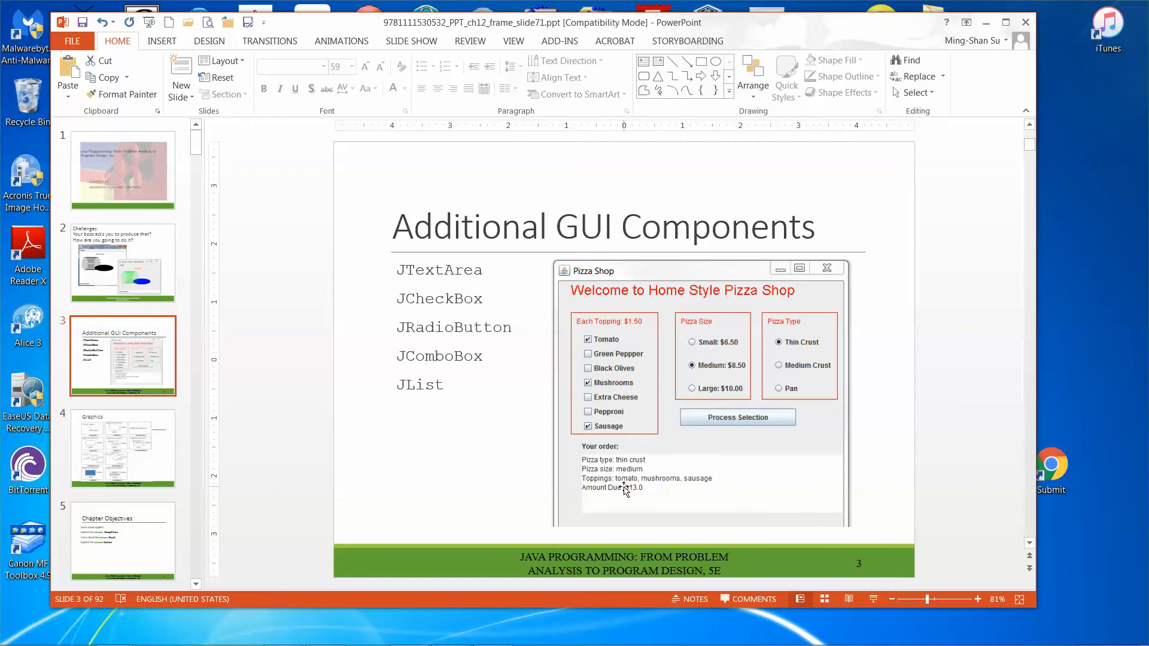
{"action": "mouse_move", "coordinate": [668, 467]}
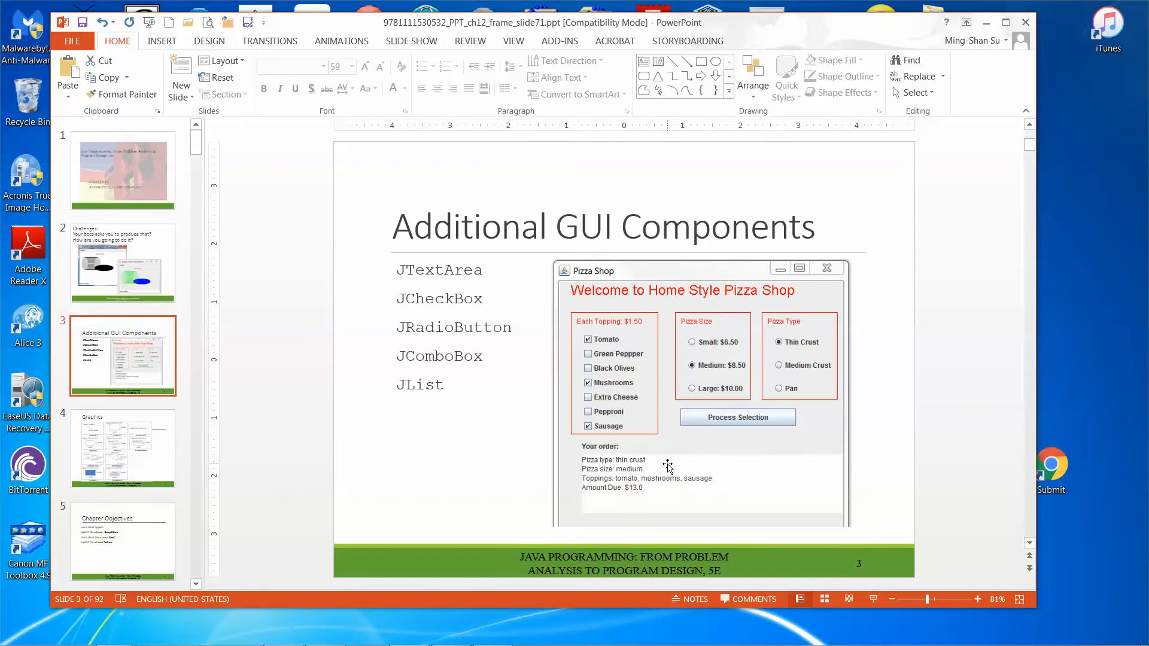
{"action": "mouse_move", "coordinate": [590, 487]}
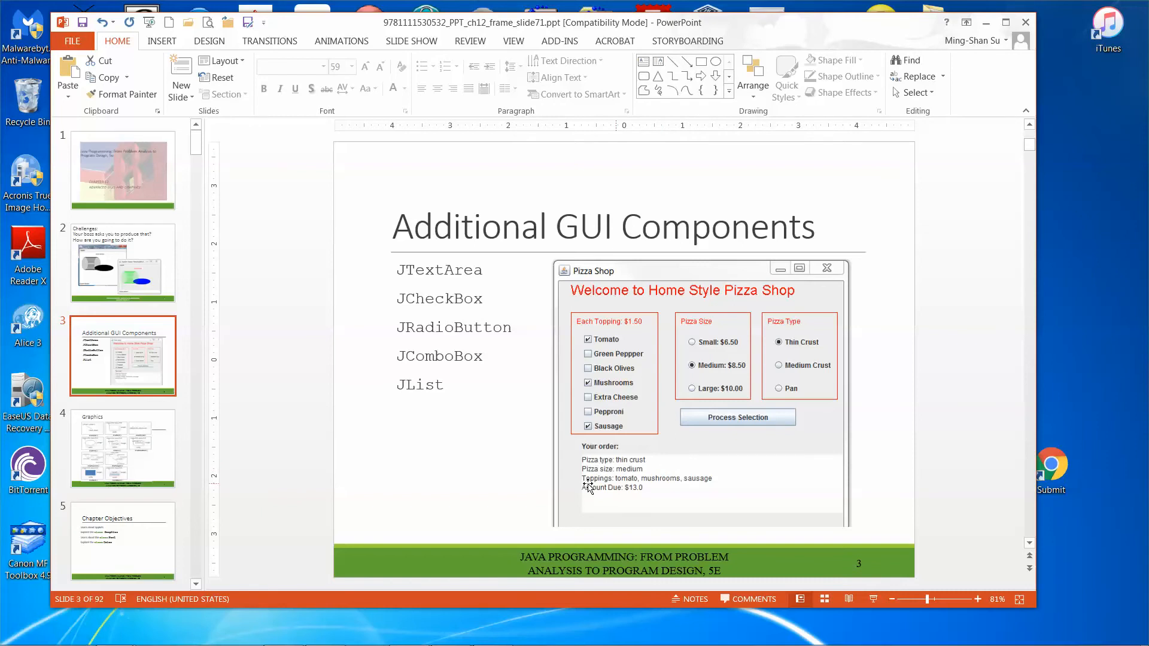
{"action": "mouse_move", "coordinate": [581, 501]}
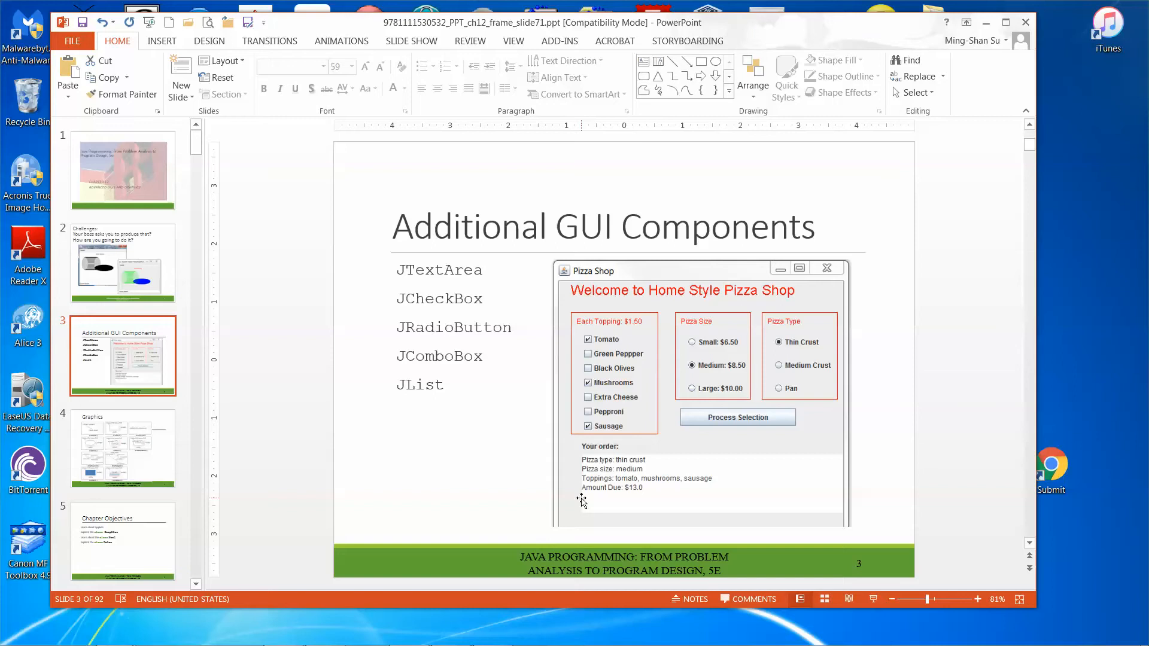
{"action": "mouse_move", "coordinate": [656, 499]}
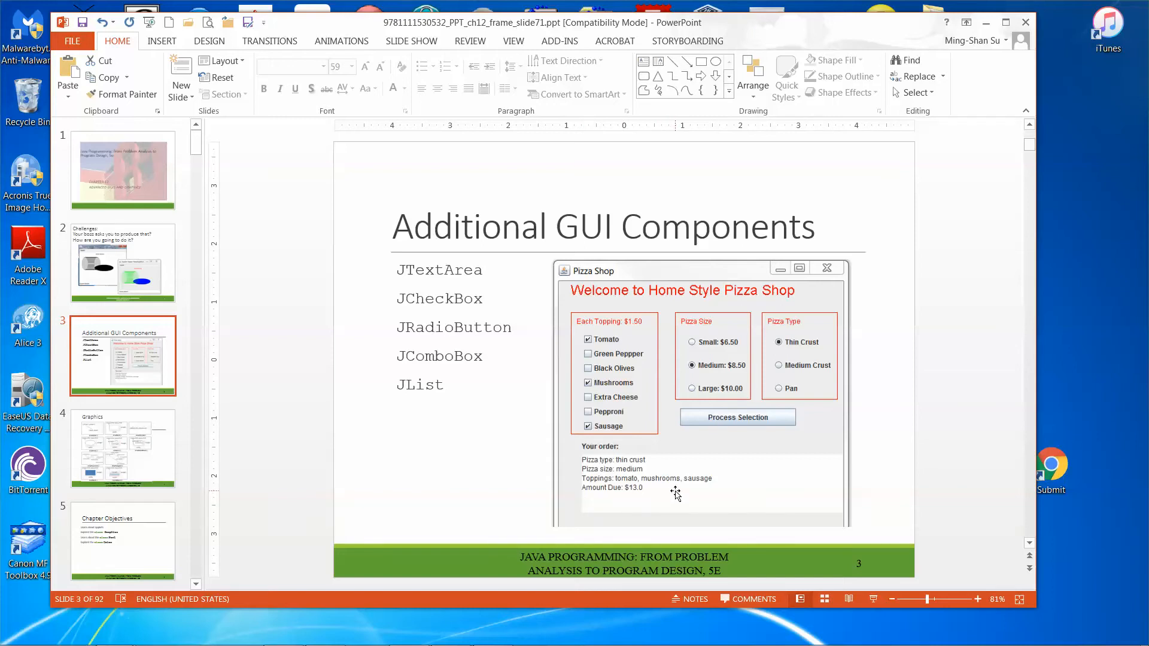
{"action": "mouse_move", "coordinate": [670, 443]}
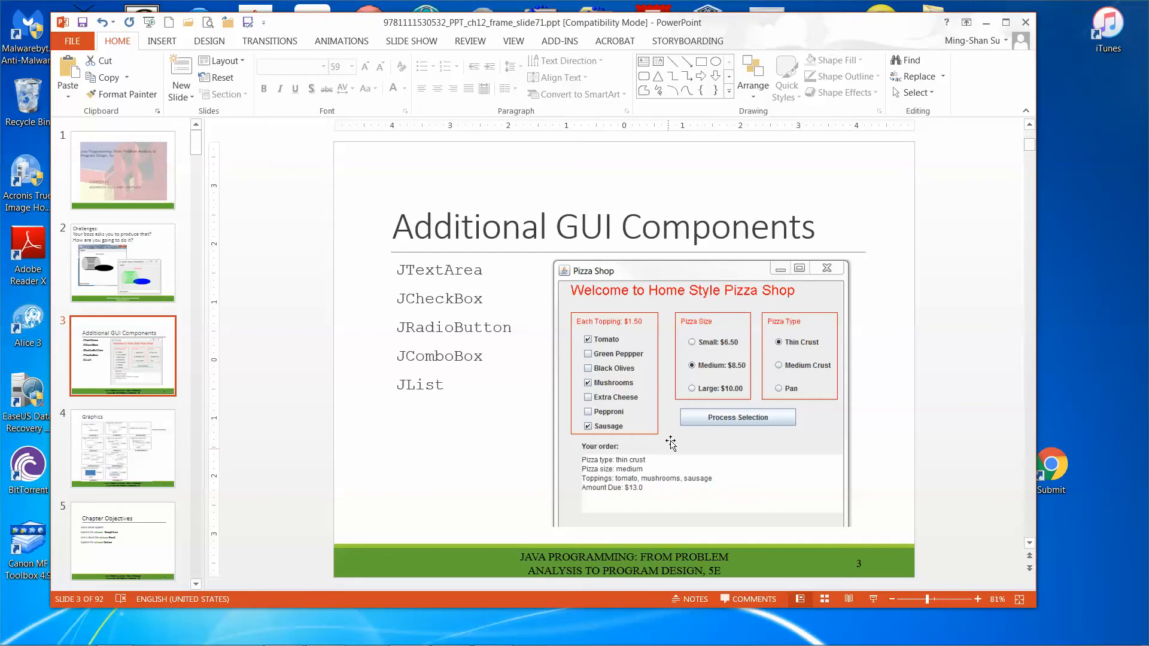
{"action": "mouse_move", "coordinate": [656, 401]}
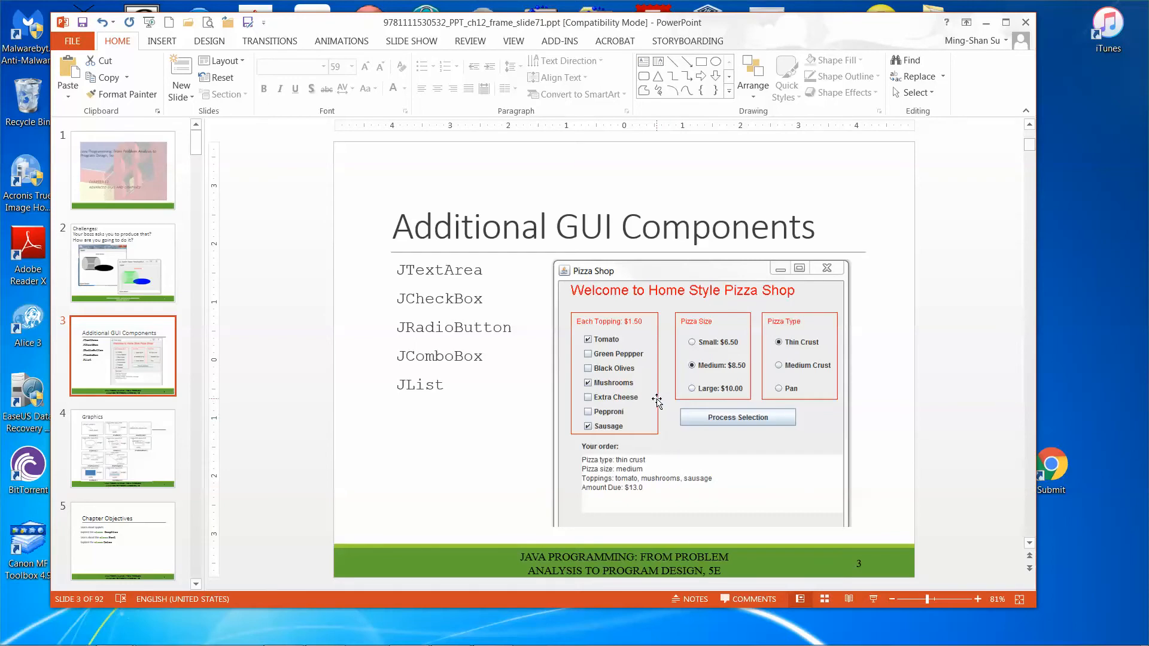
{"action": "mouse_move", "coordinate": [240, 235]}
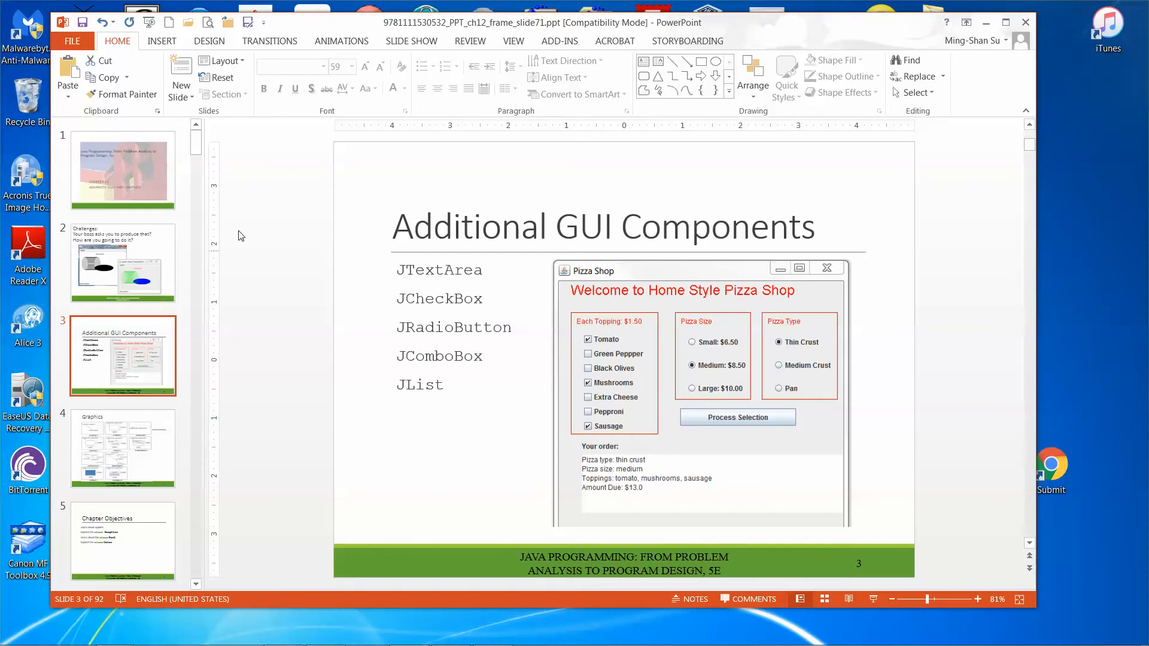
{"action": "left_click", "coordinate": [122, 262]}
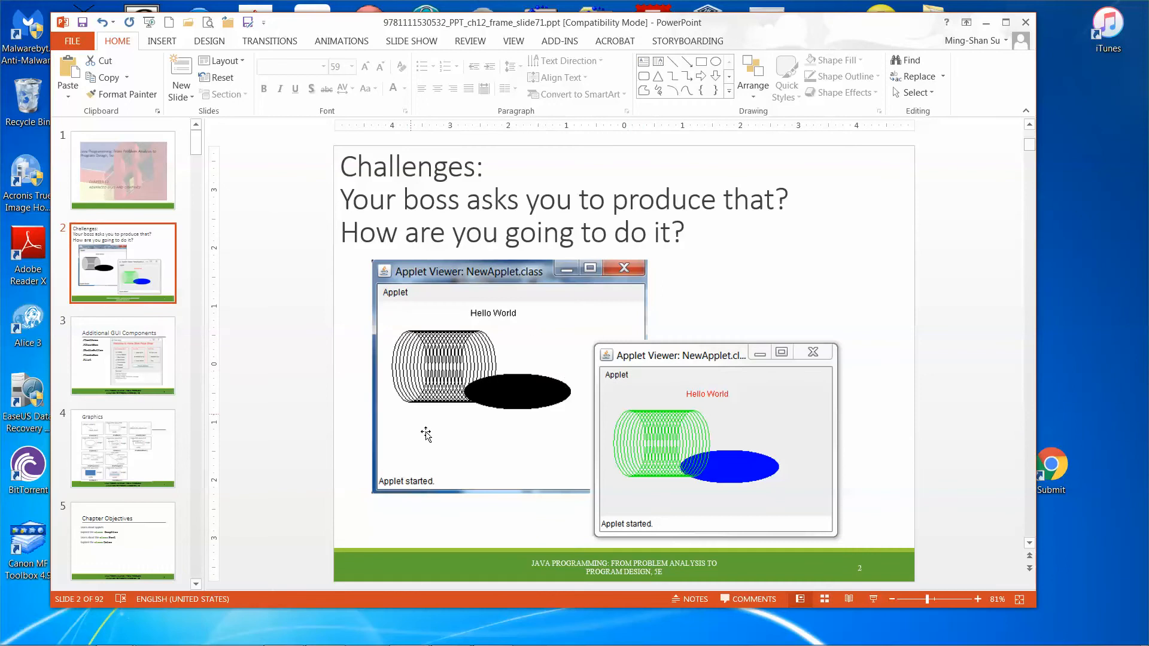
{"action": "mouse_move", "coordinate": [416, 428]}
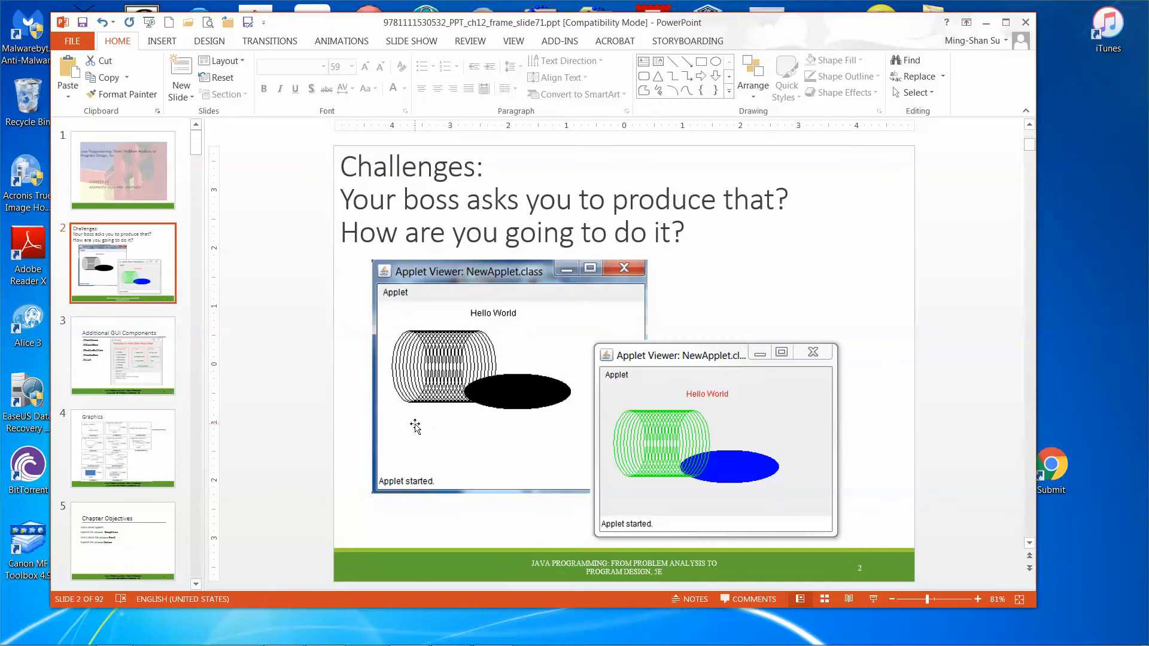
{"action": "mouse_move", "coordinate": [985, 23]}
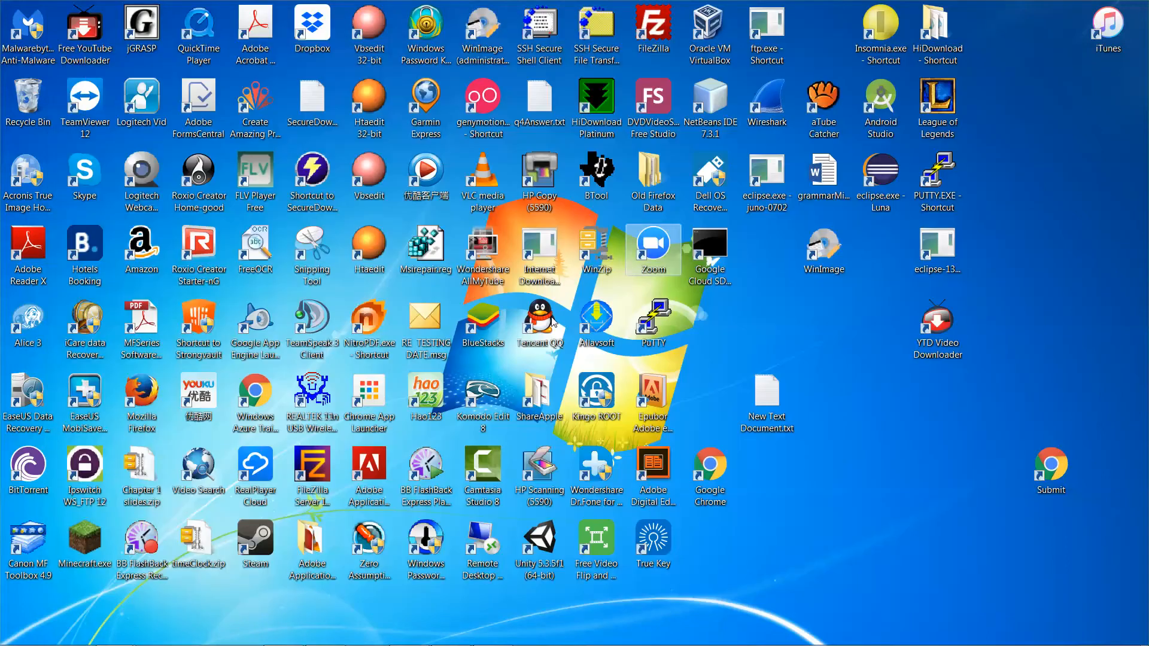
Step: Restore the NetBeans IDE 7.3.1 window from the taskbar
{"action": "left_click", "coordinate": [450, 630]}
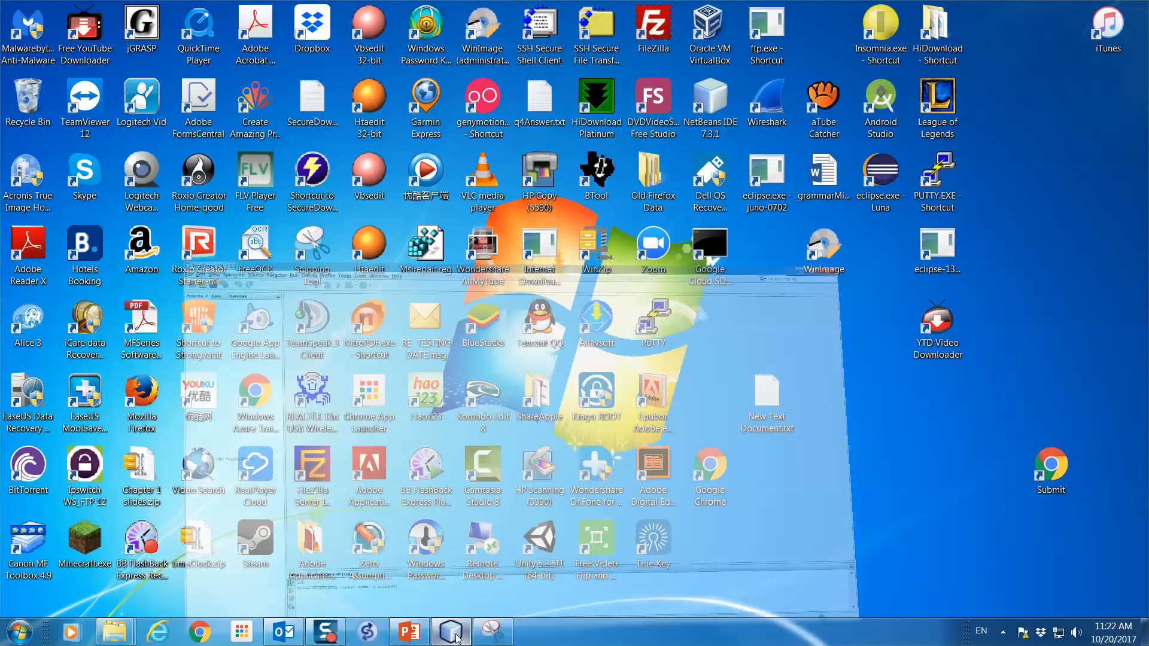
{"action": "left_click", "coordinate": [450, 630]}
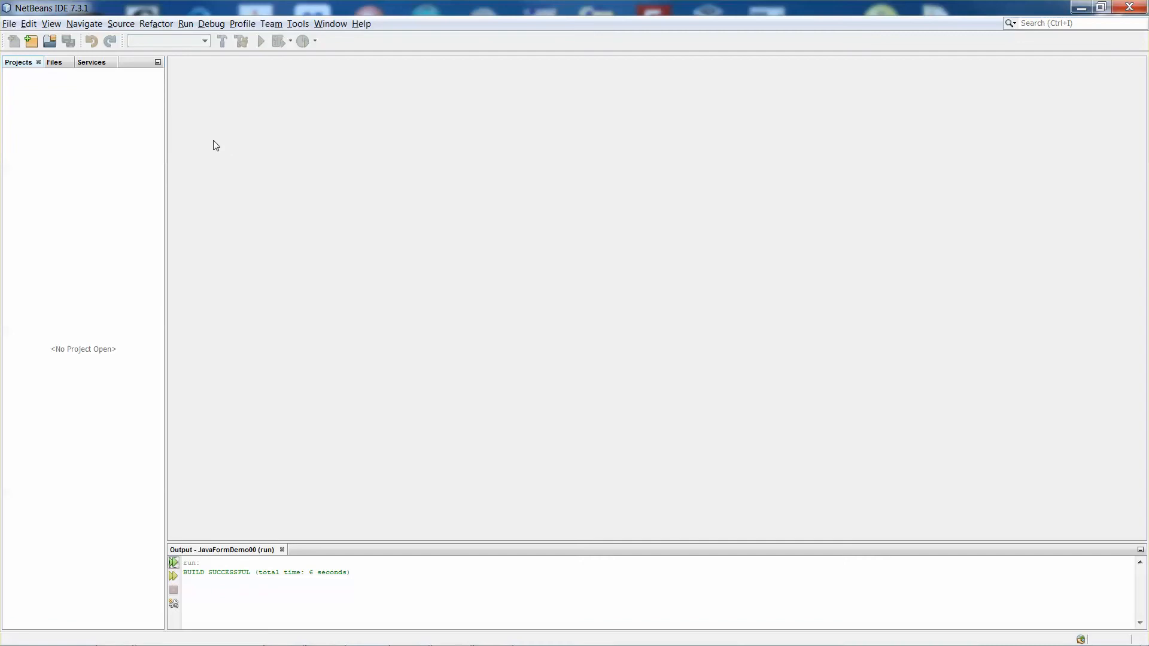
{"action": "mouse_move", "coordinate": [381, 183]}
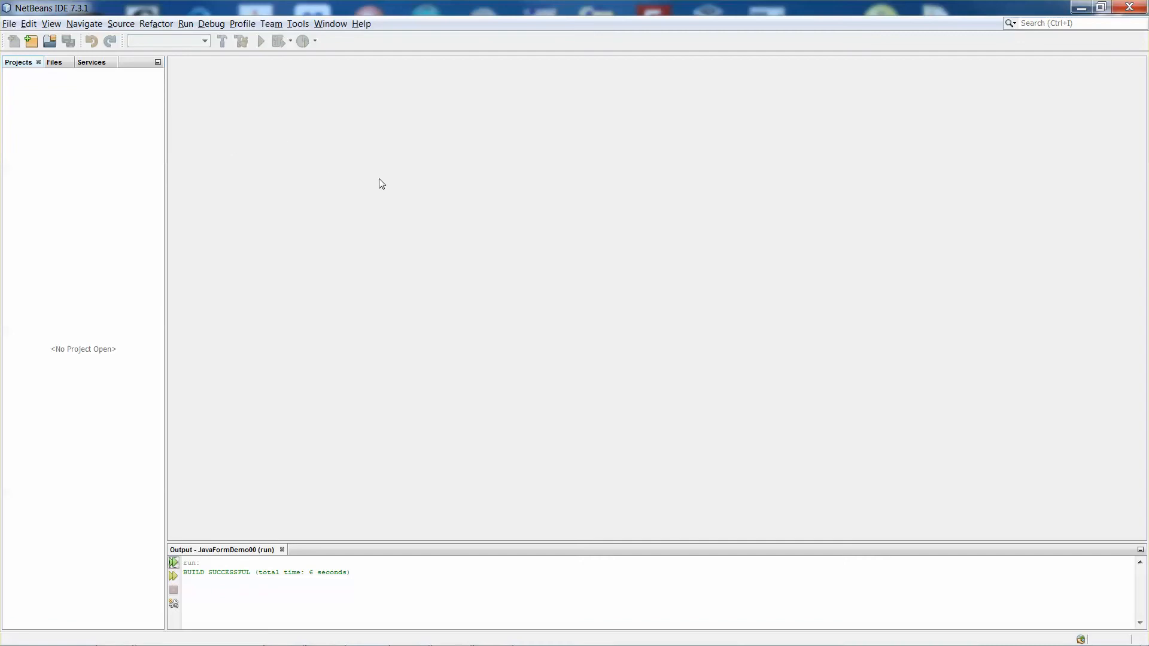
{"action": "mouse_move", "coordinate": [411, 229]}
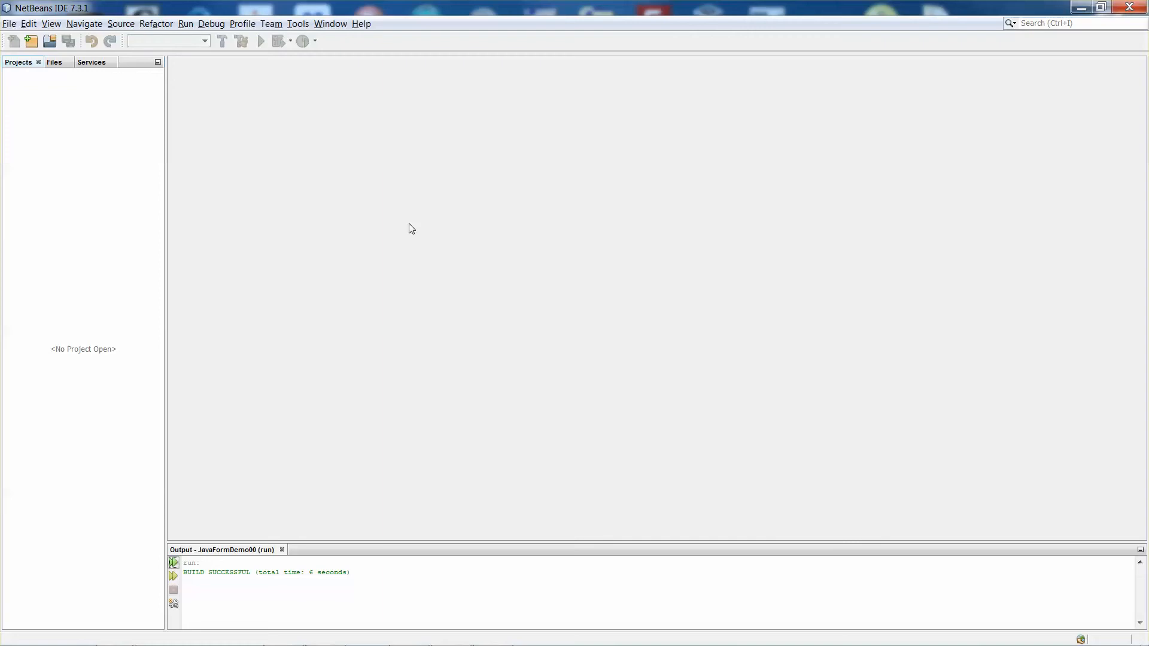
{"action": "mouse_move", "coordinate": [265, 156]}
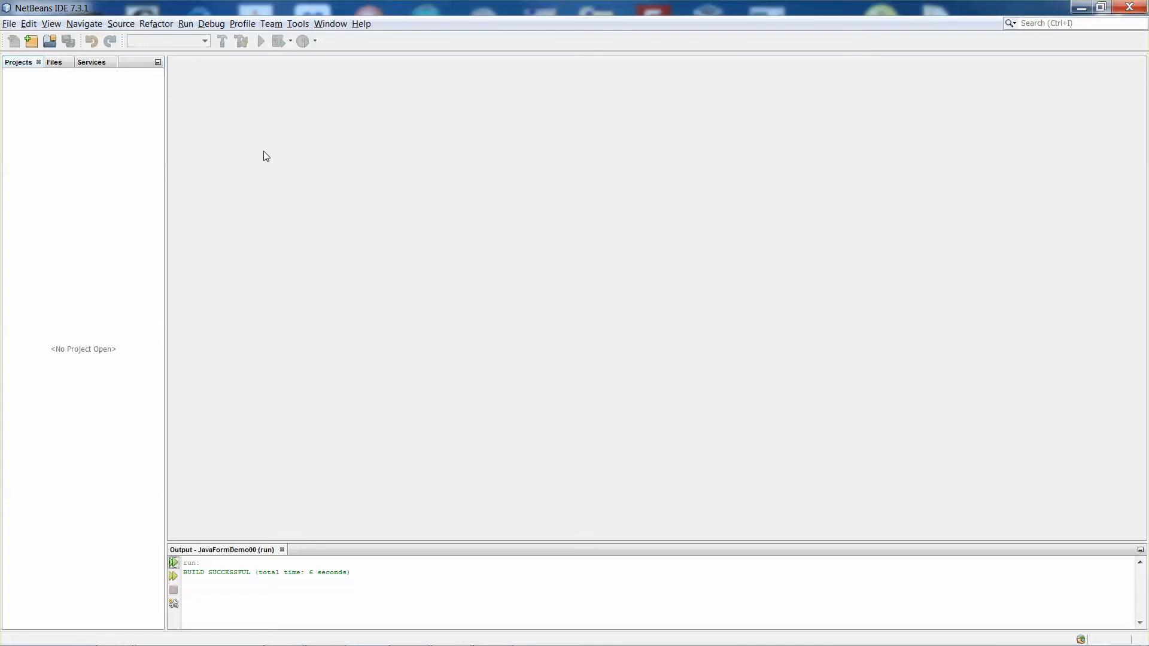
Step: Start a new Java Application project with Create Main Class left unchecked
{"action": "left_click", "coordinate": [10, 24]}
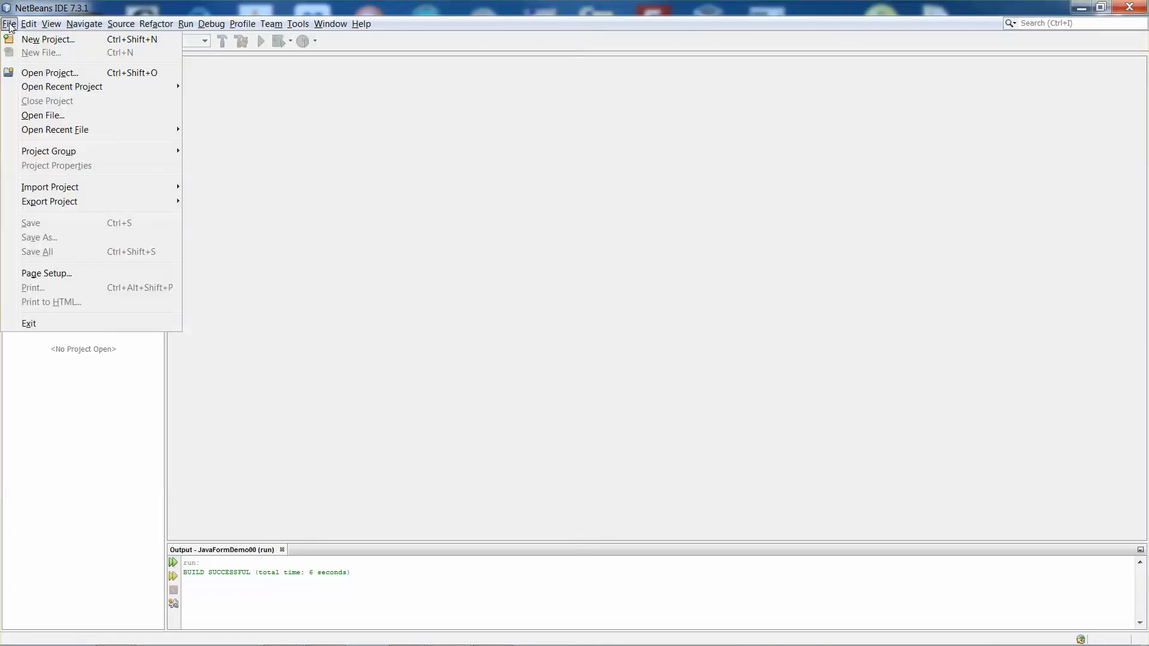
{"action": "left_click", "coordinate": [48, 39]}
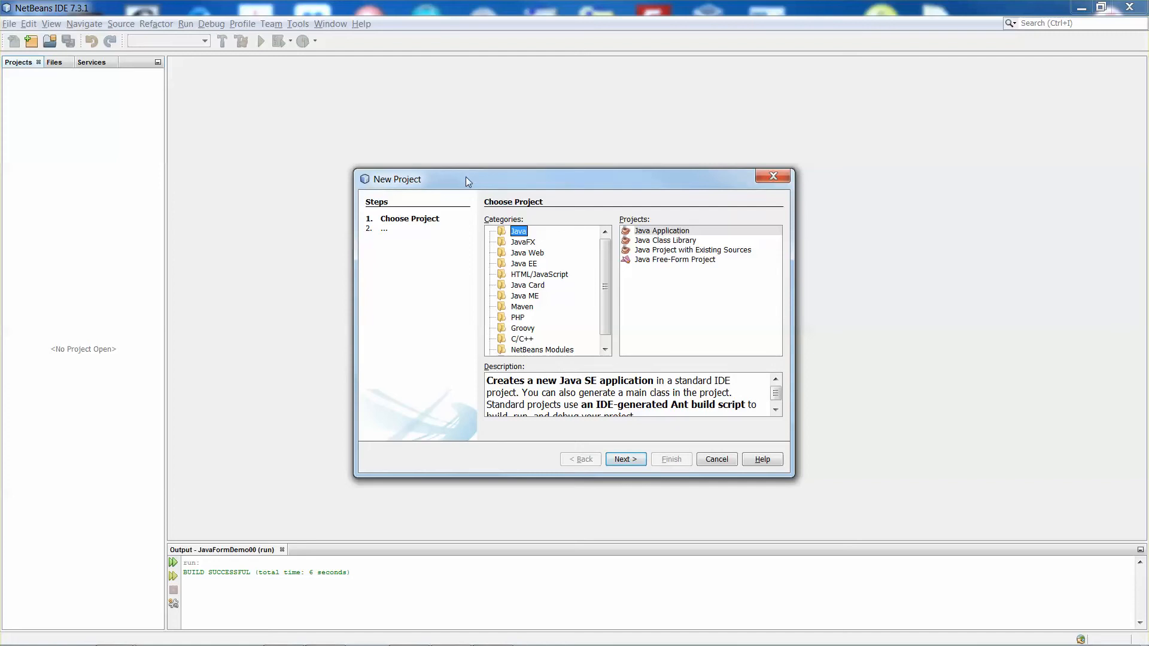
{"action": "mouse_move", "coordinate": [518, 241]}
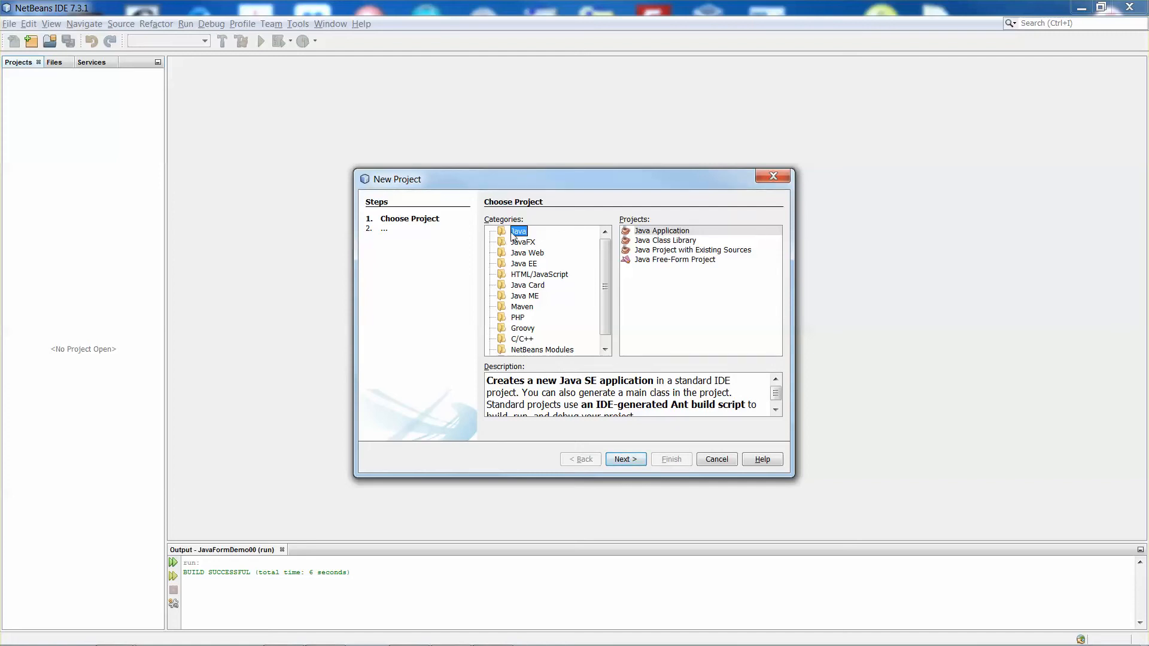
{"action": "mouse_move", "coordinate": [600, 242]}
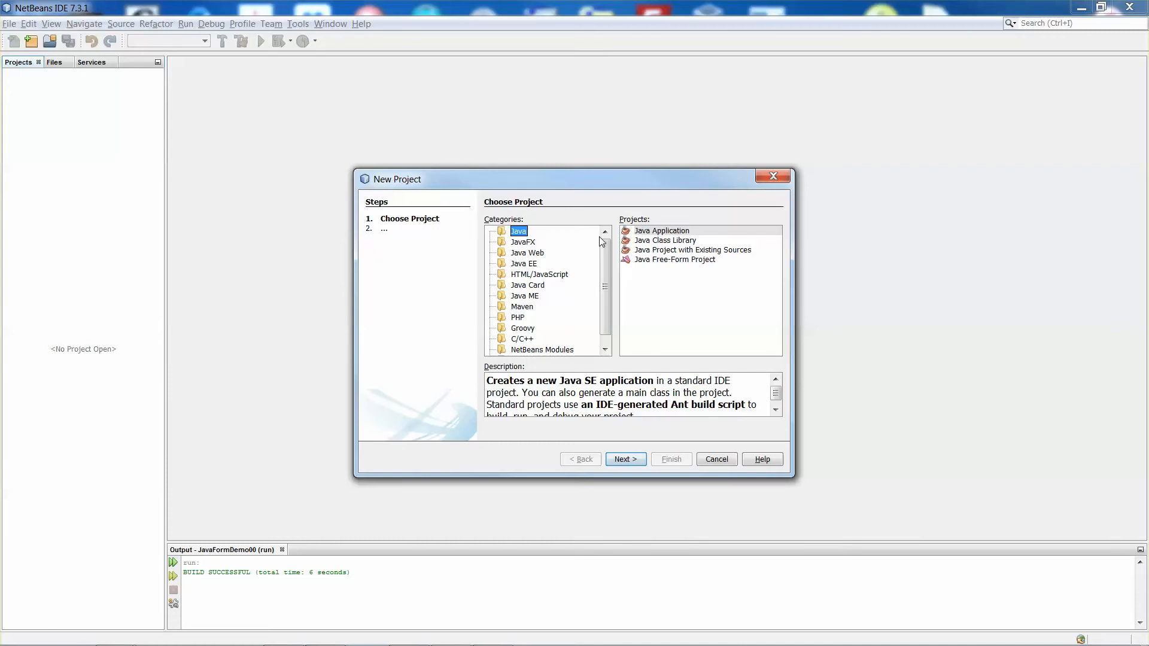
{"action": "left_click", "coordinate": [660, 230]}
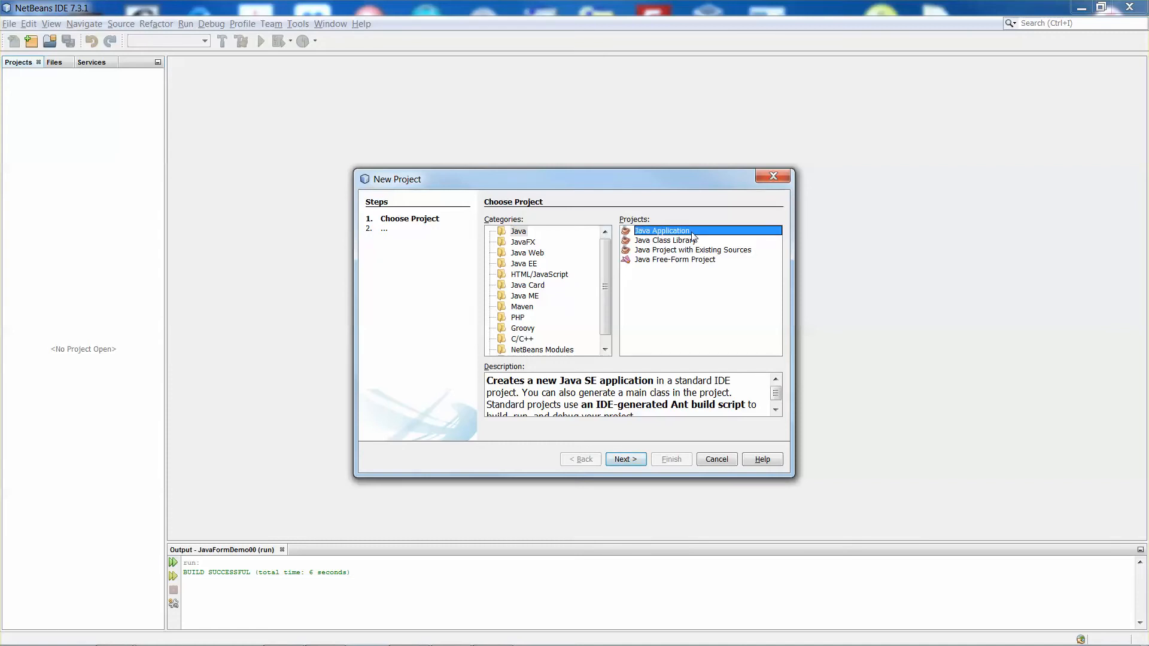
{"action": "mouse_move", "coordinate": [632, 504]}
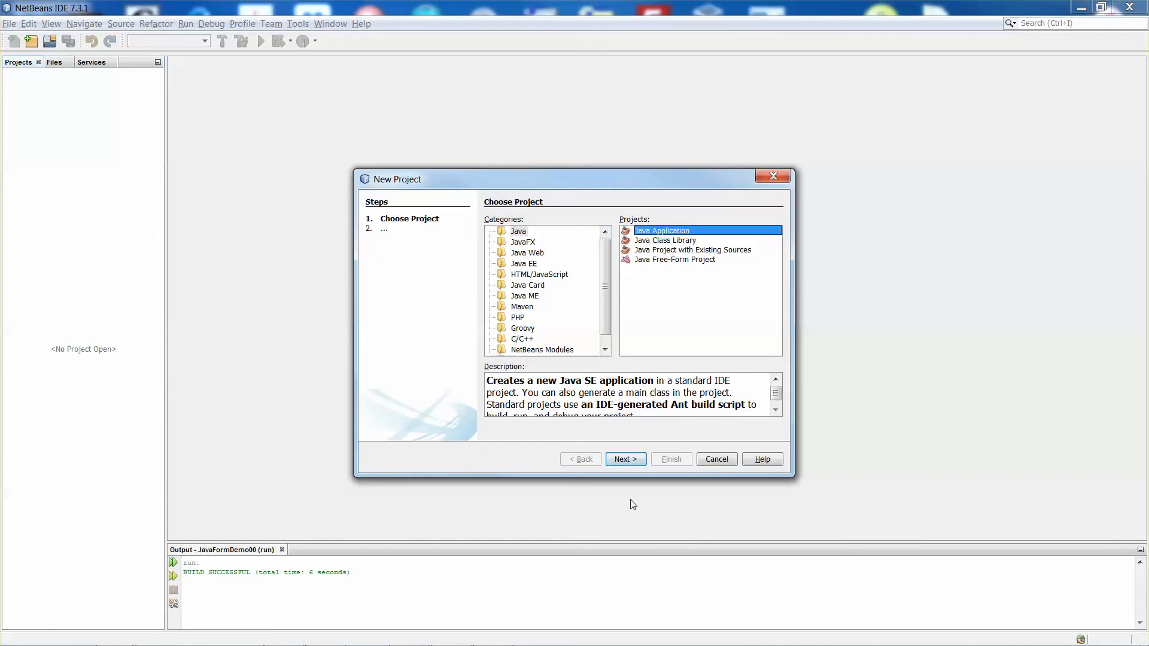
{"action": "left_click", "coordinate": [625, 459]}
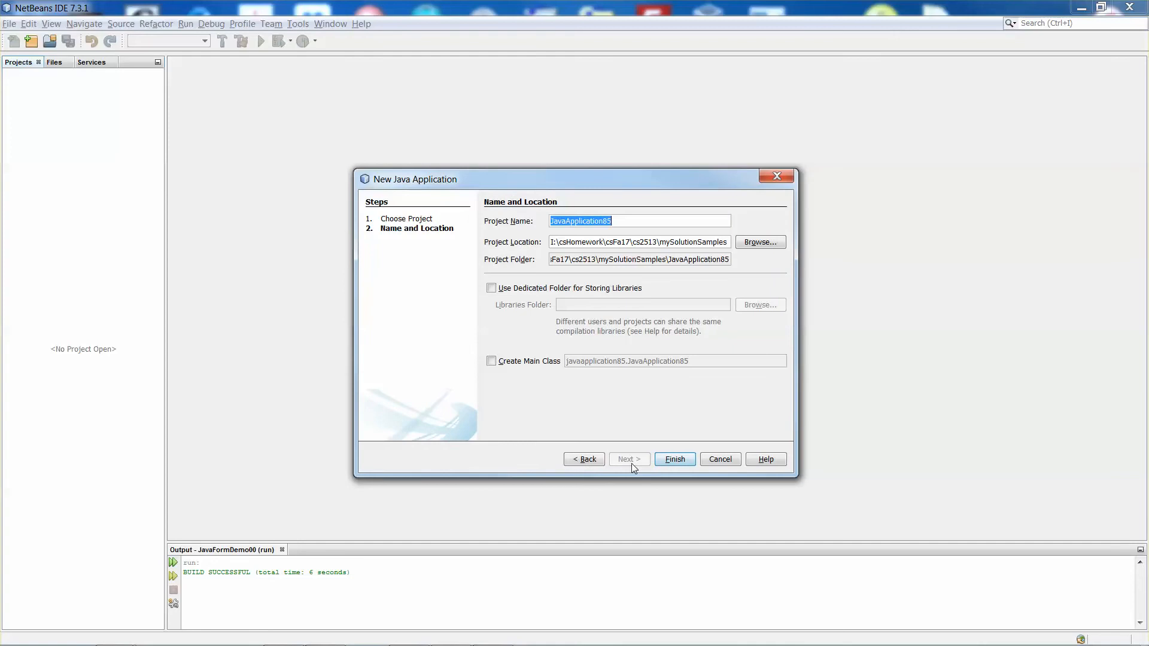
{"action": "left_click", "coordinate": [491, 360]}
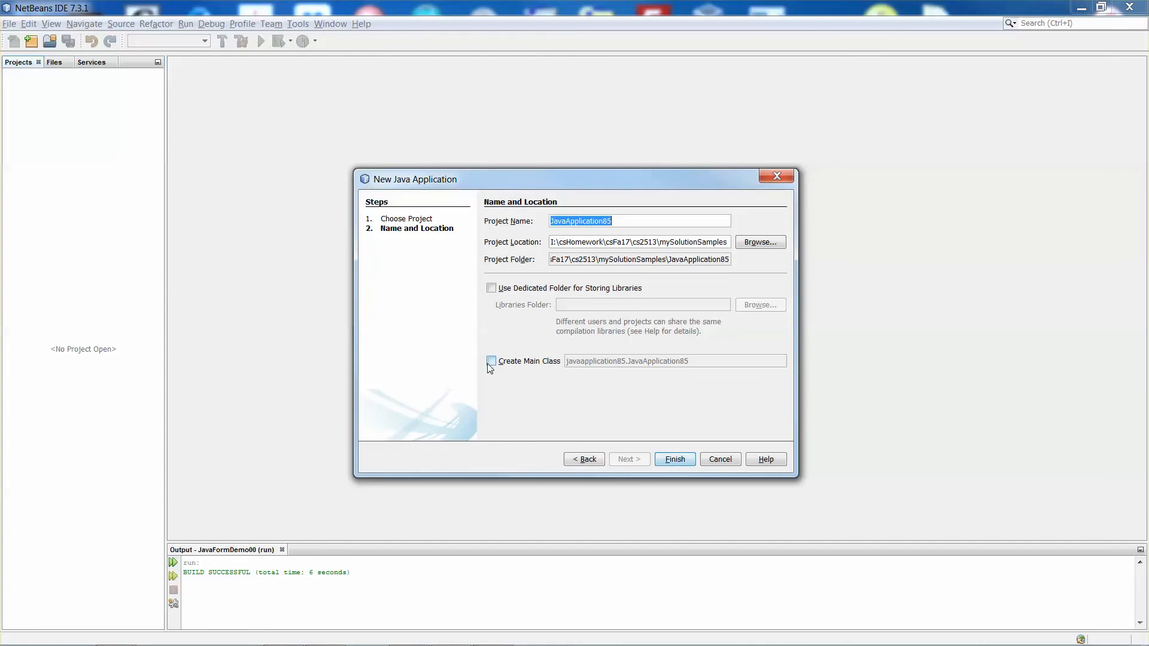
{"action": "left_click", "coordinate": [490, 361]}
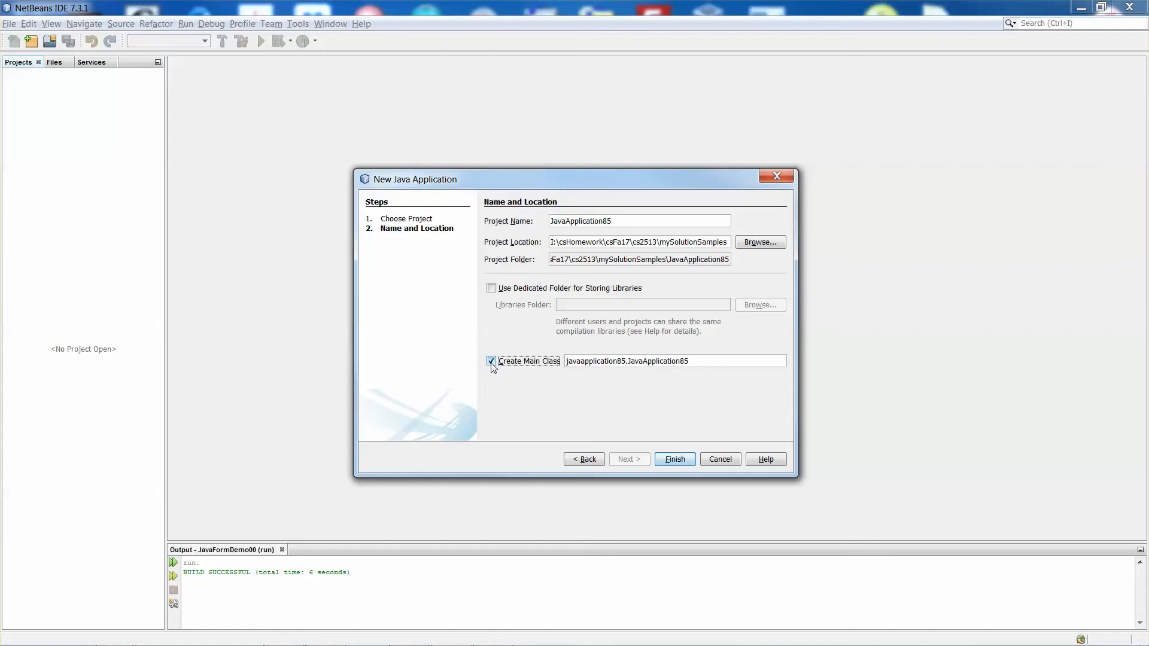
{"action": "left_click", "coordinate": [490, 360]}
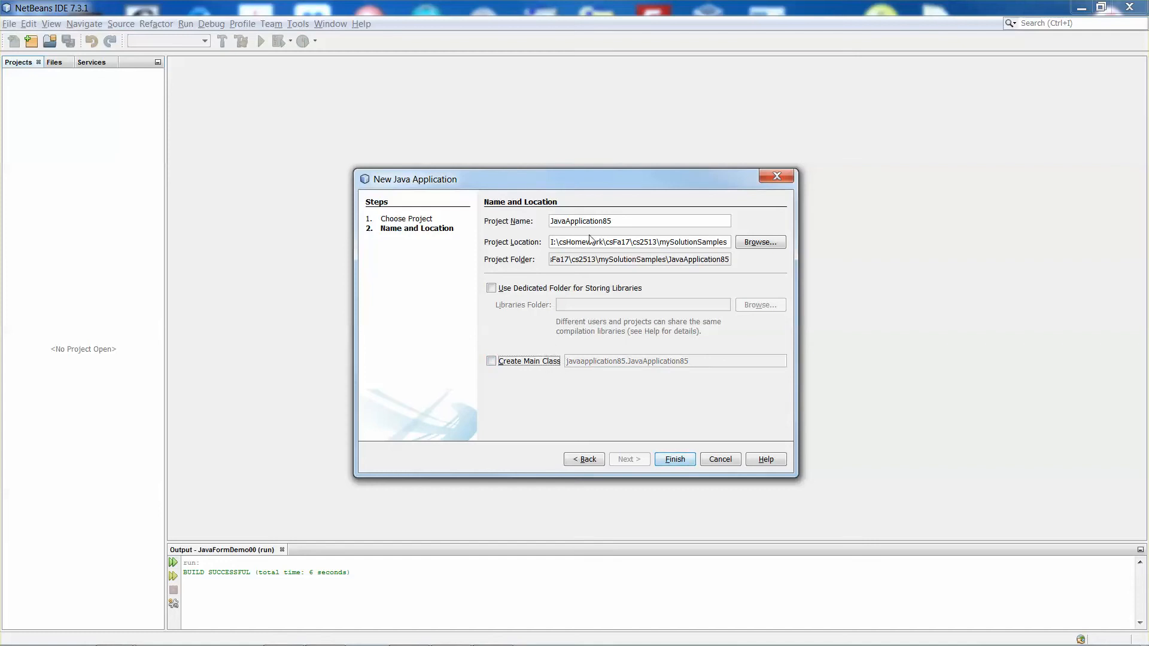
Step: Name the project JavaAppletDemo01, keep the mySolutionSamples location, and finish
{"action": "triple_click", "coordinate": [638, 220]}
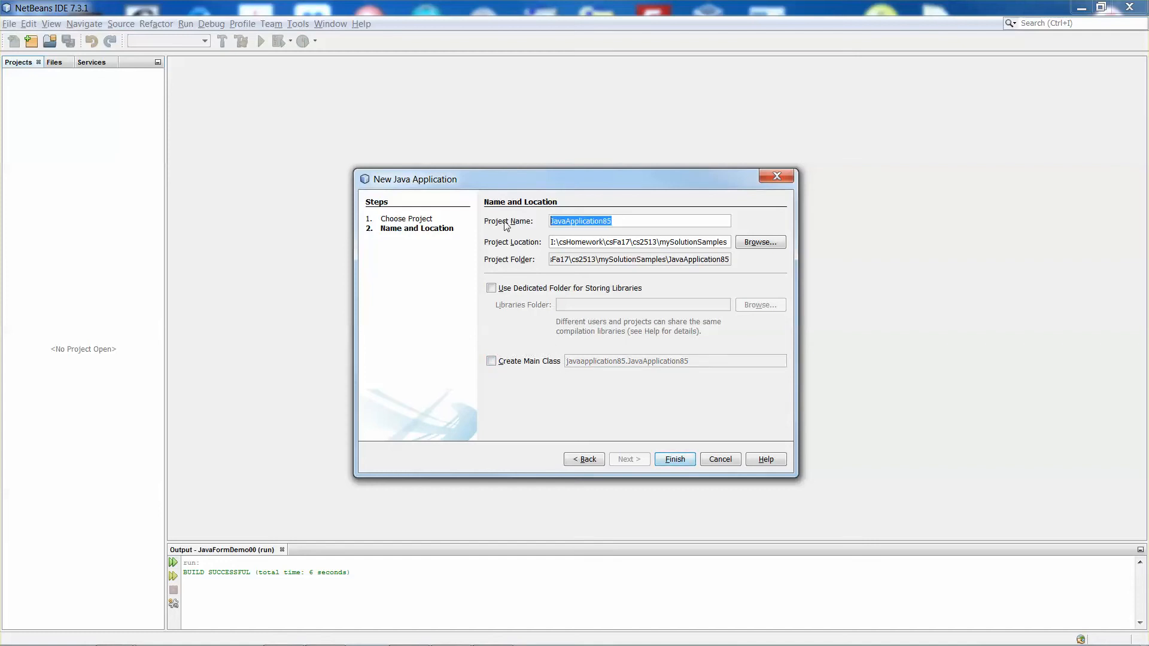
{"action": "type", "text": "J"}
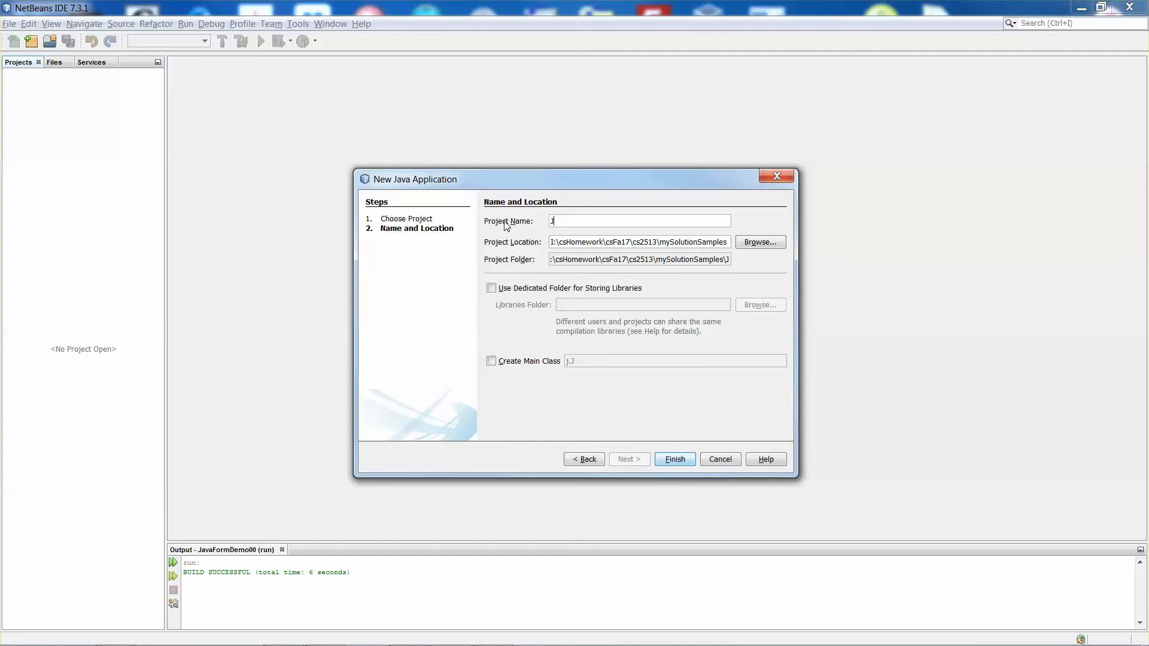
{"action": "type", "text": "avaAppletD"}
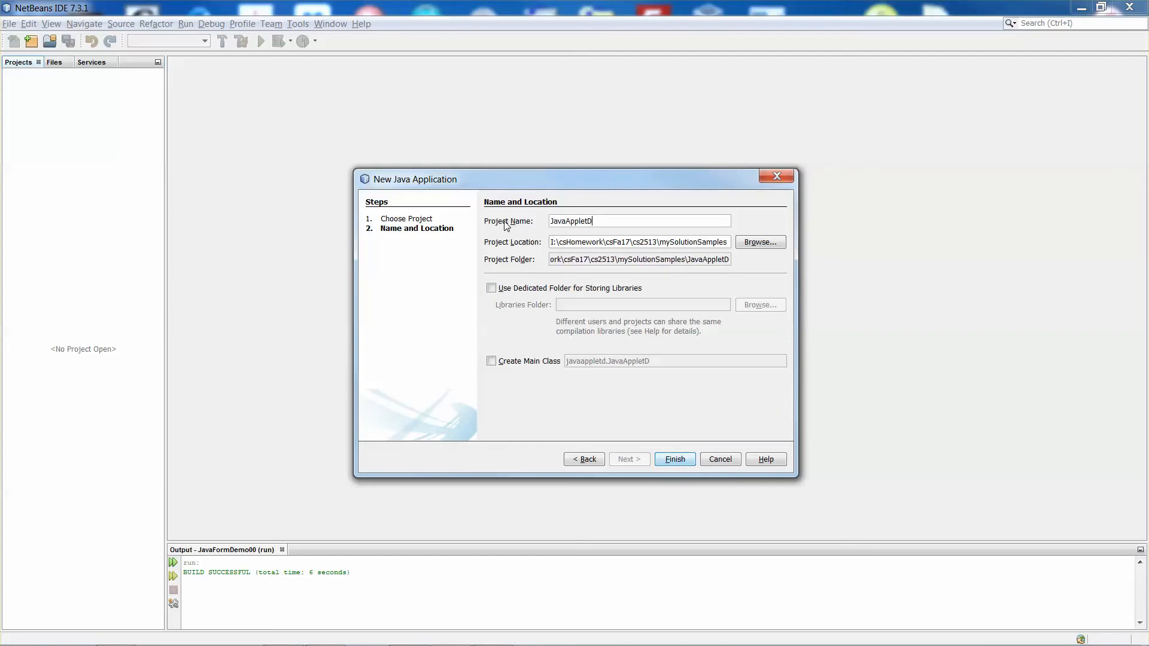
{"action": "type", "text": "emo"}
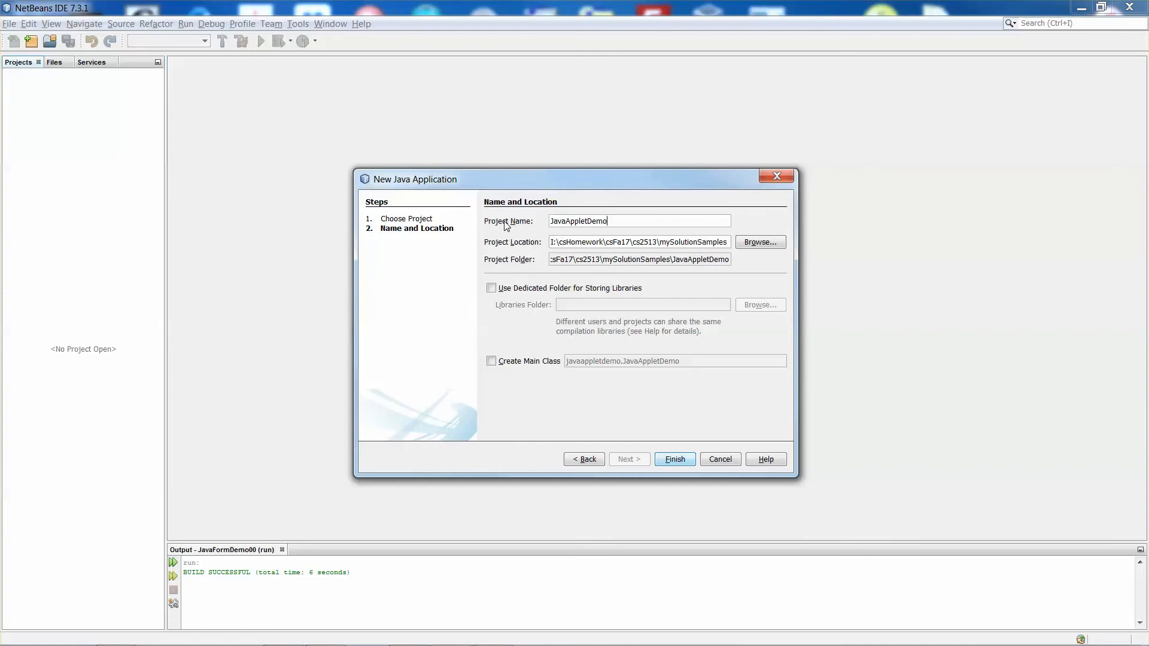
{"action": "type", "text": "01"}
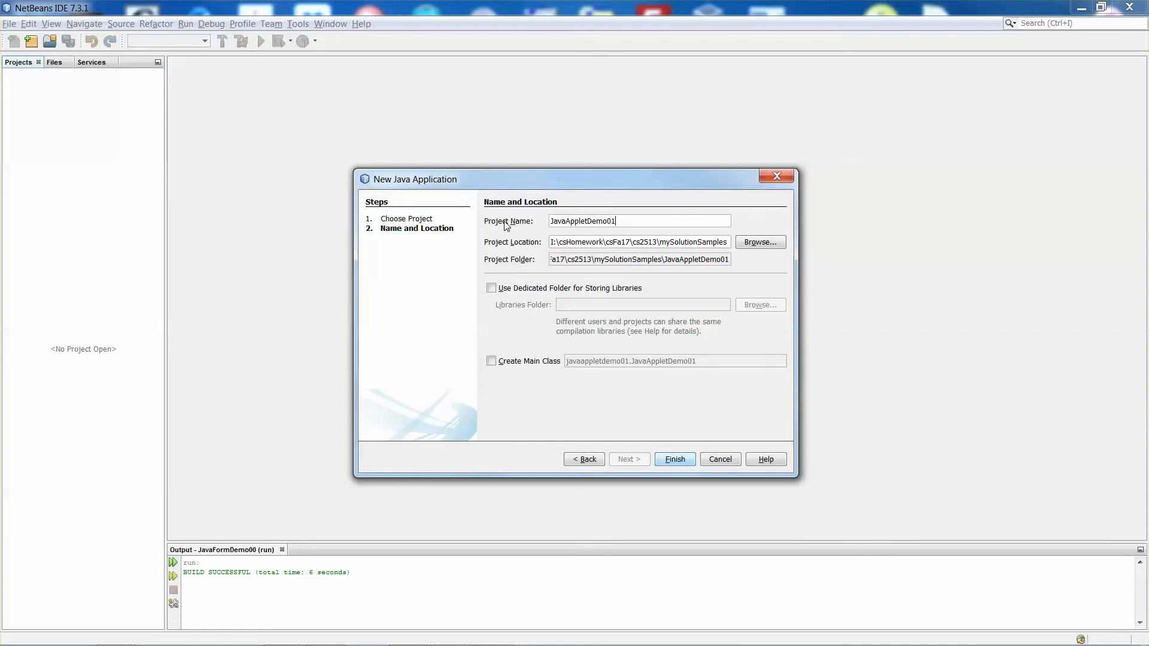
{"action": "mouse_move", "coordinate": [537, 254]}
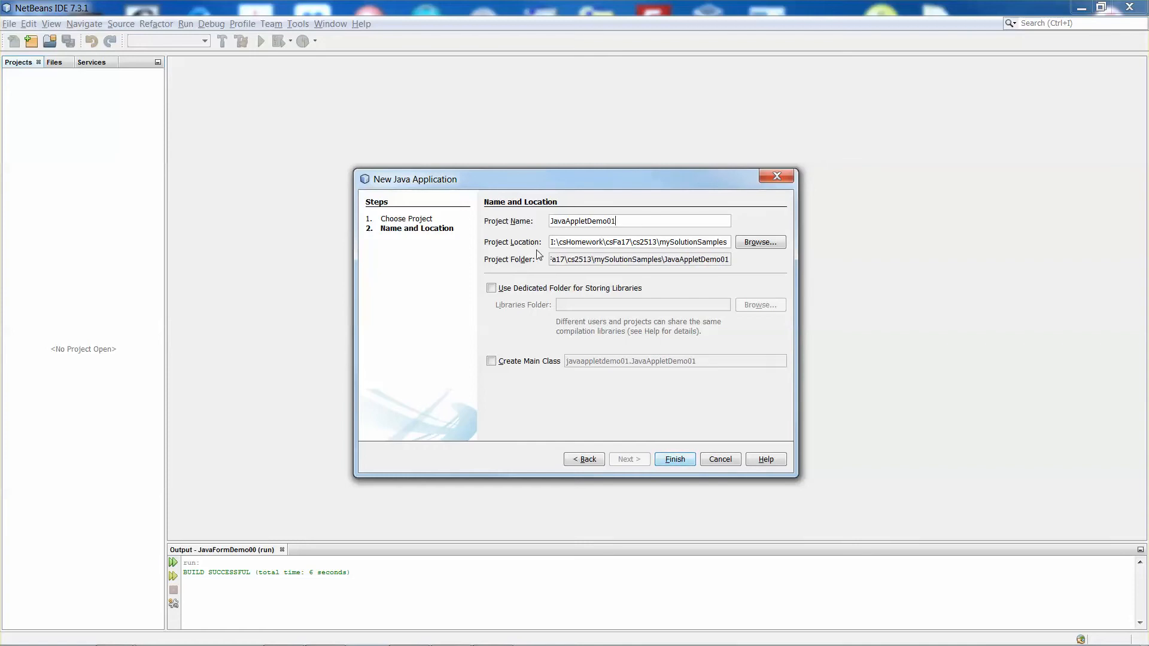
{"action": "mouse_move", "coordinate": [511, 271]}
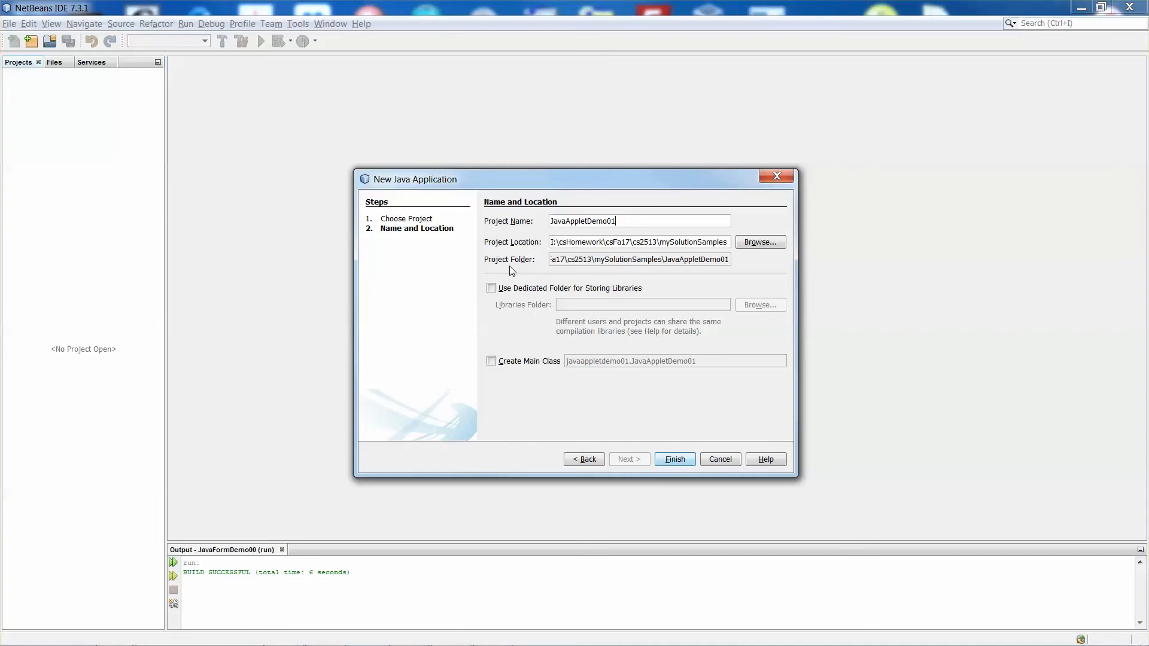
{"action": "mouse_move", "coordinate": [621, 245]}
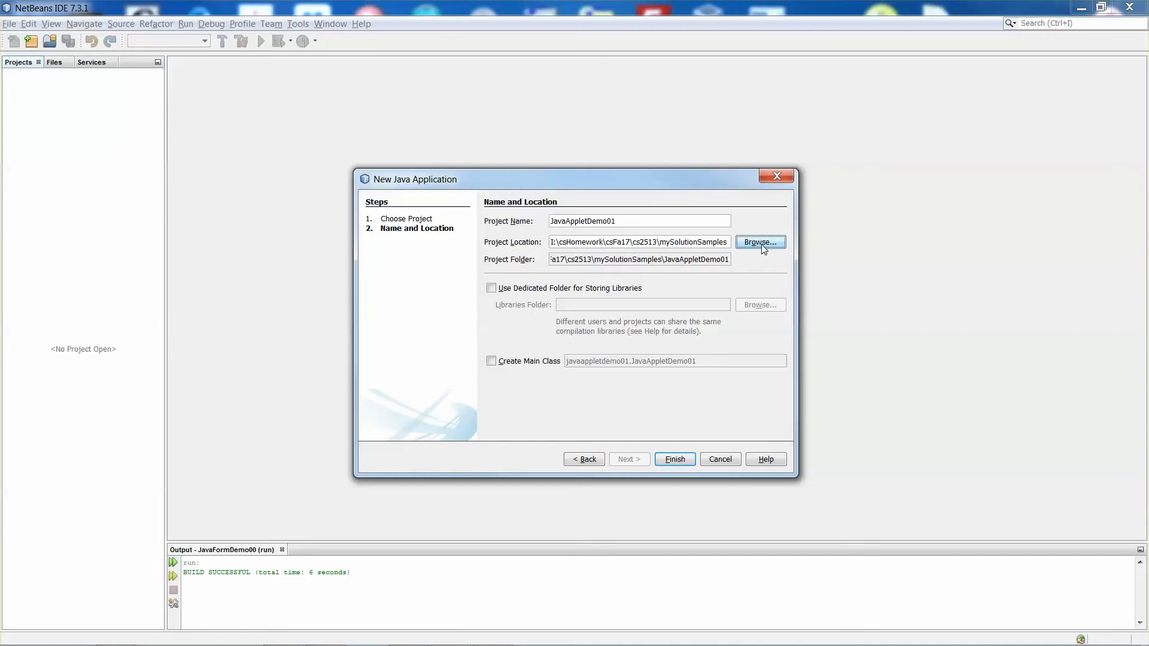
{"action": "left_click", "coordinate": [759, 242]}
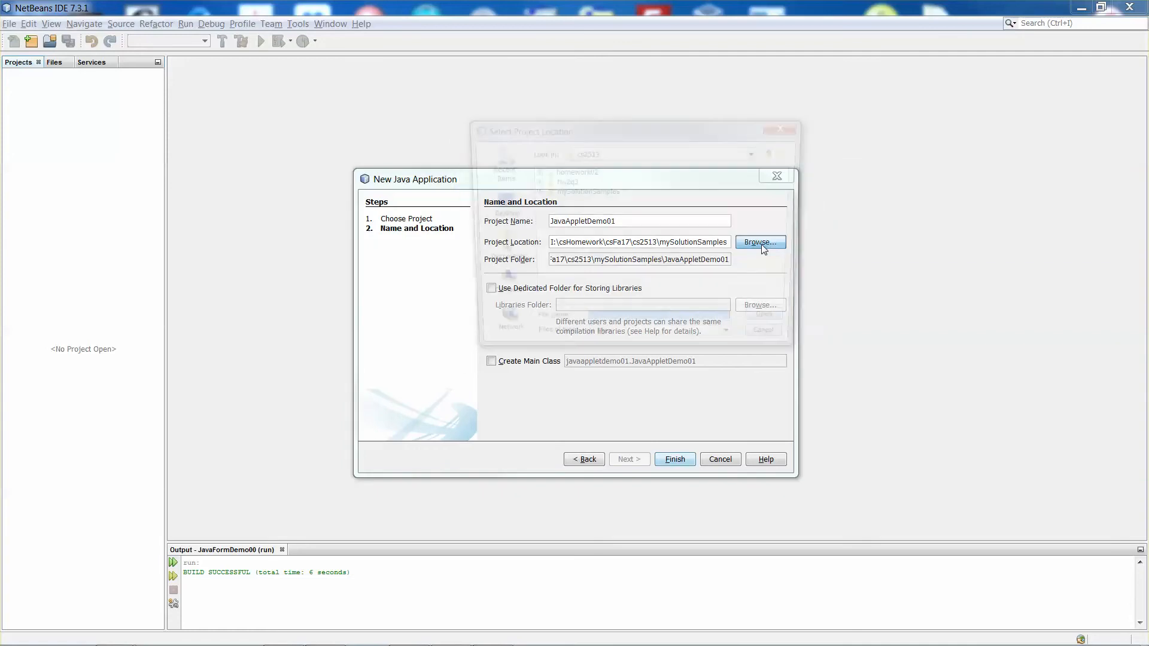
{"action": "left_click", "coordinate": [760, 242]}
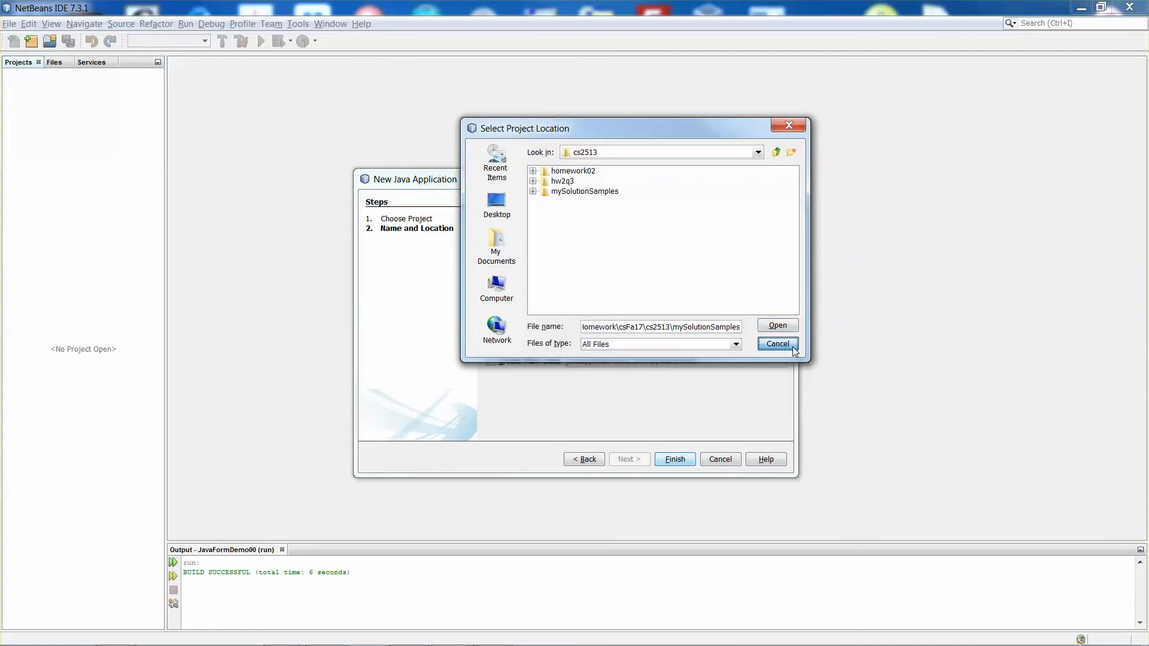
{"action": "left_click", "coordinate": [776, 344]}
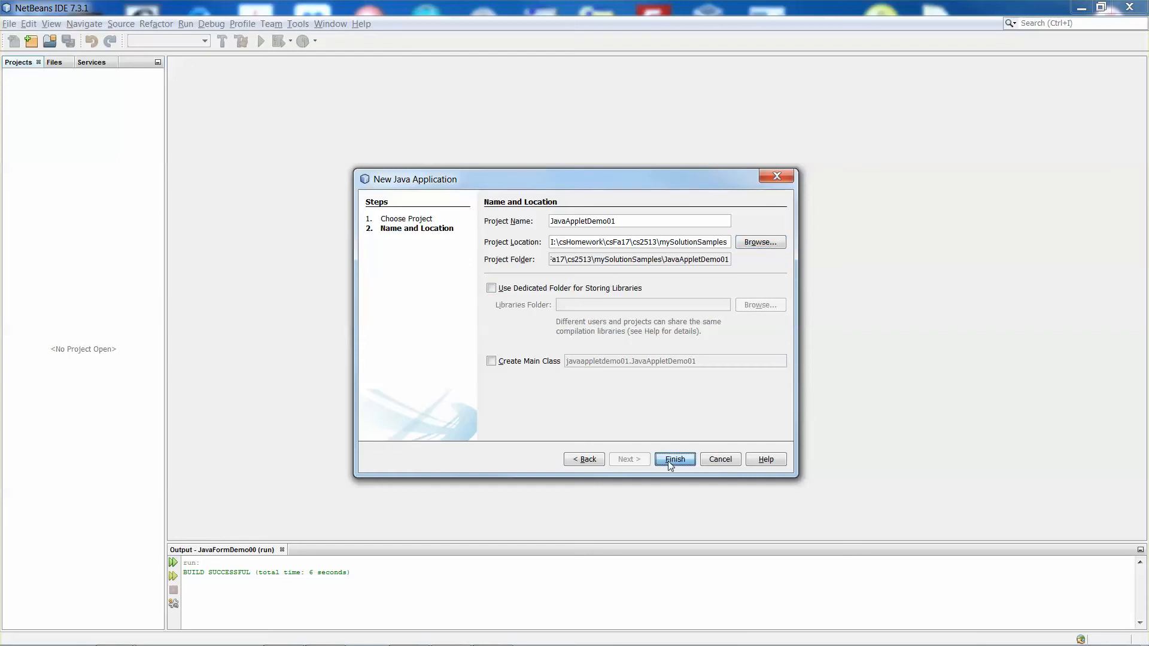
{"action": "left_click", "coordinate": [673, 460]}
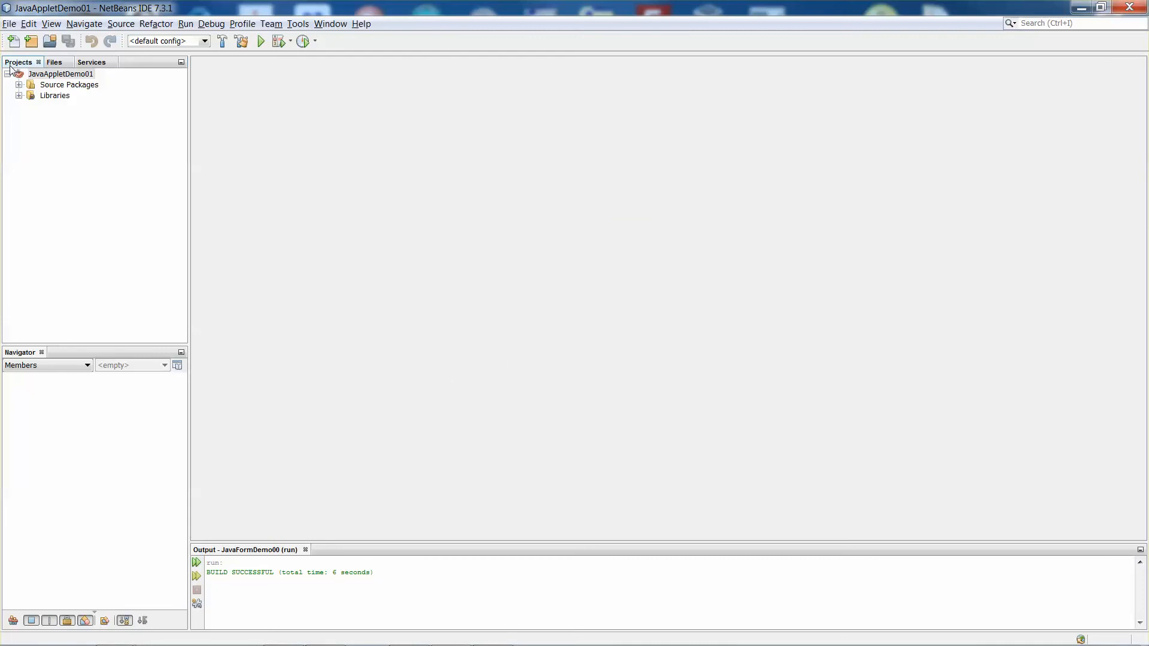
{"action": "mouse_move", "coordinate": [70, 77]}
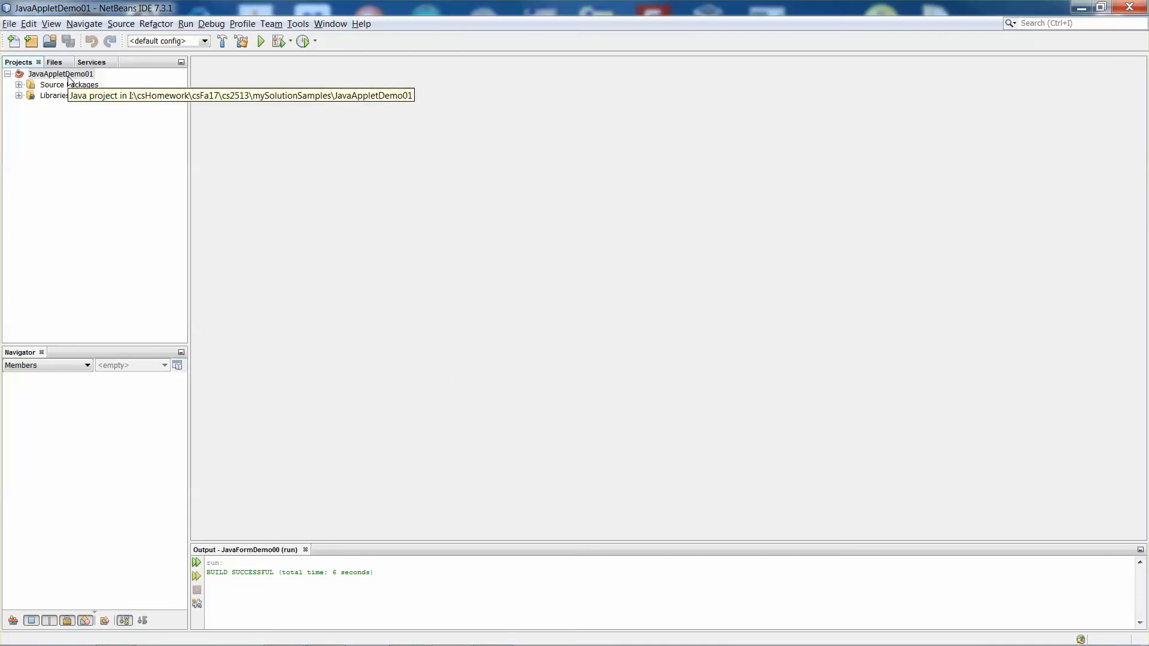
{"action": "mouse_move", "coordinate": [55, 82]}
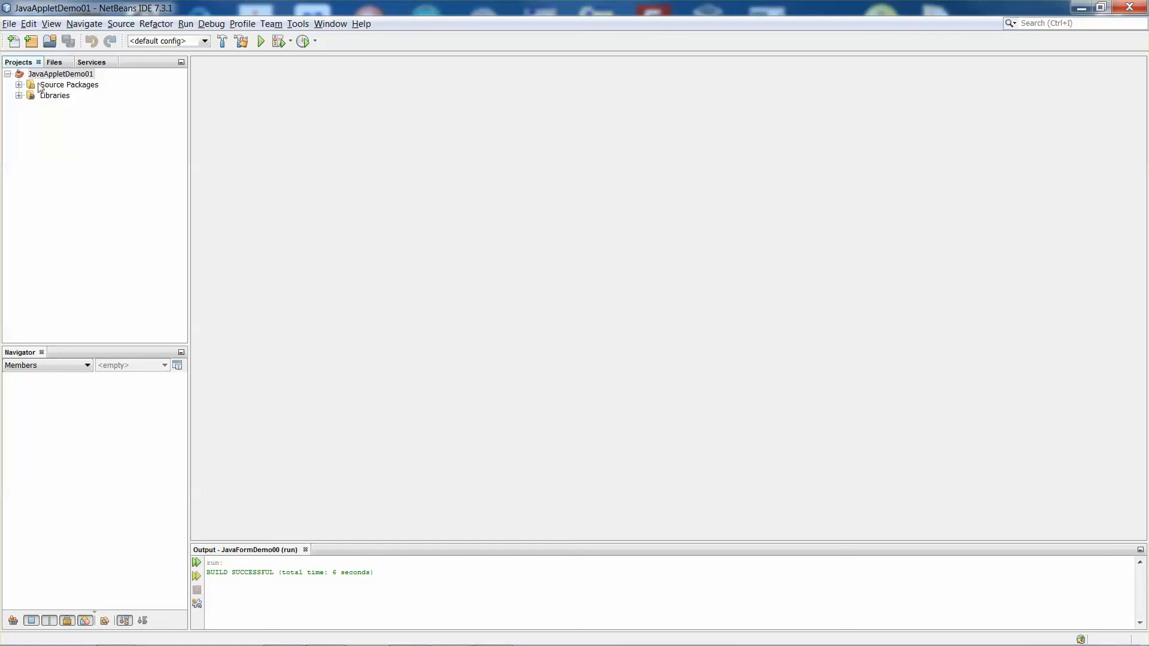
{"action": "mouse_move", "coordinate": [60, 73]}
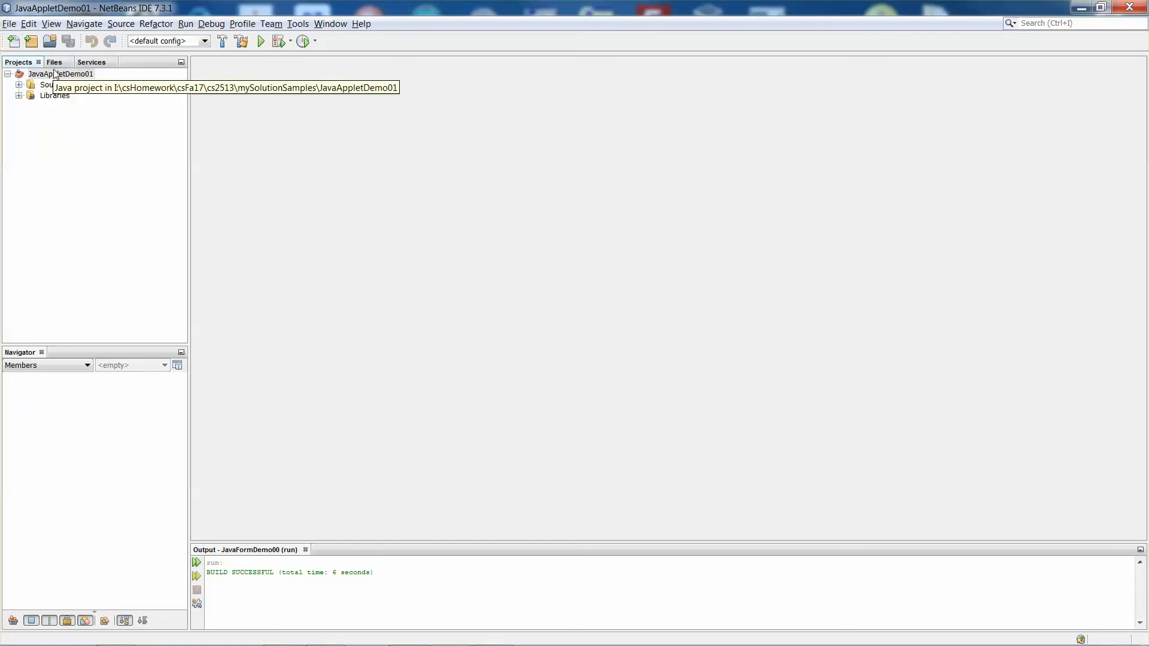
Step: Add a JApplet named NewJApplet to JavaAppletDemo01 with default settings
{"action": "right_click", "coordinate": [61, 73]}
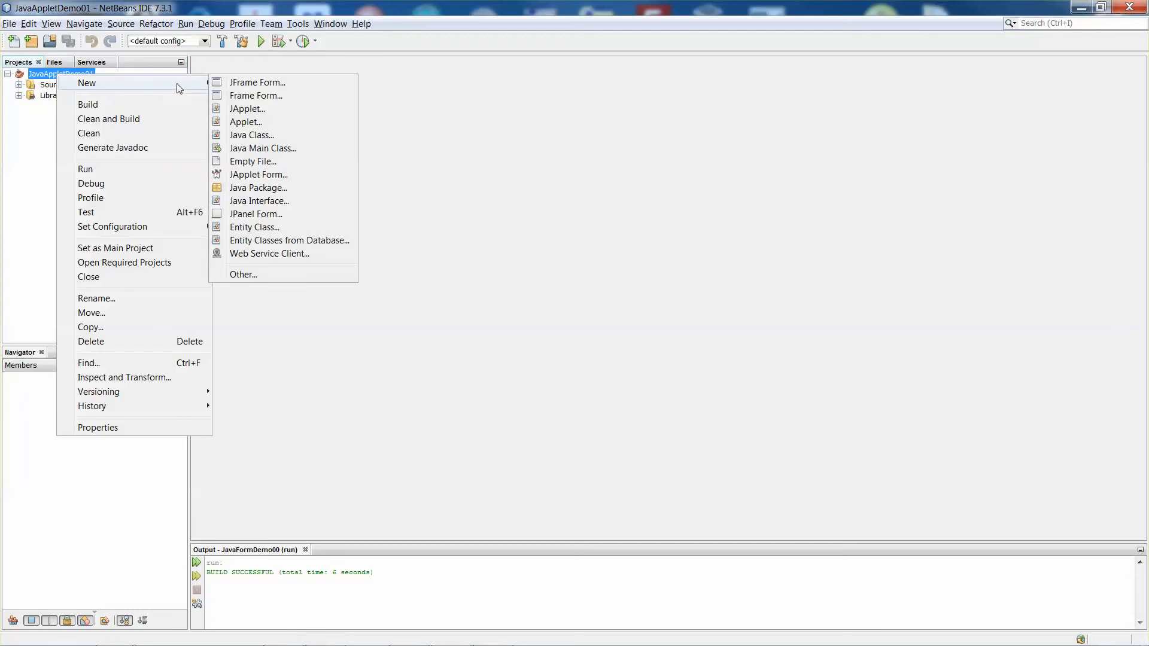
{"action": "mouse_move", "coordinate": [247, 109]}
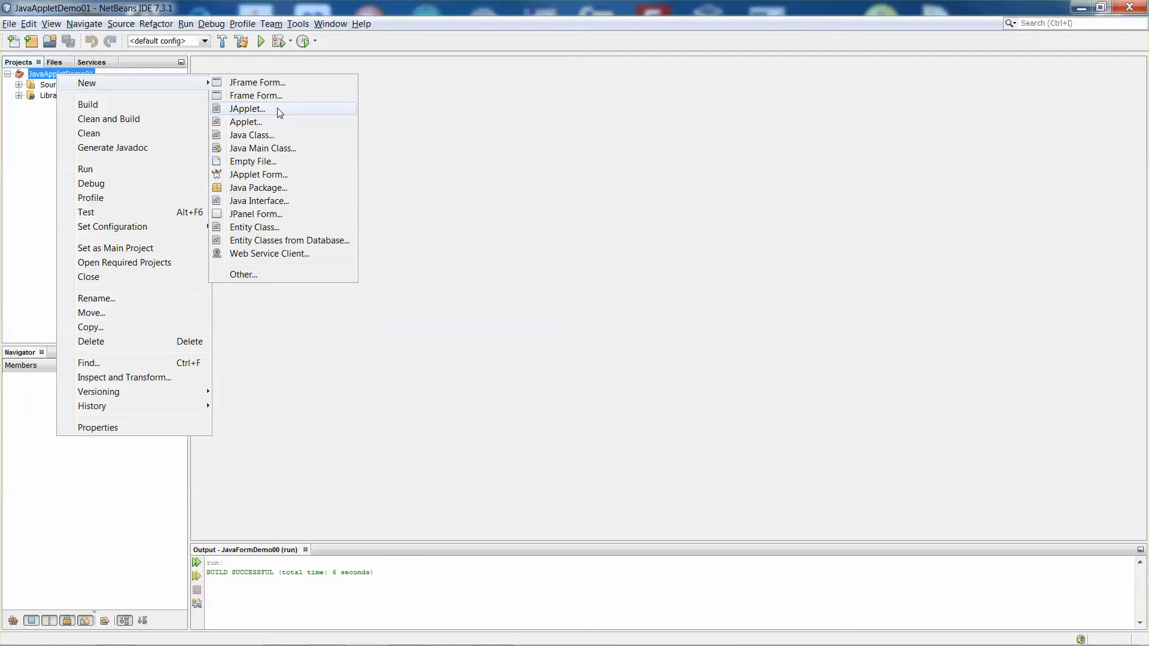
{"action": "mouse_move", "coordinate": [238, 118]}
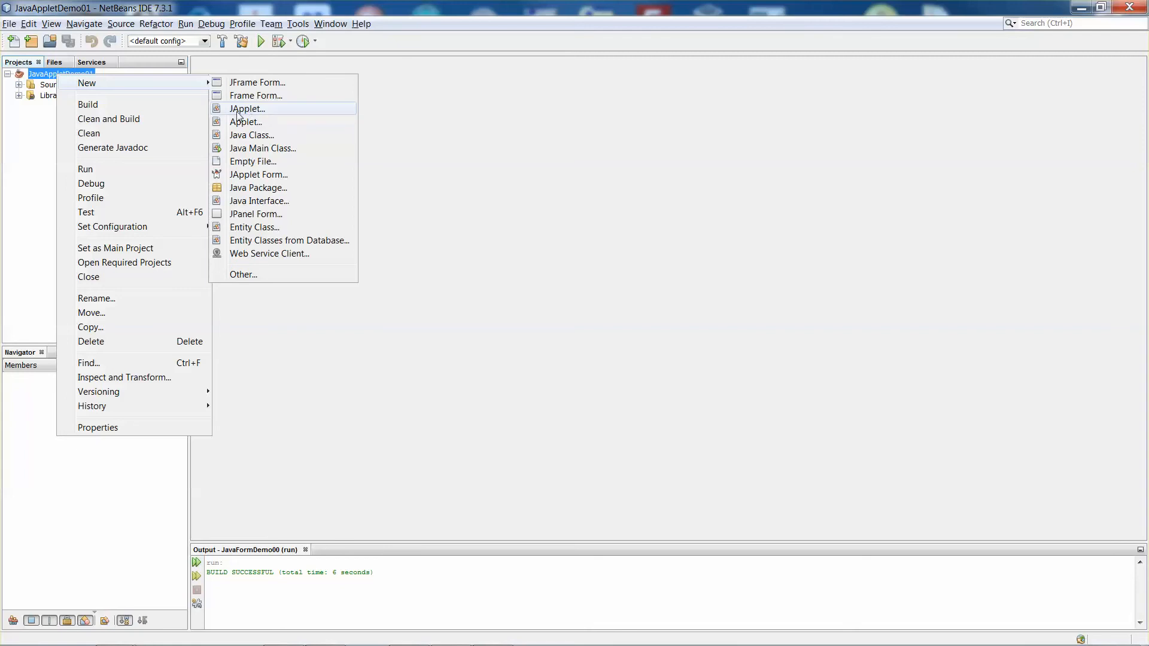
{"action": "mouse_move", "coordinate": [264, 118]}
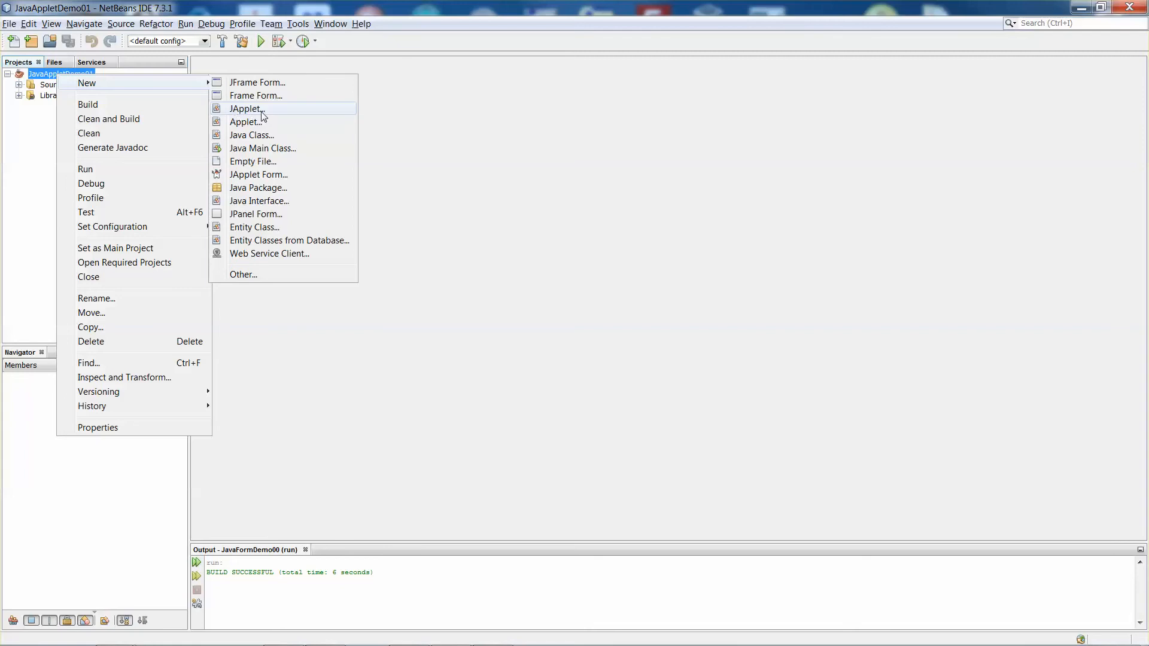
{"action": "left_click", "coordinate": [246, 108]}
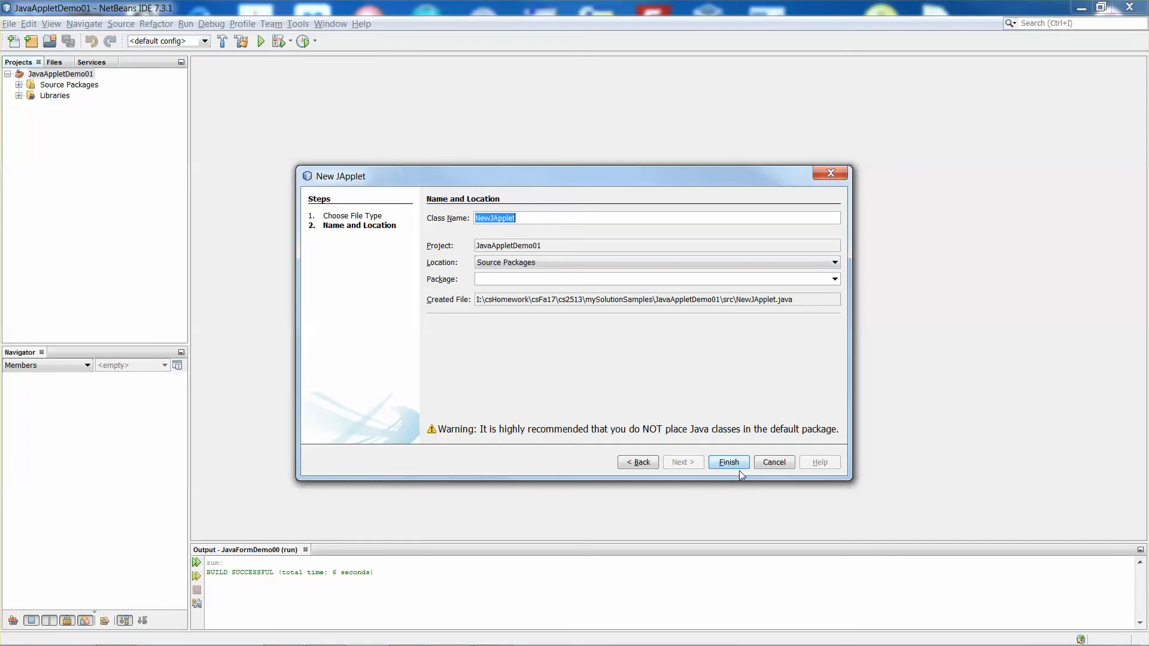
{"action": "left_click", "coordinate": [728, 463]}
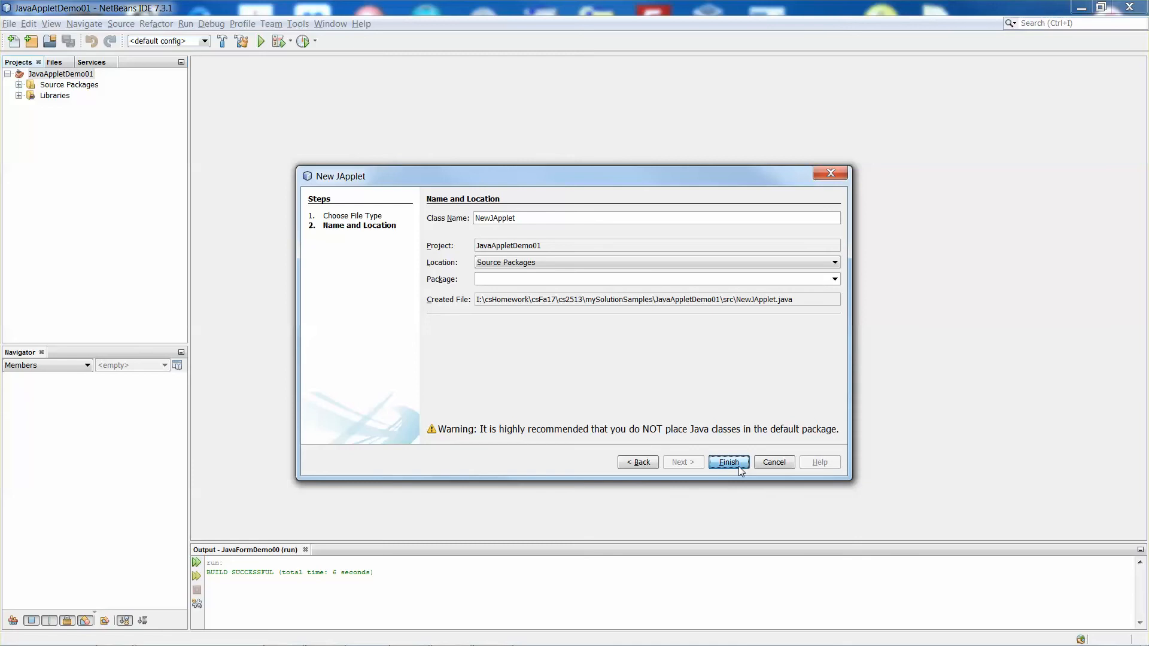
{"action": "left_click", "coordinate": [728, 462]}
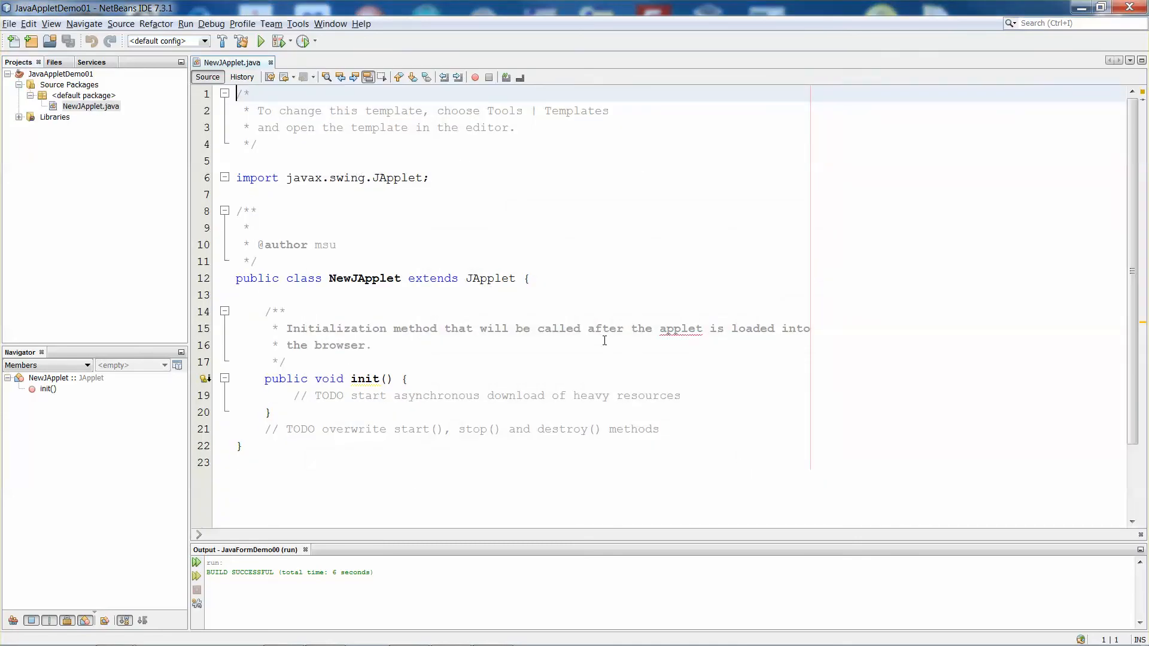
{"action": "mouse_move", "coordinate": [686, 346]}
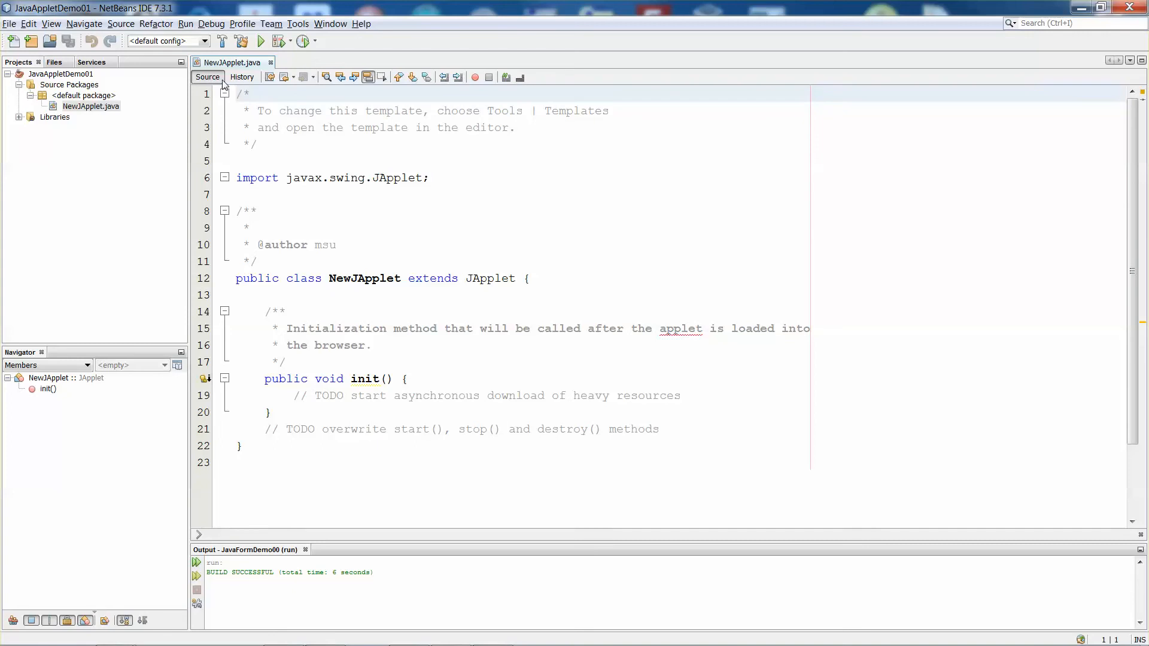
{"action": "mouse_move", "coordinate": [654, 282]}
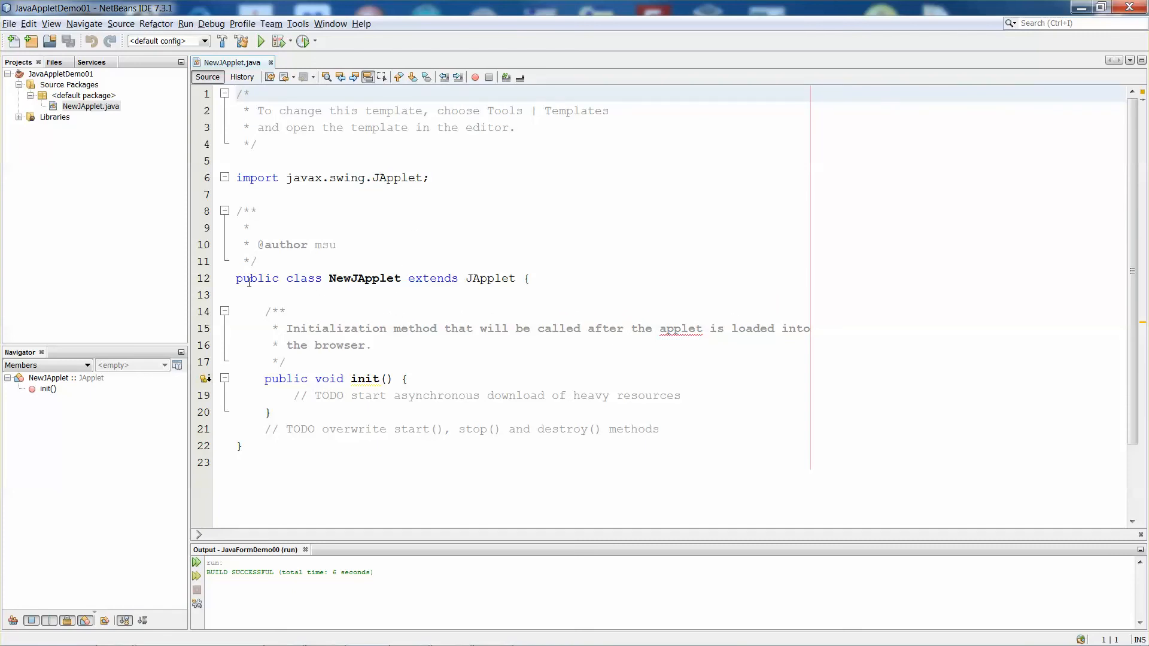
{"action": "mouse_move", "coordinate": [329, 284]}
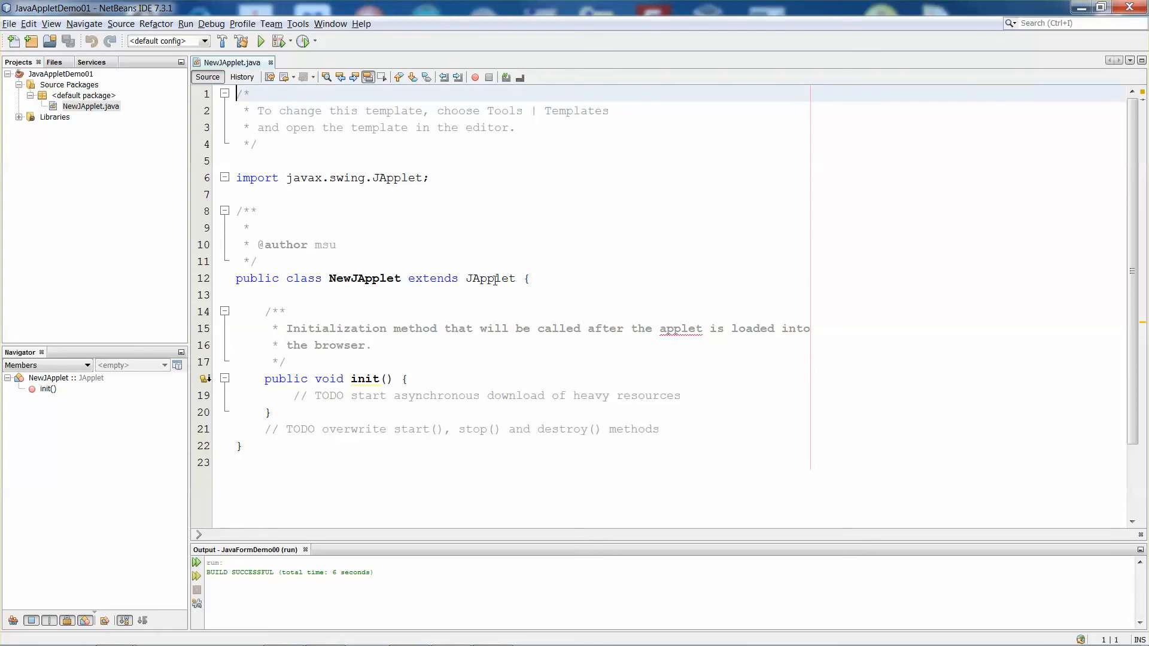
{"action": "mouse_move", "coordinate": [274, 388]}
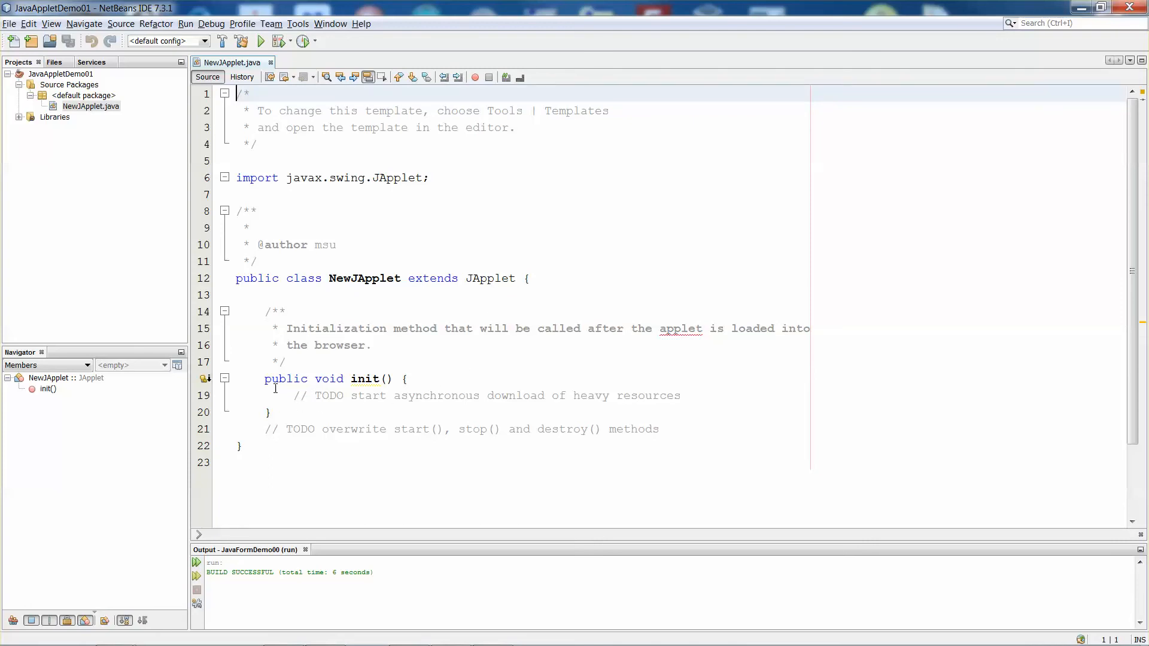
{"action": "mouse_move", "coordinate": [371, 389]}
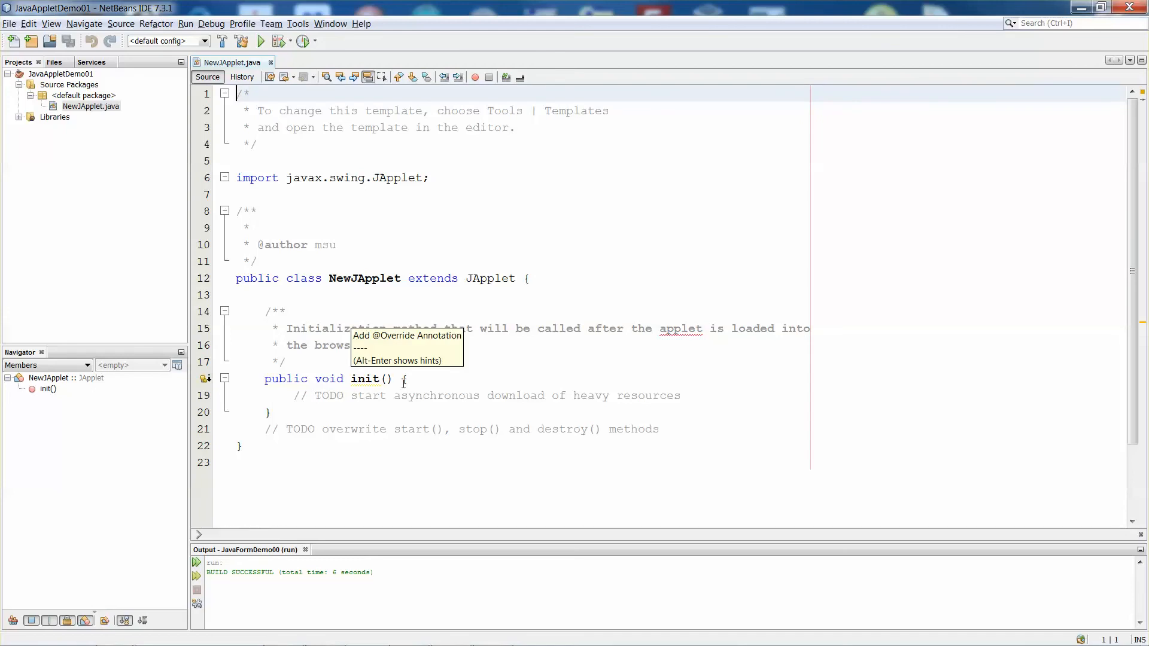
{"action": "mouse_move", "coordinate": [420, 409]}
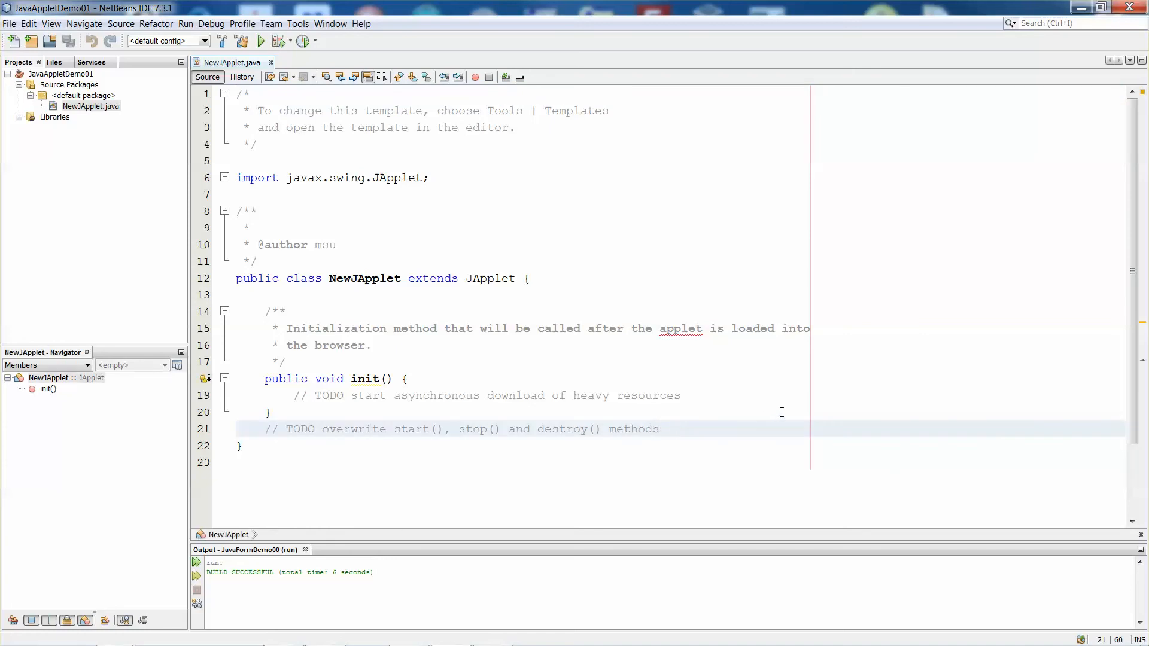
Step: Place the cursor at the end of the TODO comment on line 21
{"action": "left_click", "coordinate": [658, 428]}
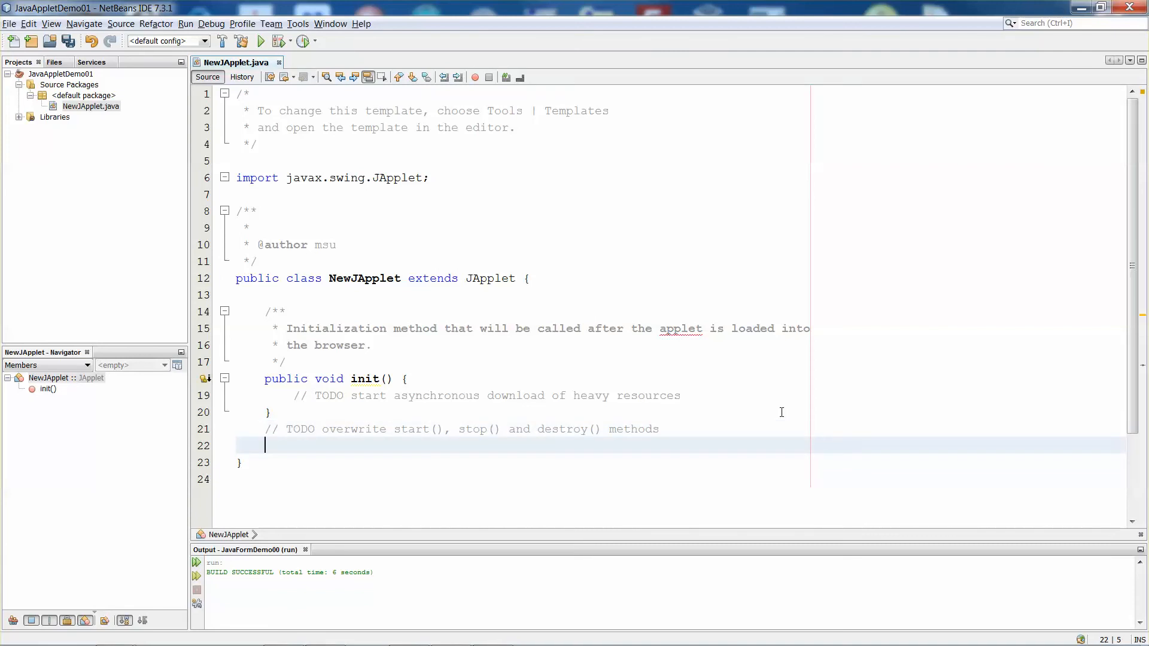
Step: Write a public void paint(Graphics g) method calling super.paint(g)
{"action": "type", "text": "public v"}
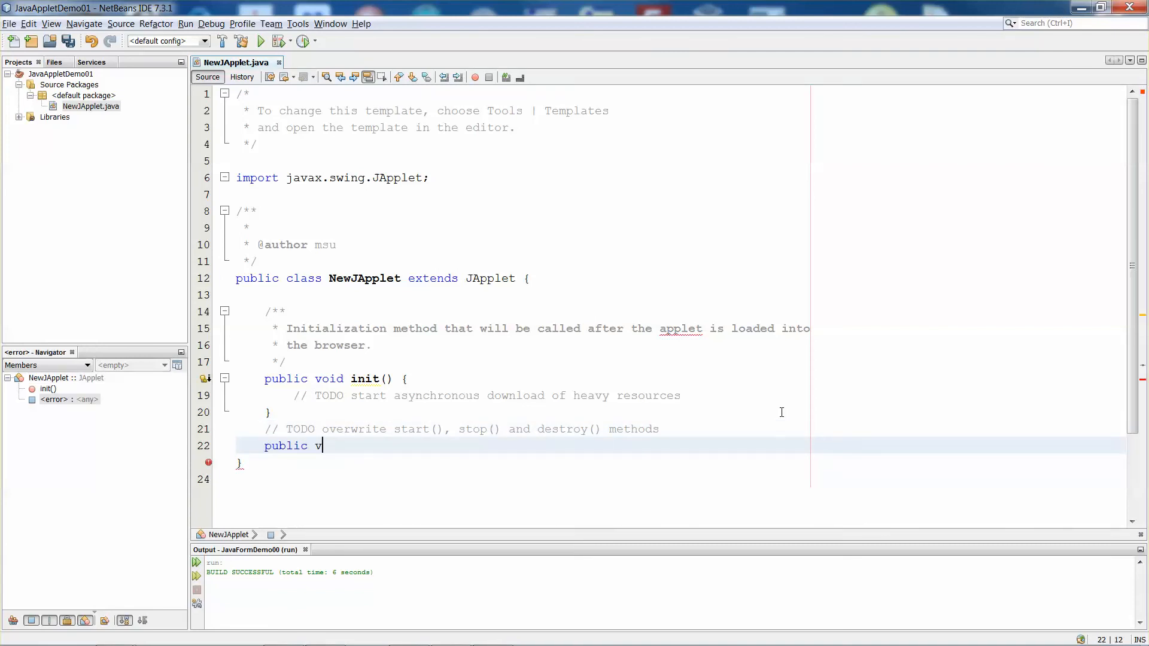
{"action": "type", "text": "oid pa"}
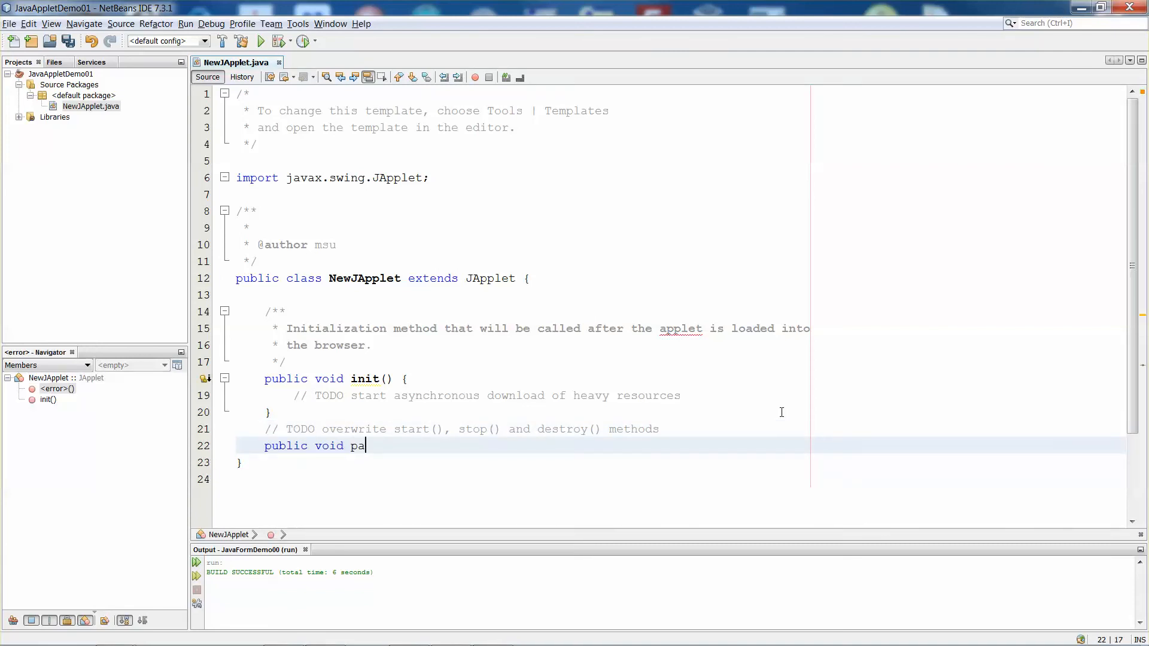
{"action": "type", "text": "int"}
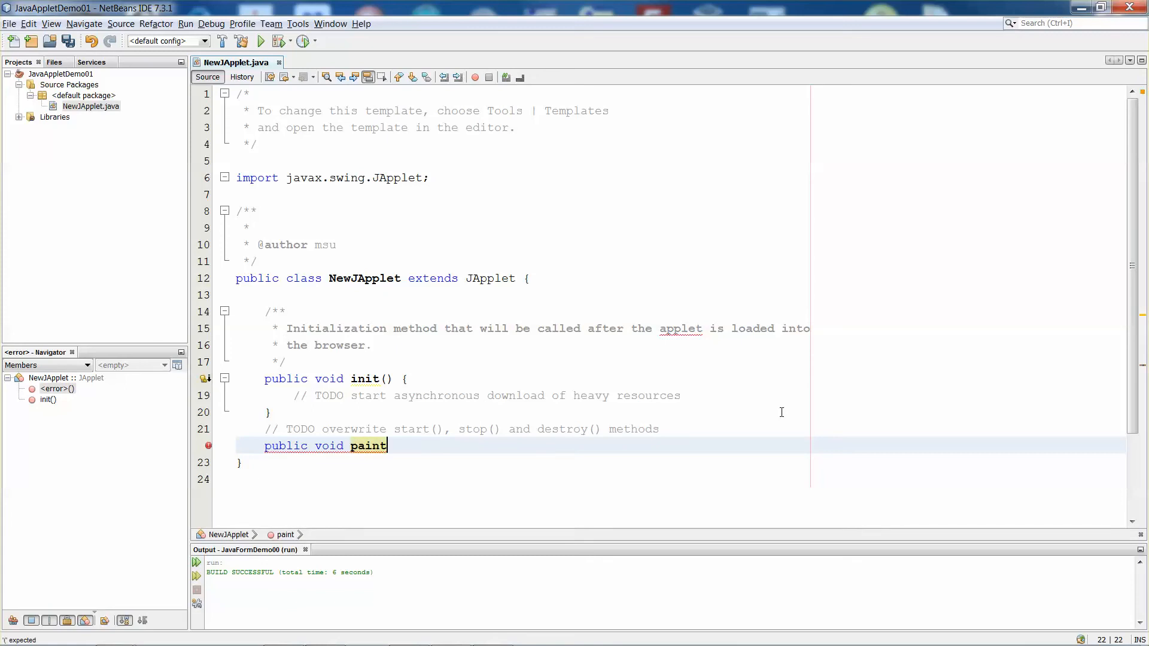
{"action": "type", "text": "(Grap"}
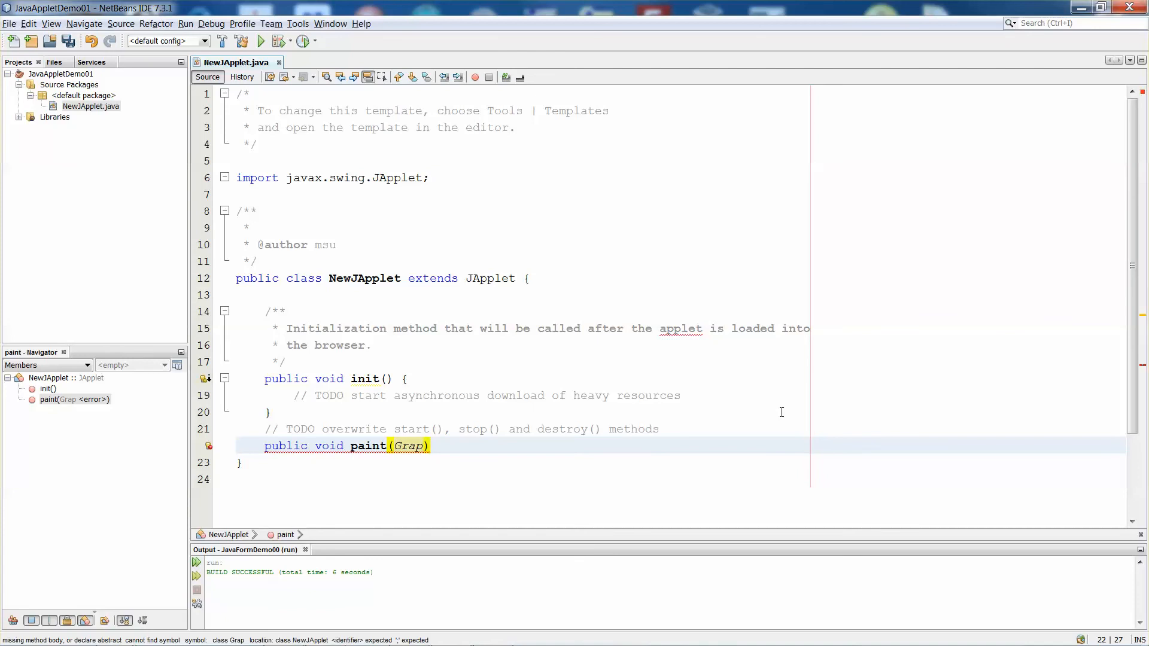
{"action": "type", "text": "Graphics"}
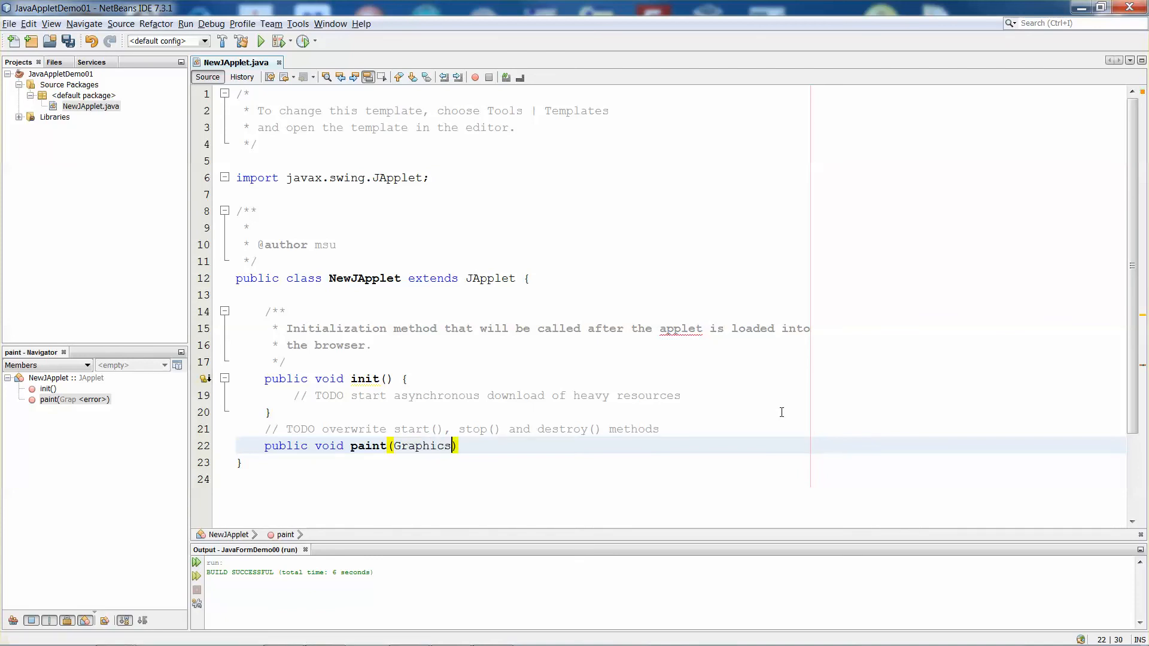
{"action": "type", "text": "g"}
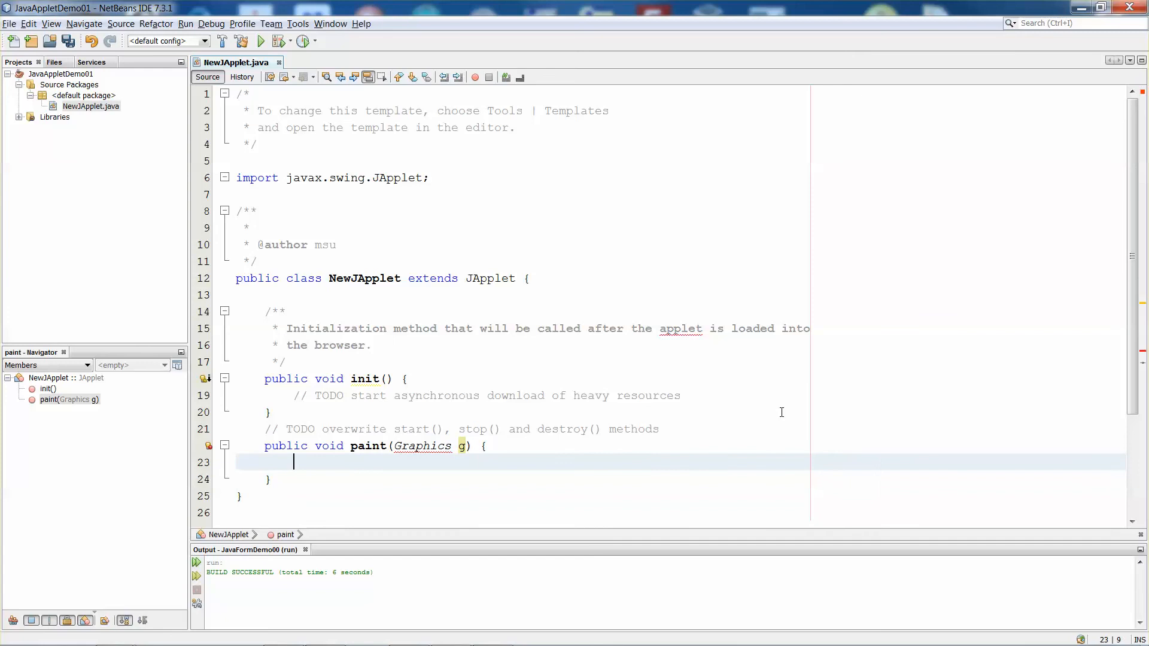
{"action": "type", "text": "super"}
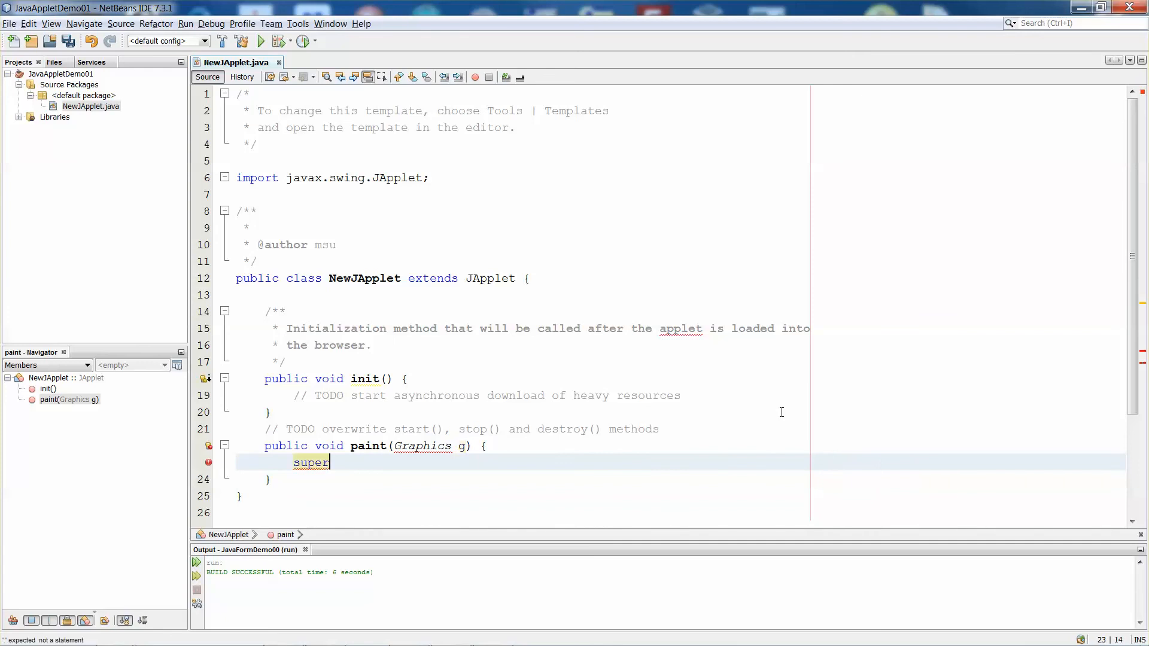
{"action": "type", "text": ".ap"}
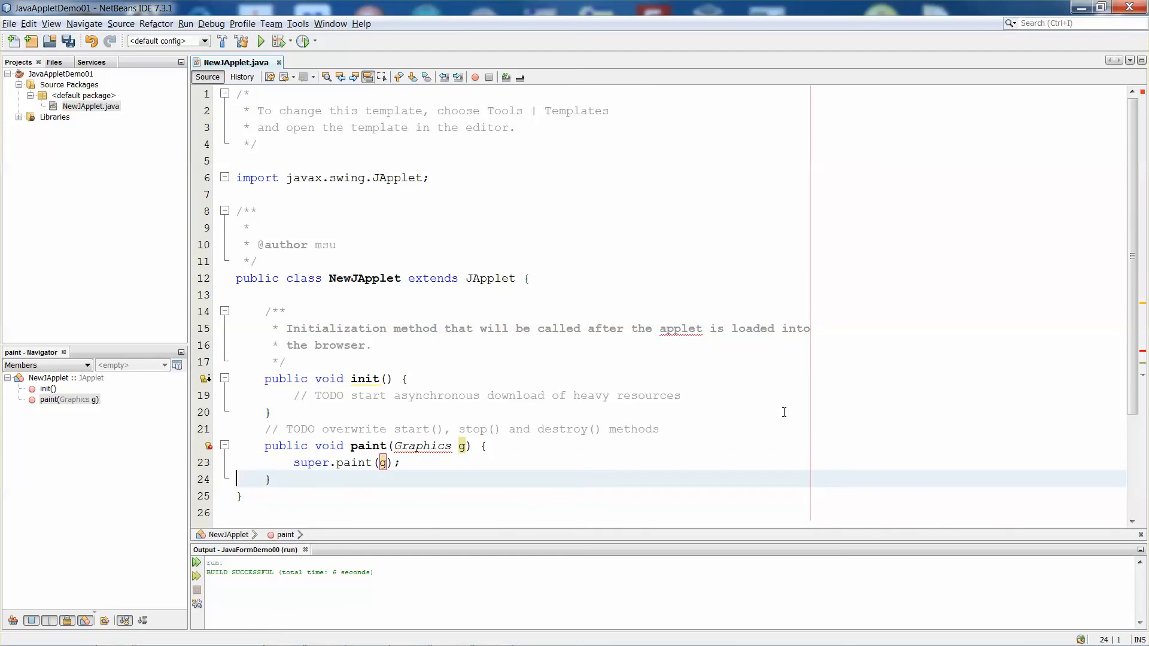
{"action": "left_click", "coordinate": [421, 194]}
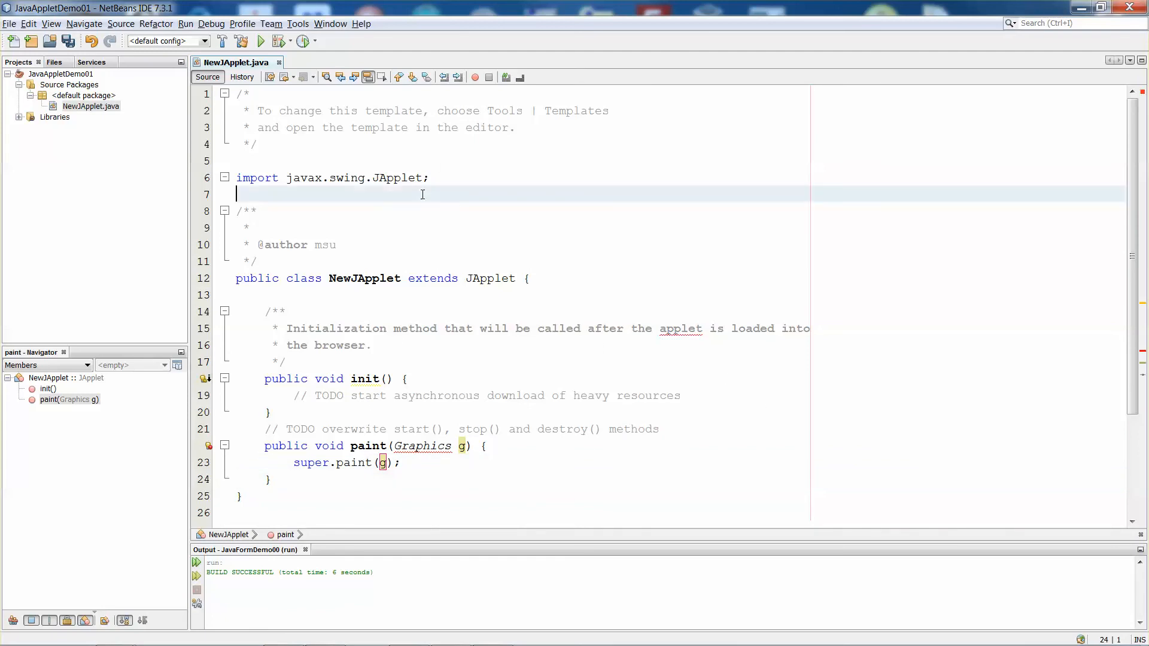
Step: Add import java.awt.*; below the JApplet import and fold the header comment
{"action": "type", "text": "import java"}
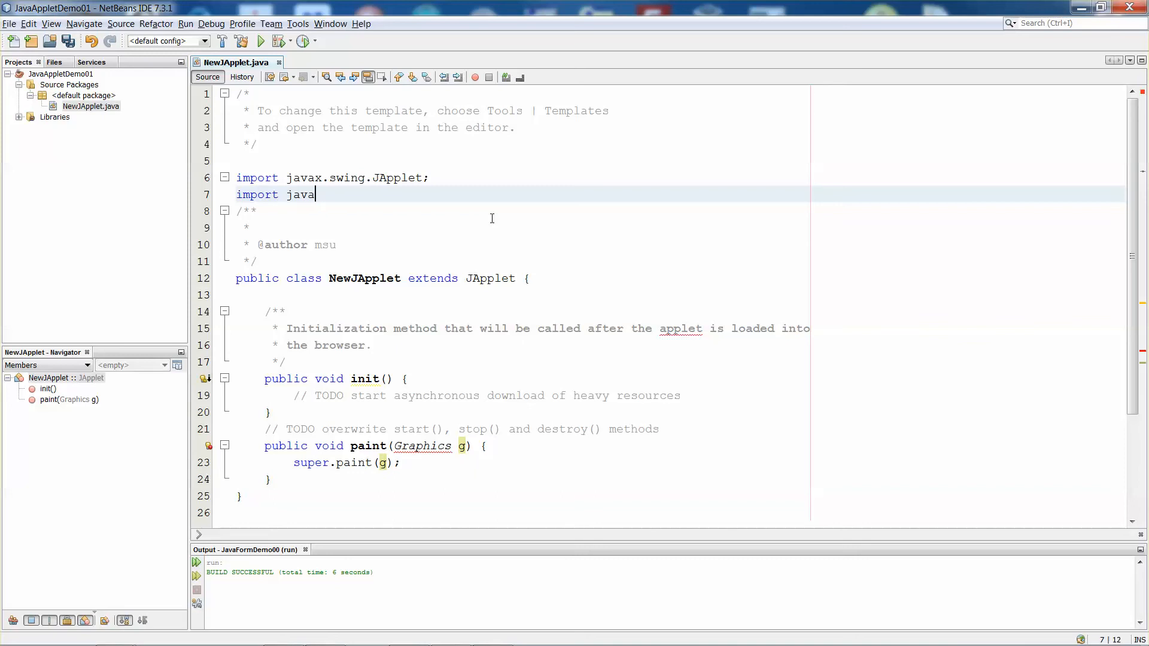
{"action": "type", "text": ".awt.*;"}
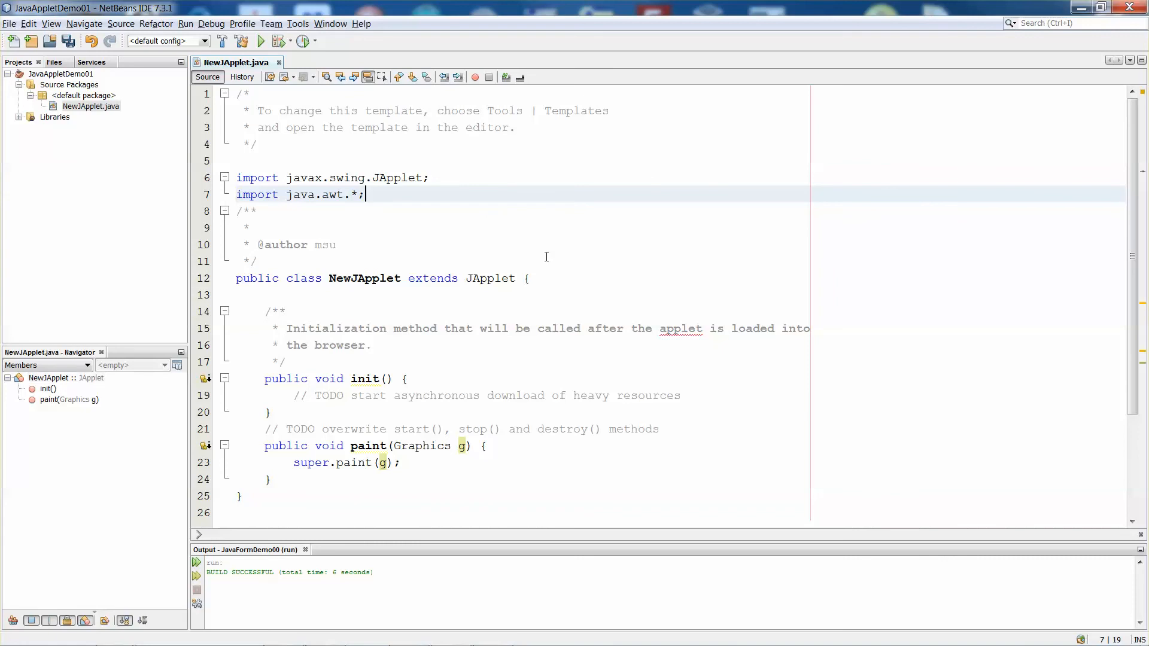
{"action": "left_click", "coordinate": [239, 496]}
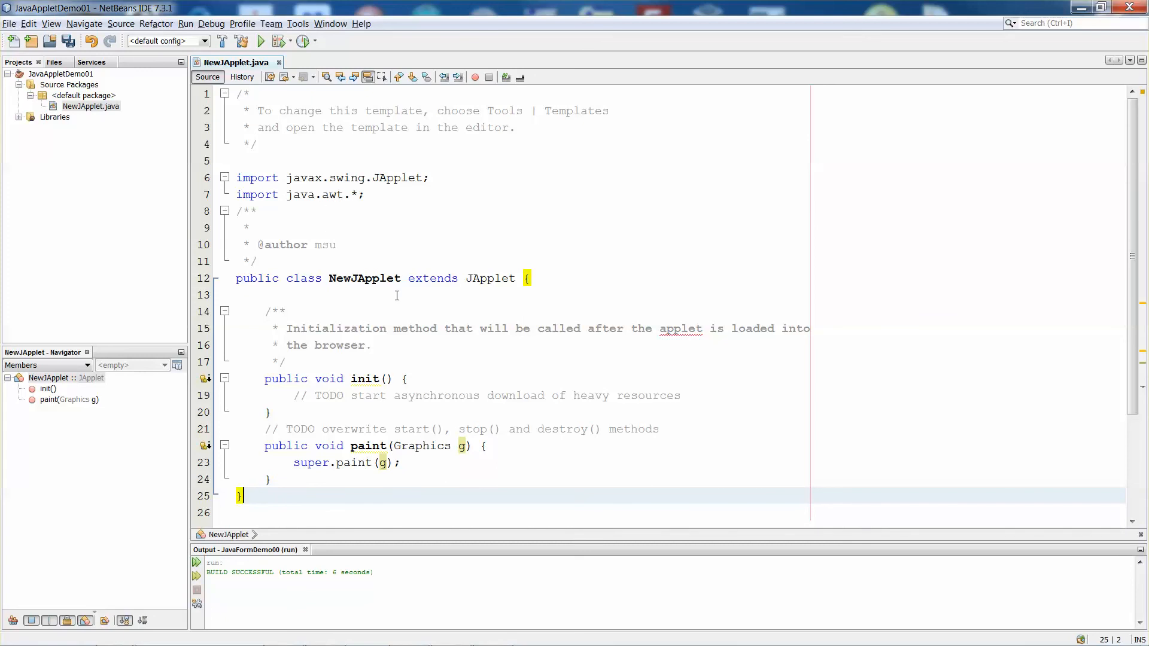
{"action": "left_click", "coordinate": [487, 462]}
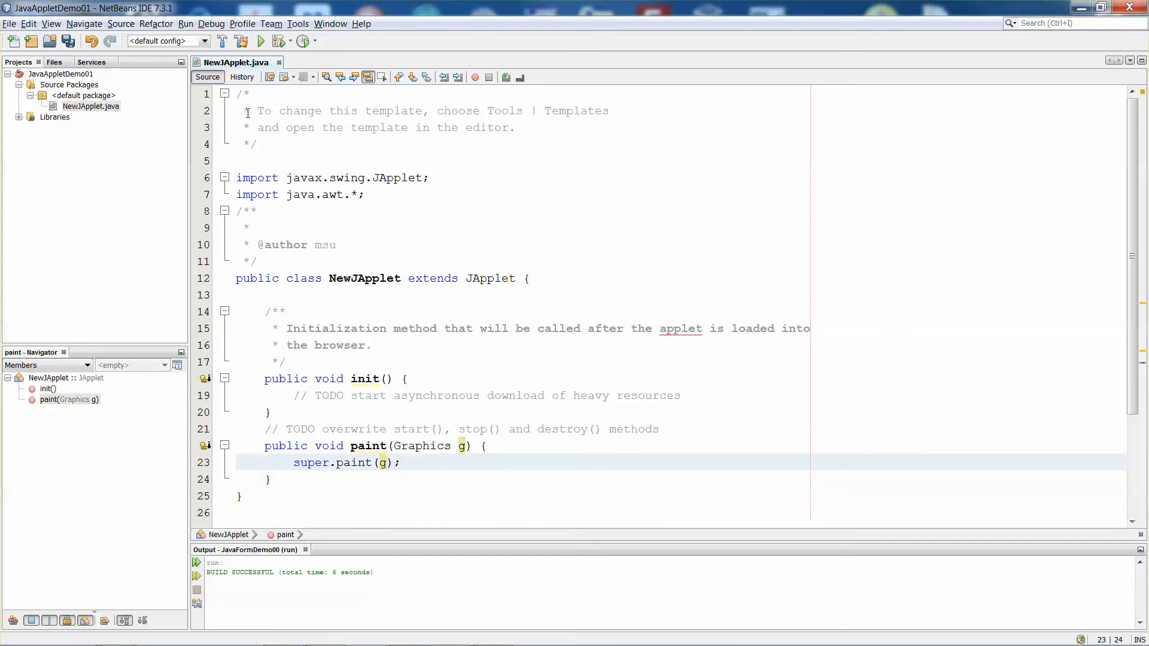
{"action": "left_click", "coordinate": [225, 93]}
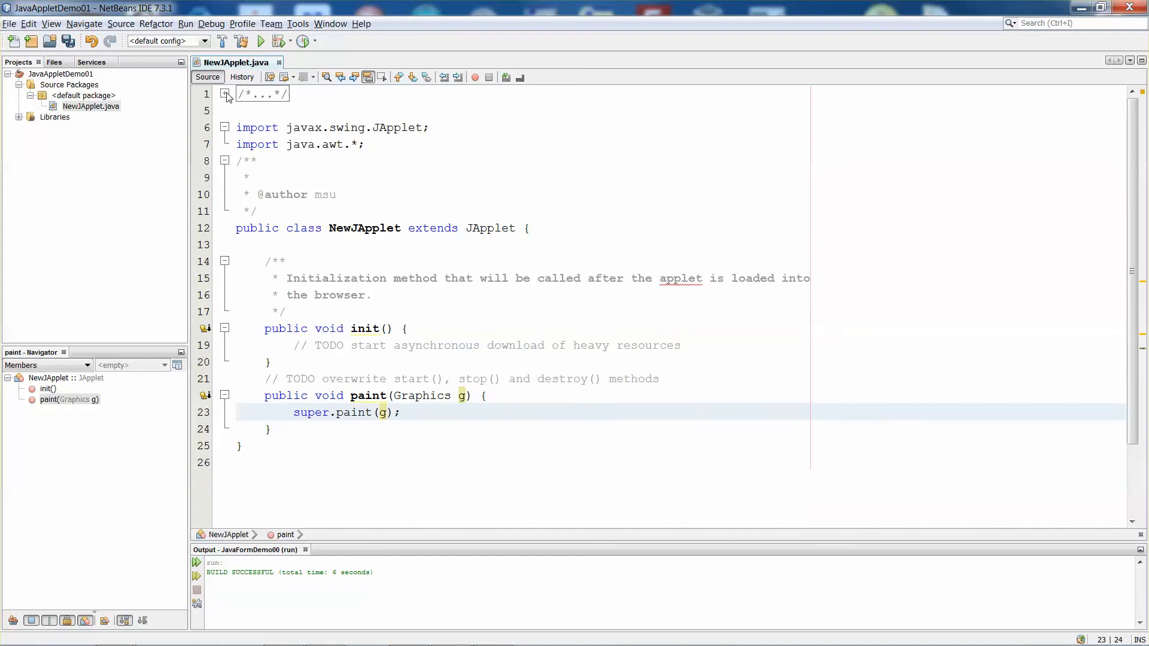
Step: Fold the author javadoc, the init() javadoc and the init() body
{"action": "left_click", "coordinate": [225, 160]}
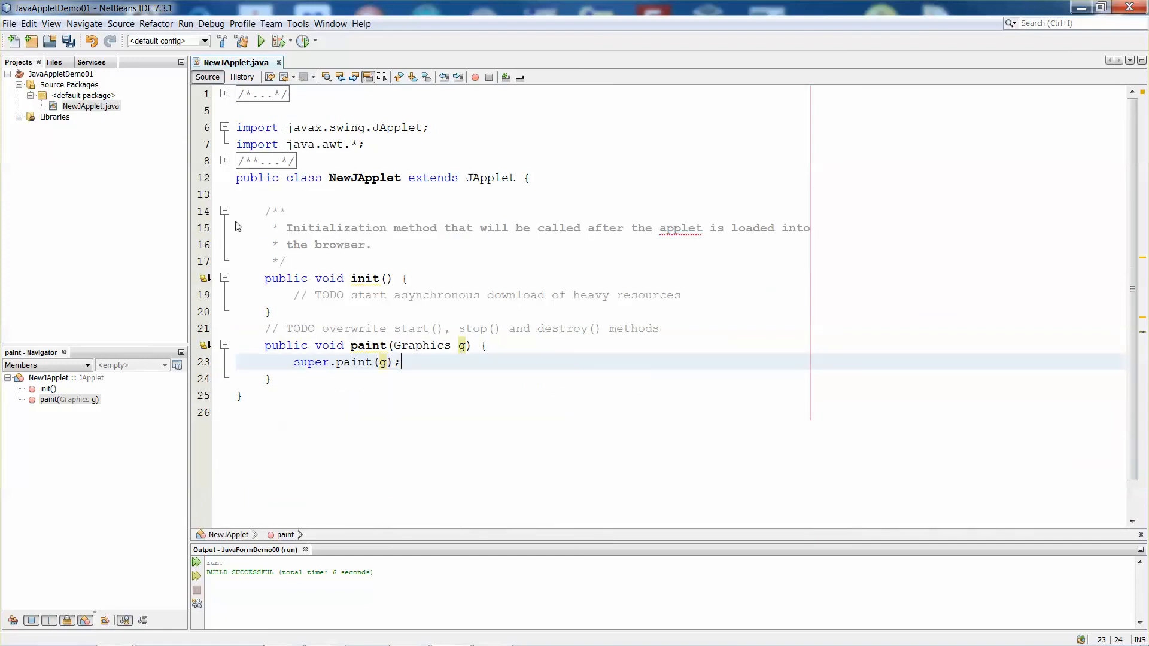
{"action": "left_click", "coordinate": [225, 211]}
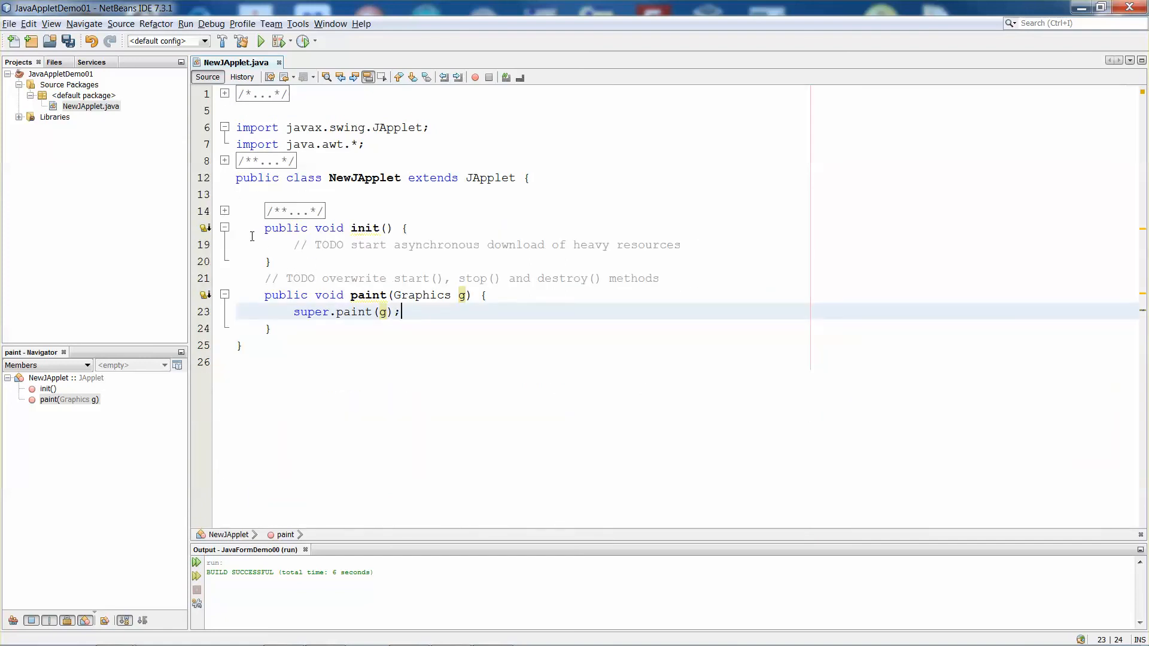
{"action": "left_click", "coordinate": [225, 227]}
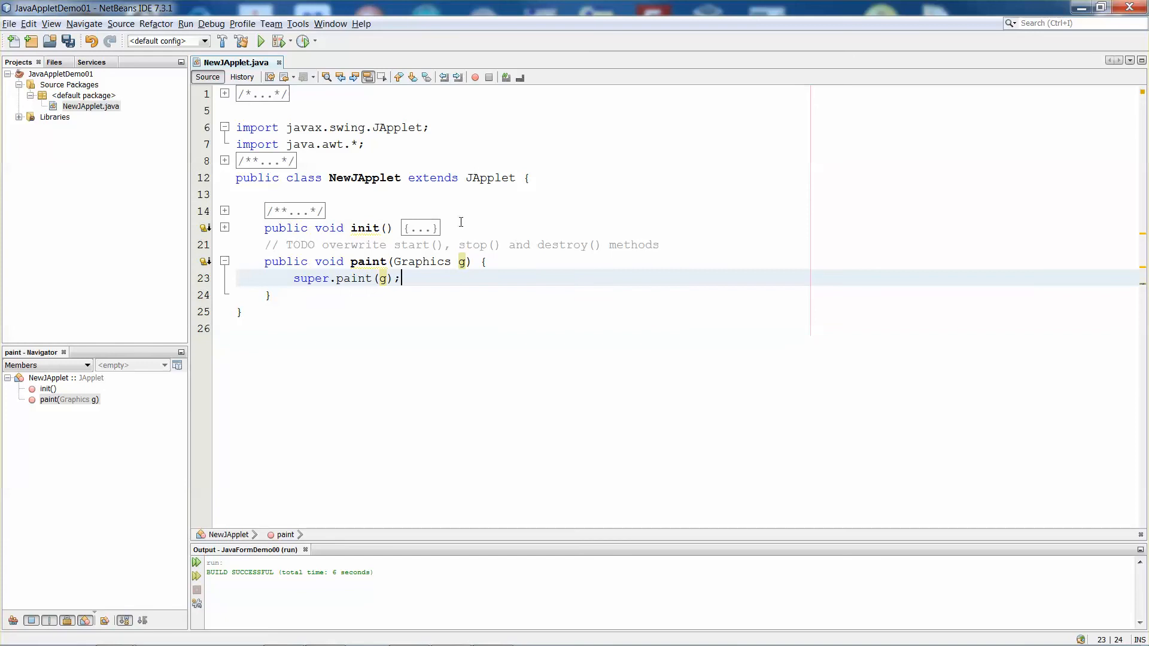
{"action": "mouse_move", "coordinate": [201, 28]}
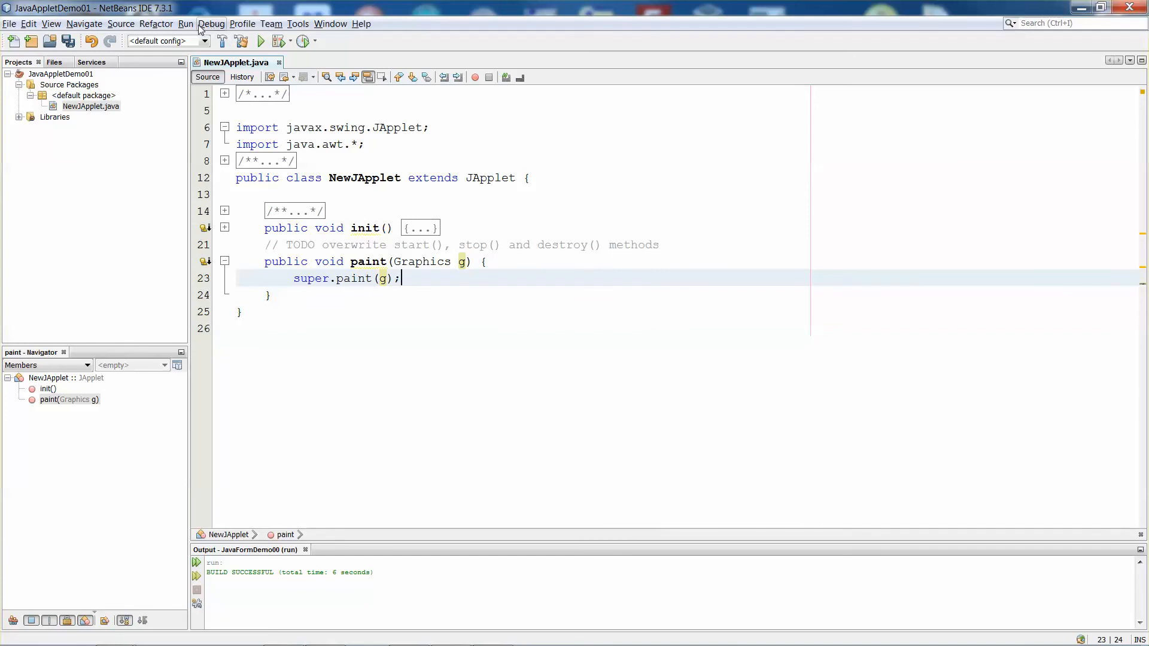
Step: Run NewJApplet with Run File and close the blank Applet Viewer
{"action": "left_click", "coordinate": [185, 24]}
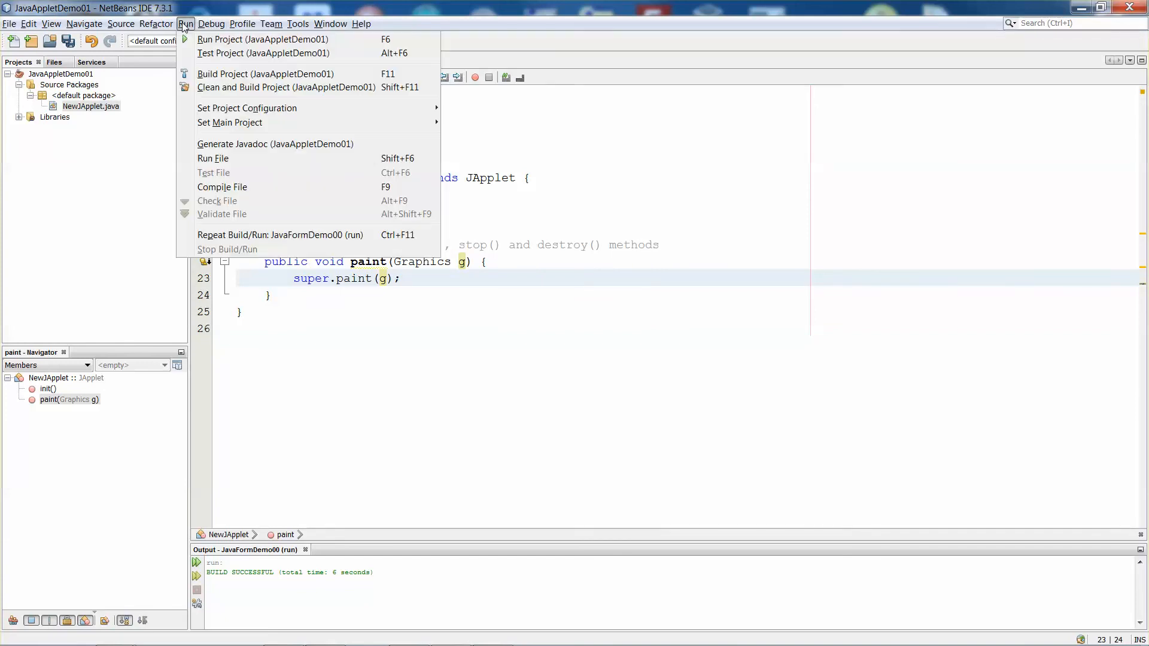
{"action": "mouse_move", "coordinate": [231, 187]}
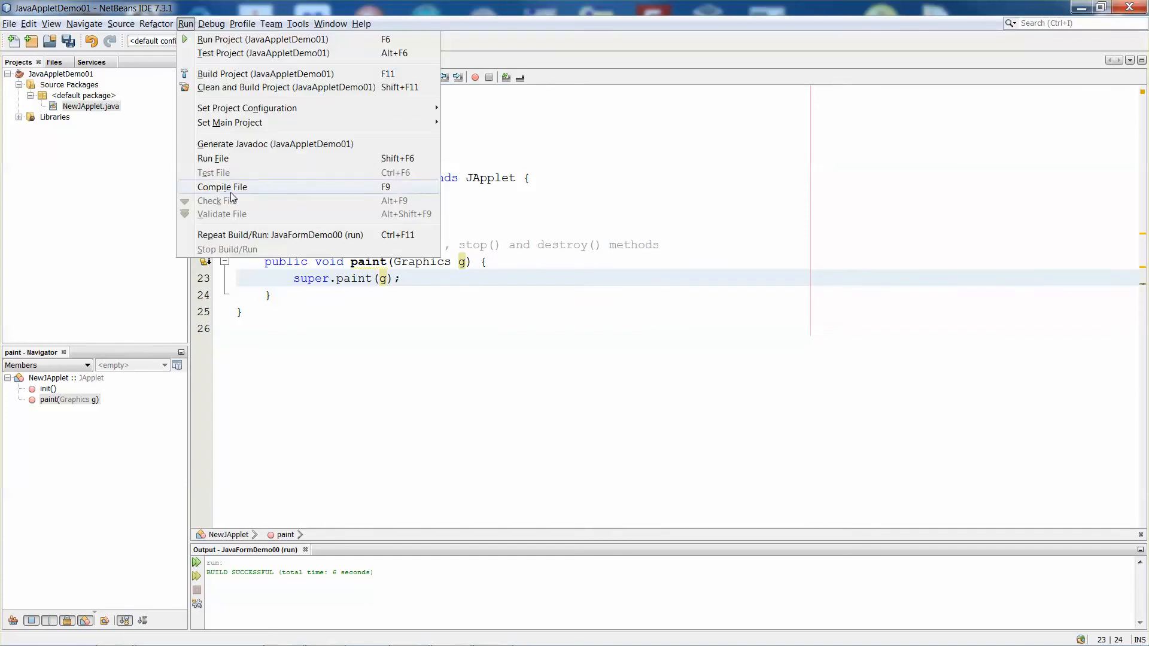
{"action": "mouse_move", "coordinate": [229, 158]}
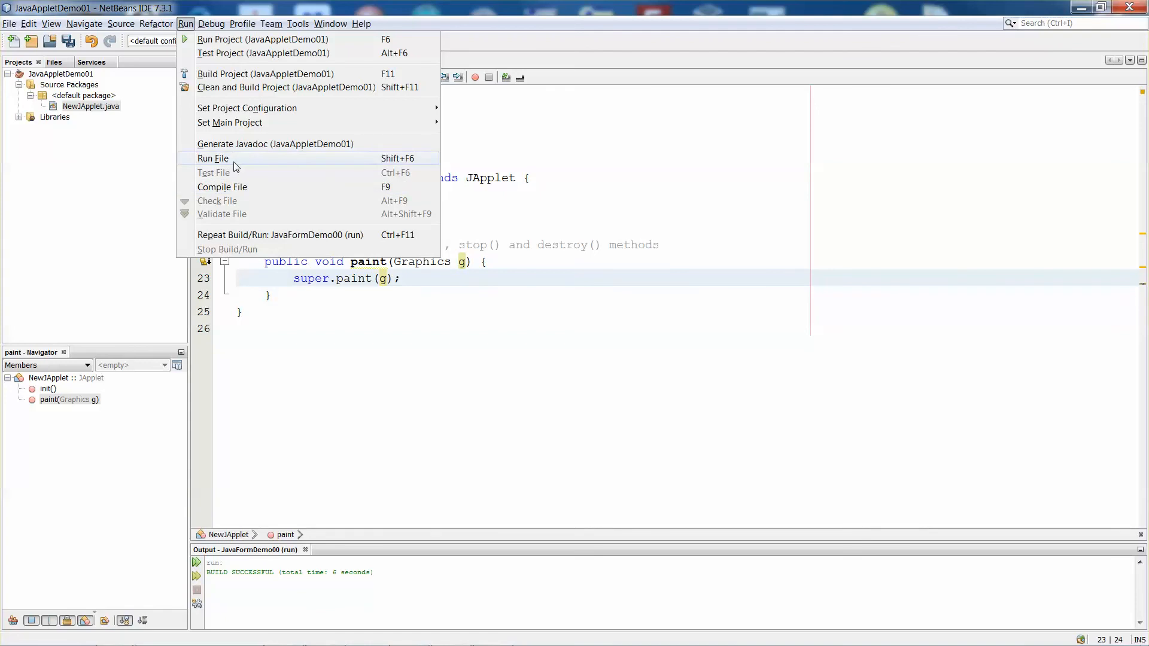
{"action": "mouse_move", "coordinate": [262, 49]}
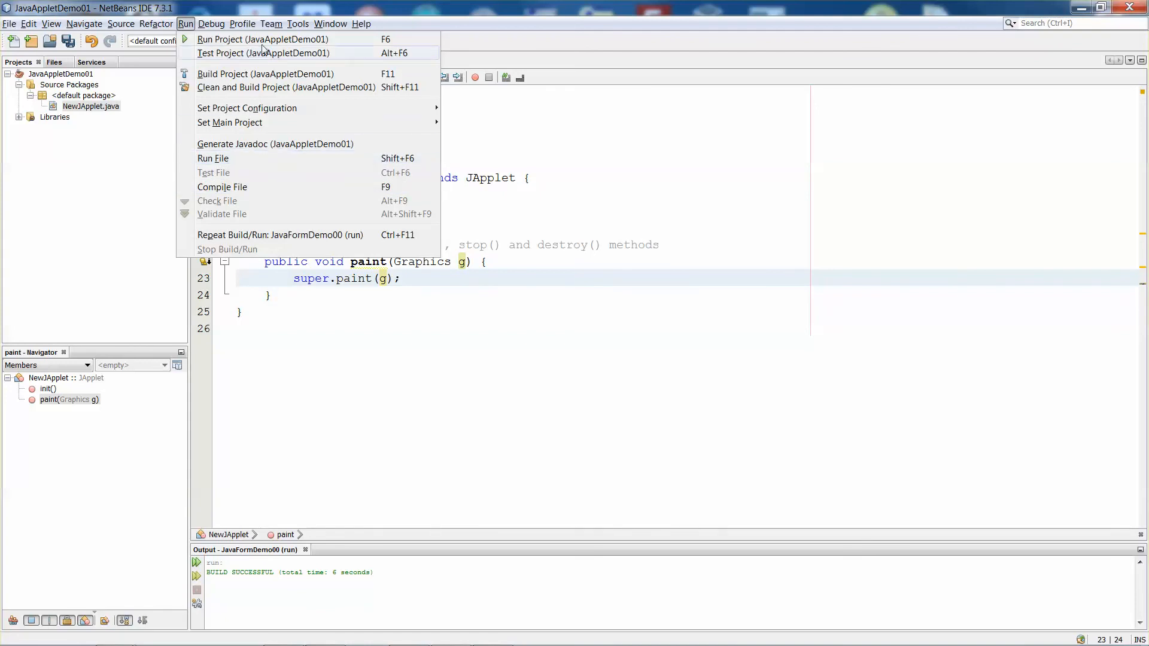
{"action": "mouse_move", "coordinate": [265, 158]}
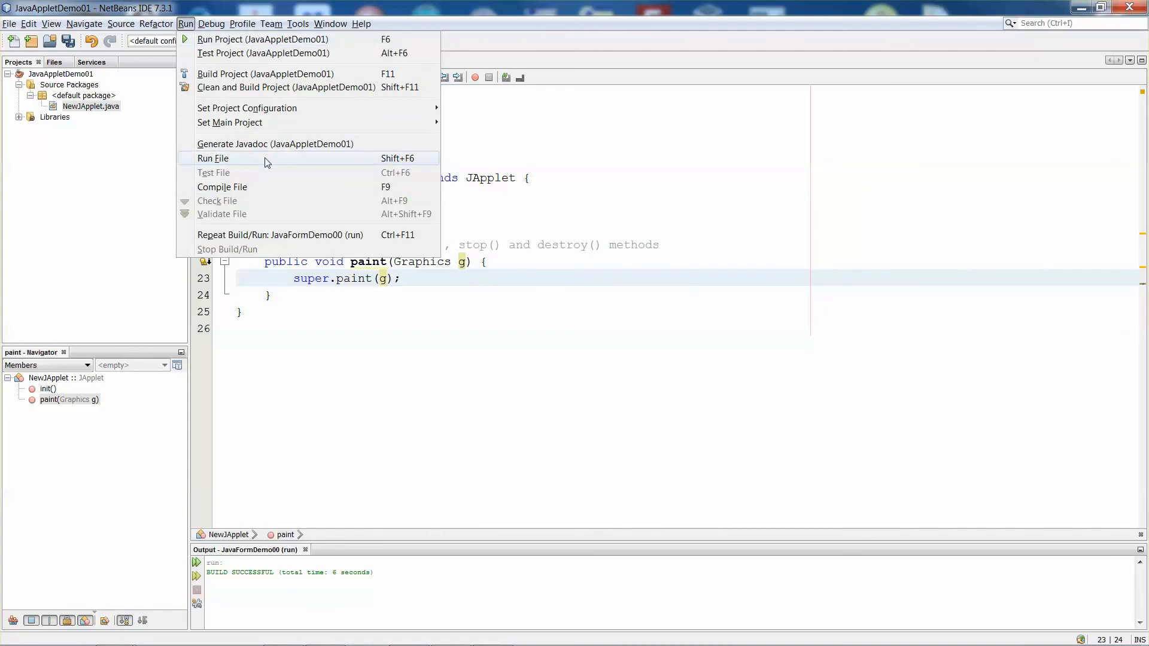
{"action": "left_click", "coordinate": [213, 158]}
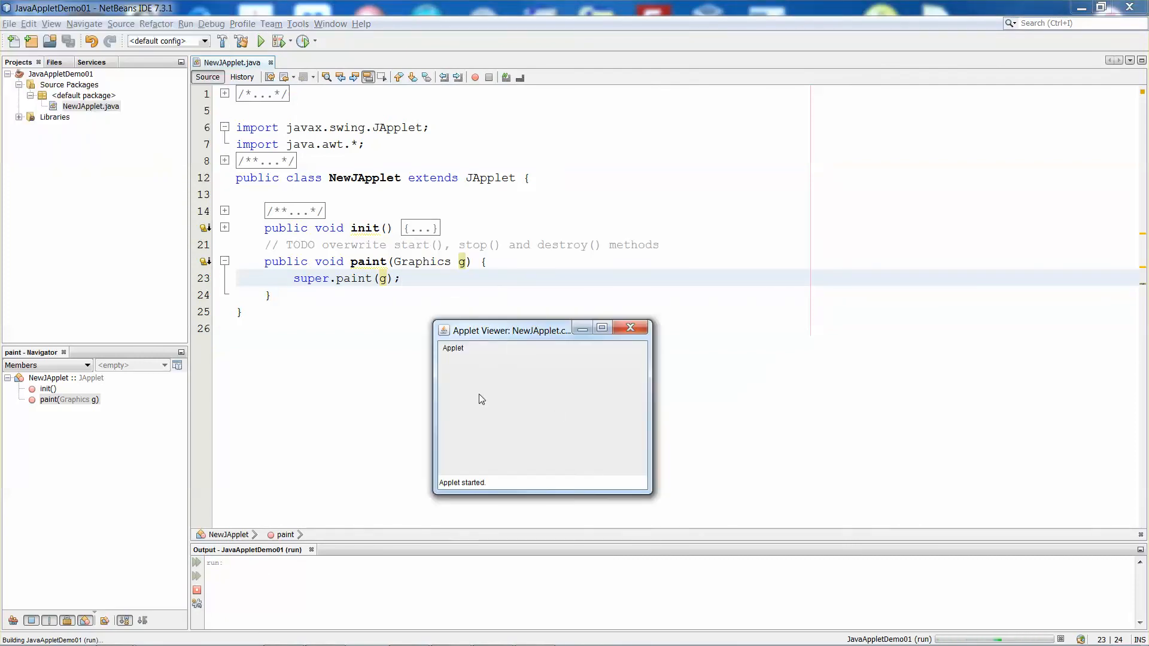
{"action": "mouse_move", "coordinate": [654, 428]}
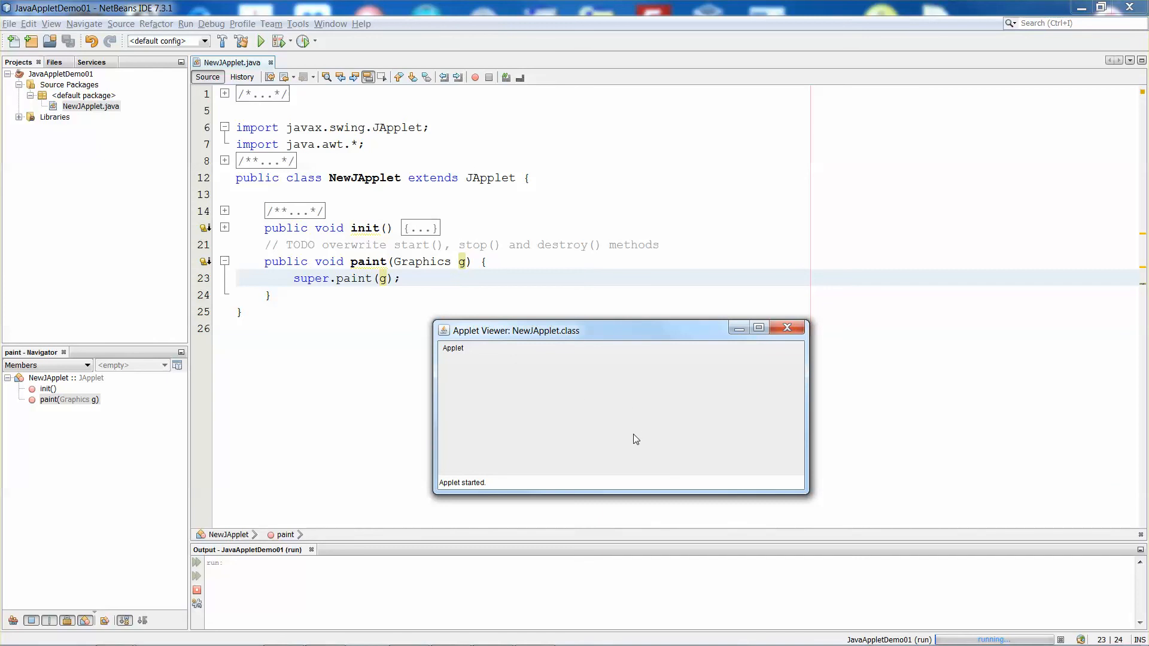
{"action": "mouse_move", "coordinate": [783, 440]}
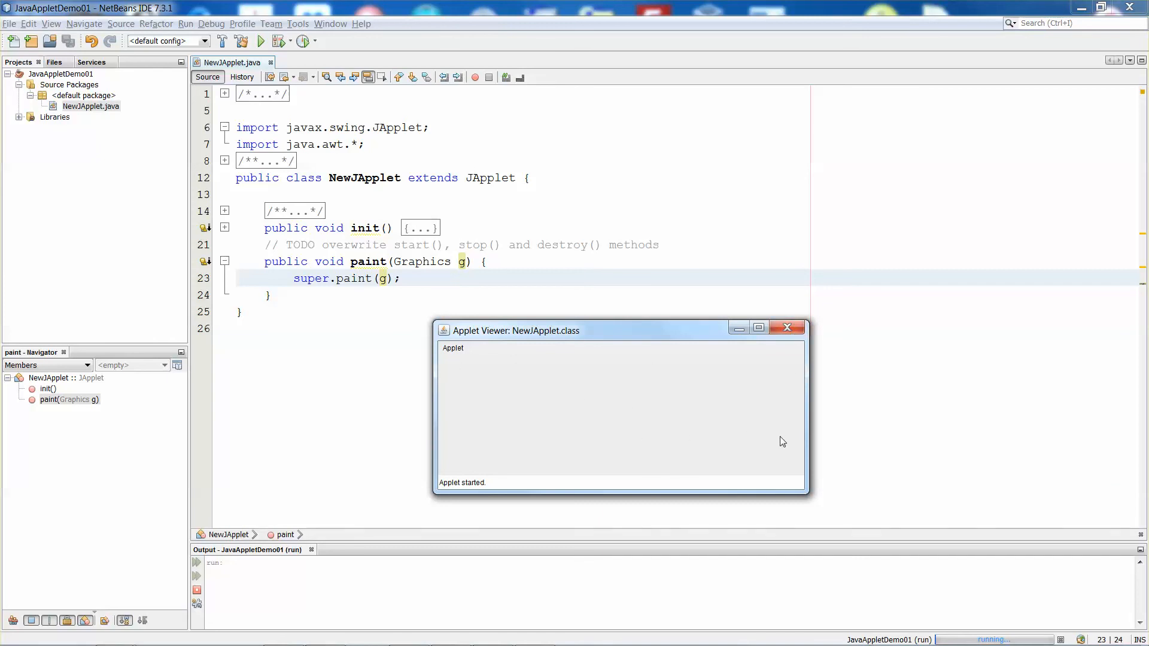
{"action": "left_click", "coordinate": [786, 327]}
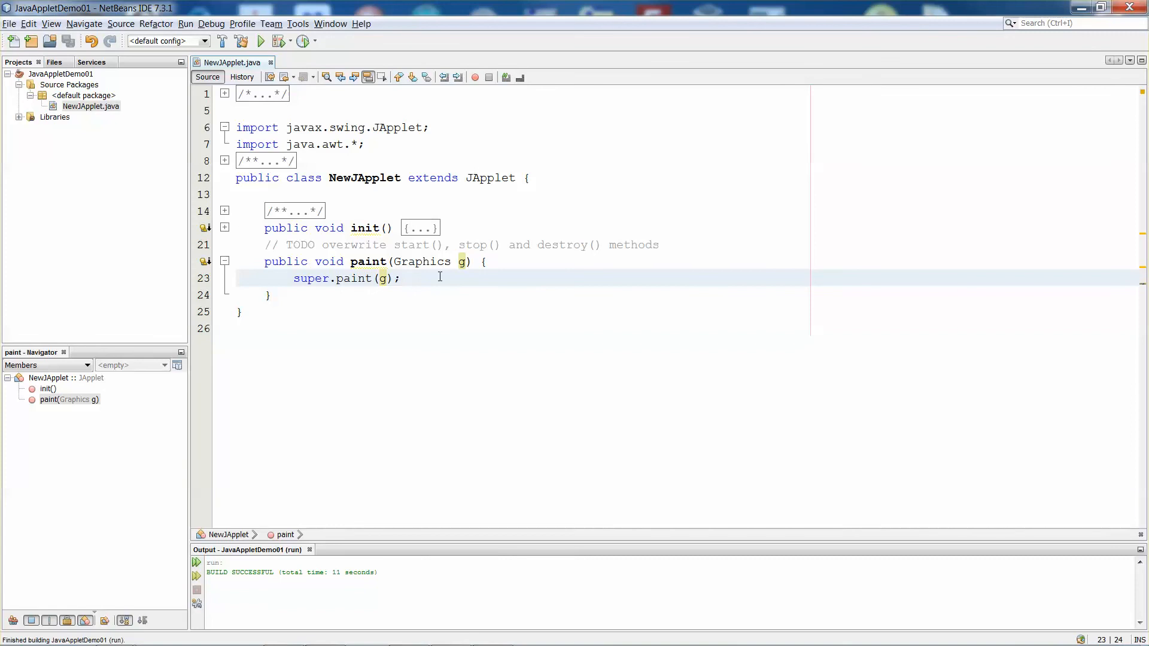
Step: Type g.drawstr on a new line below super.paint(g) inside paint()
{"action": "key", "text": "Enter"}
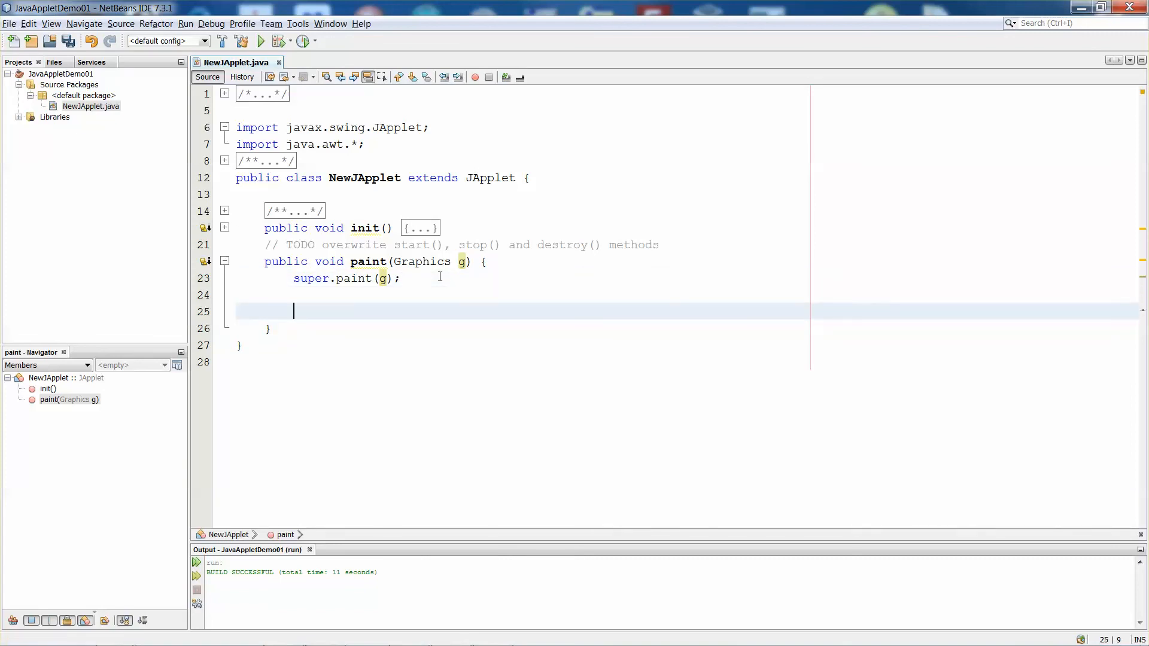
{"action": "type", "text": "g"}
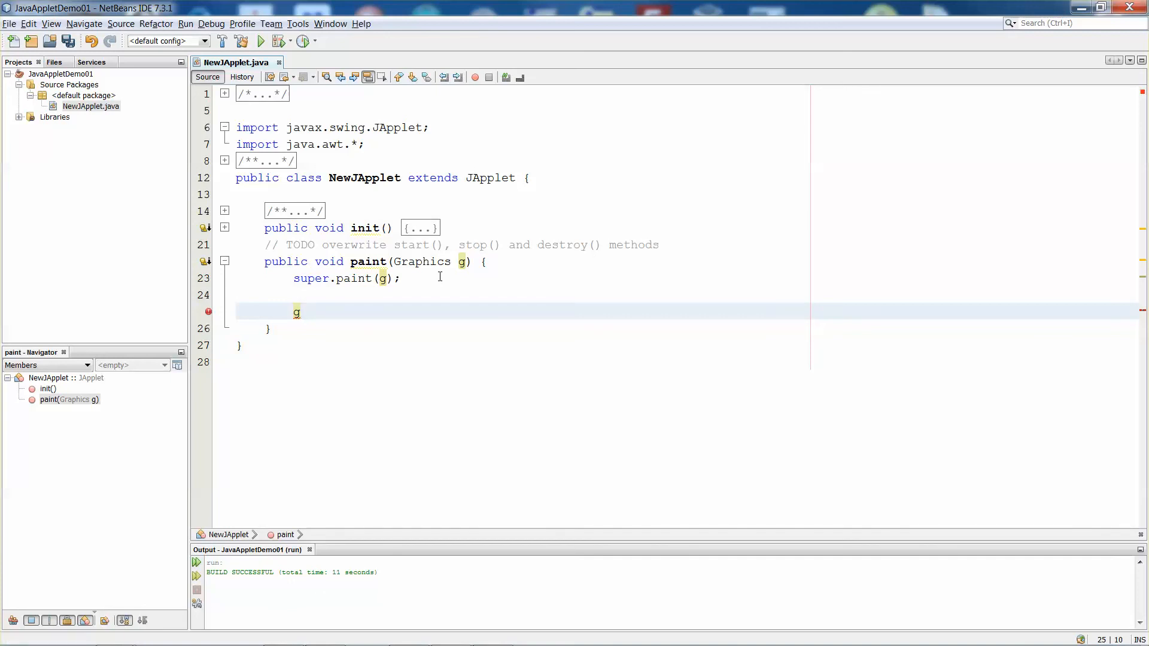
{"action": "type", "text": "."}
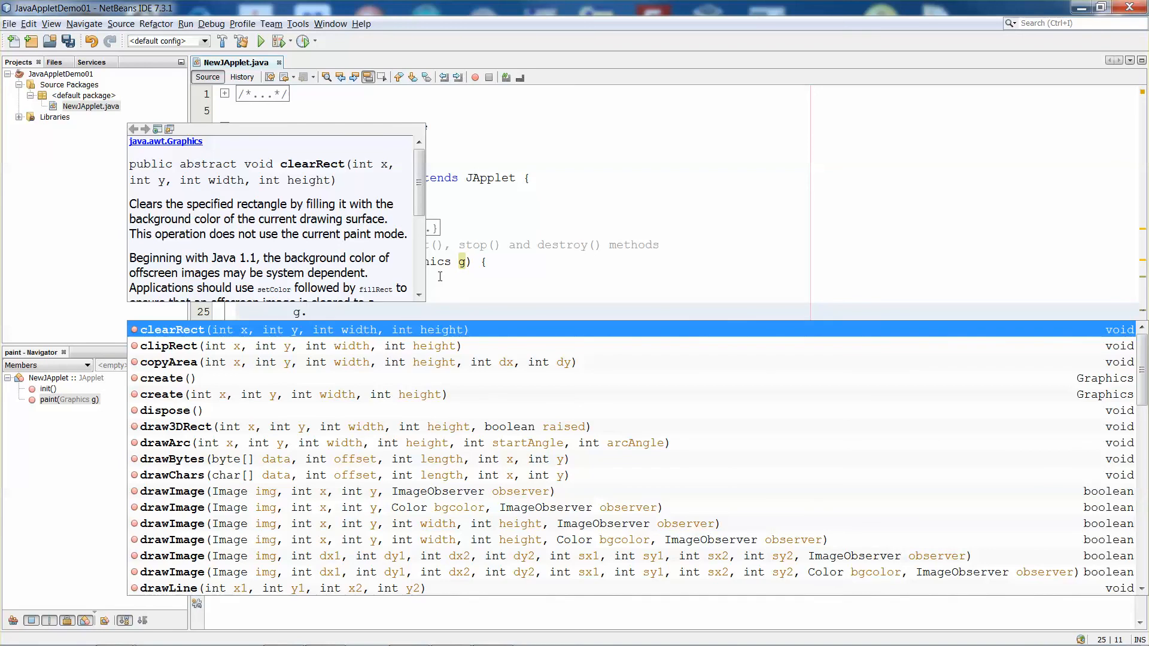
{"action": "type", "text": "d"}
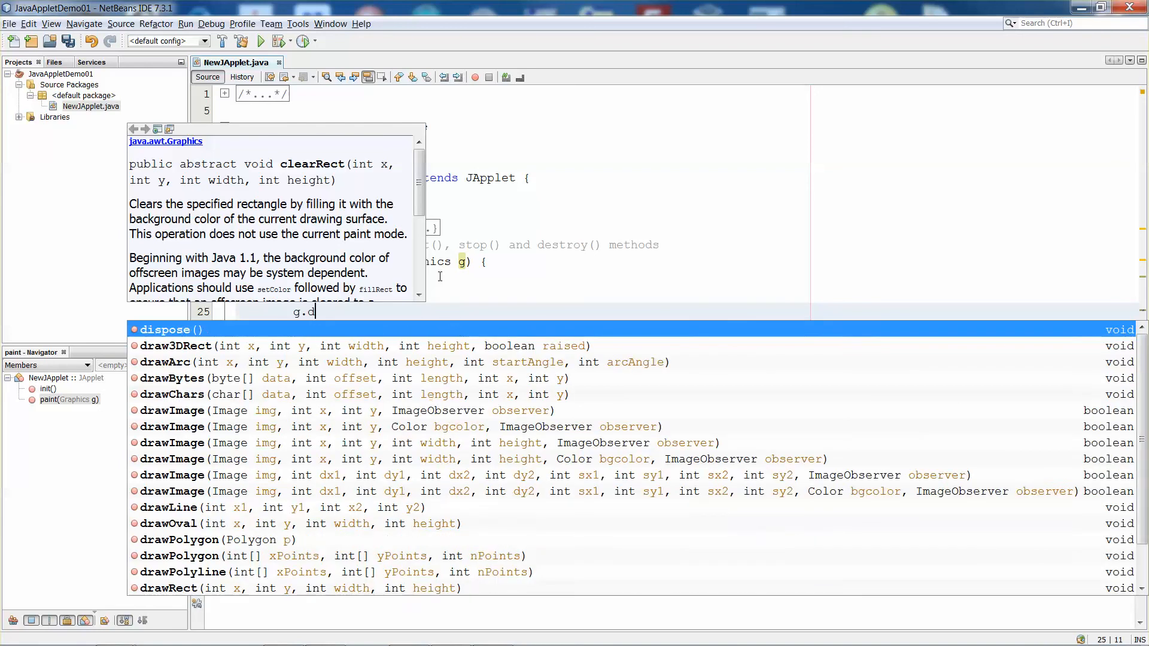
{"action": "type", "text": "raw"}
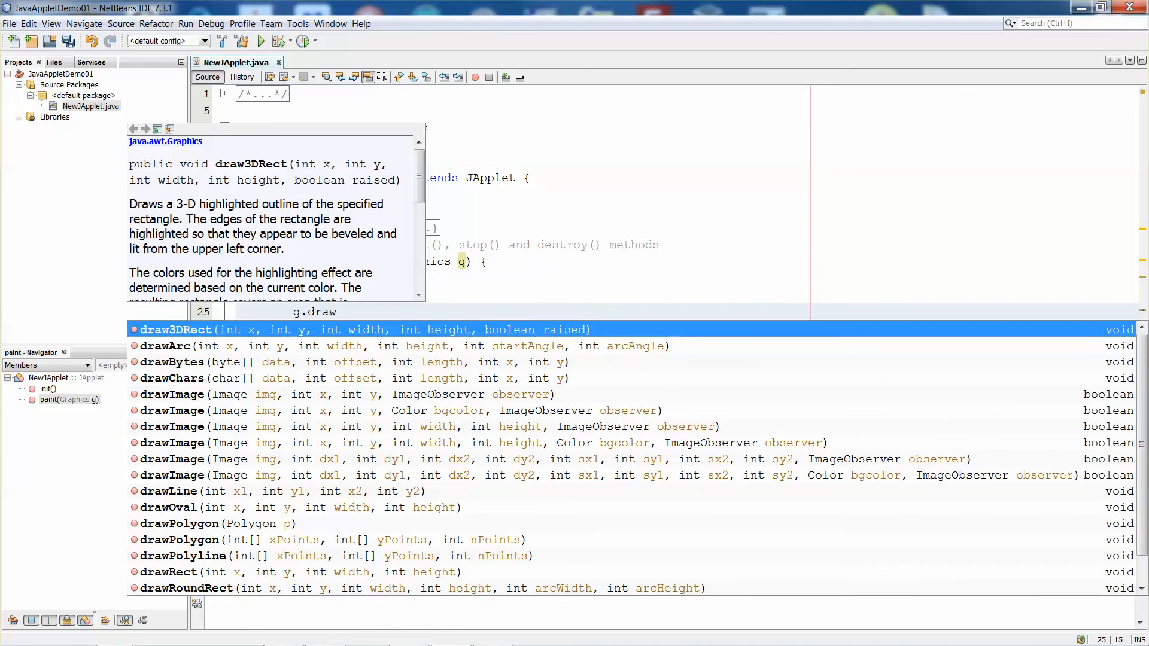
{"action": "type", "text": "str"}
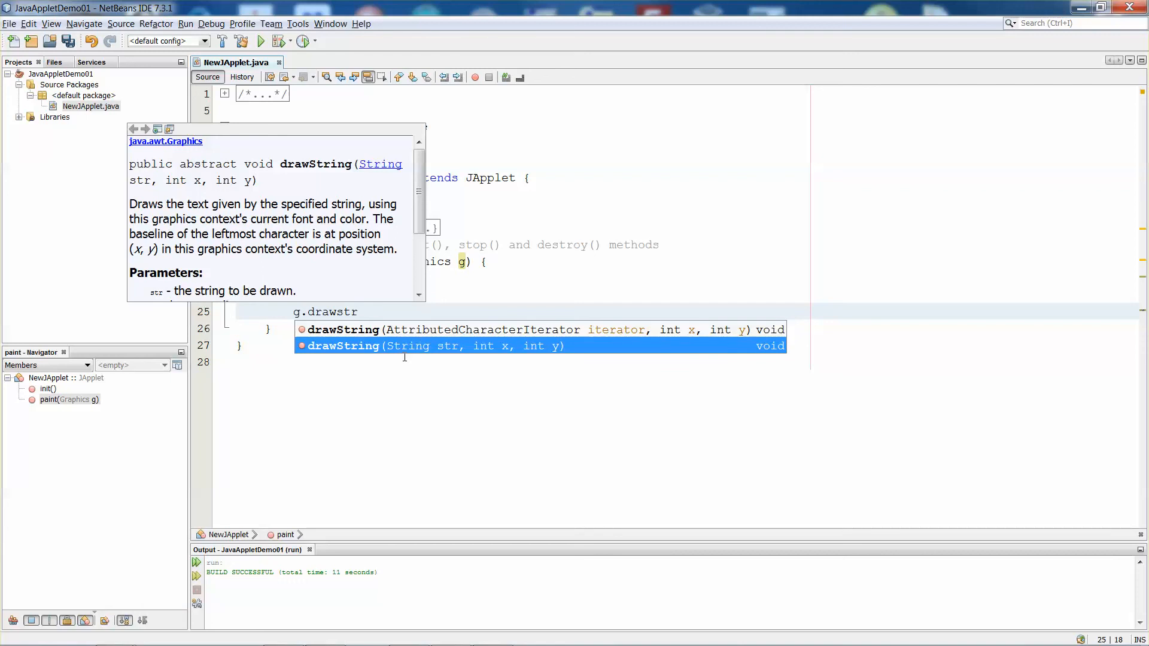
{"action": "mouse_move", "coordinate": [548, 350]}
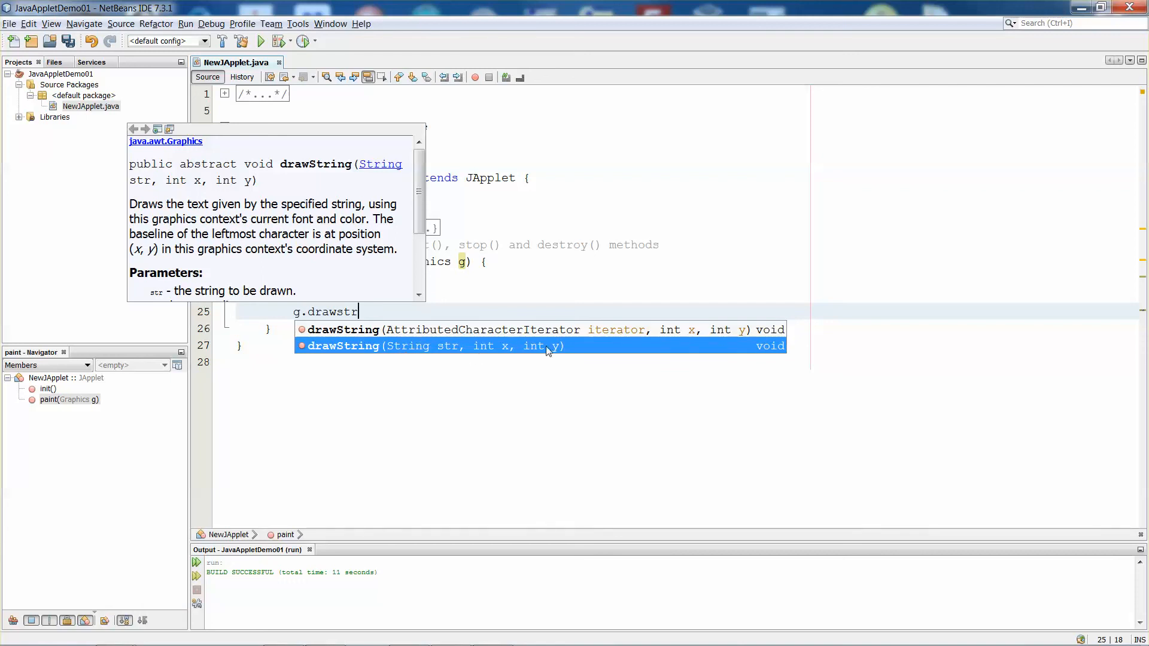
{"action": "mouse_move", "coordinate": [421, 350]}
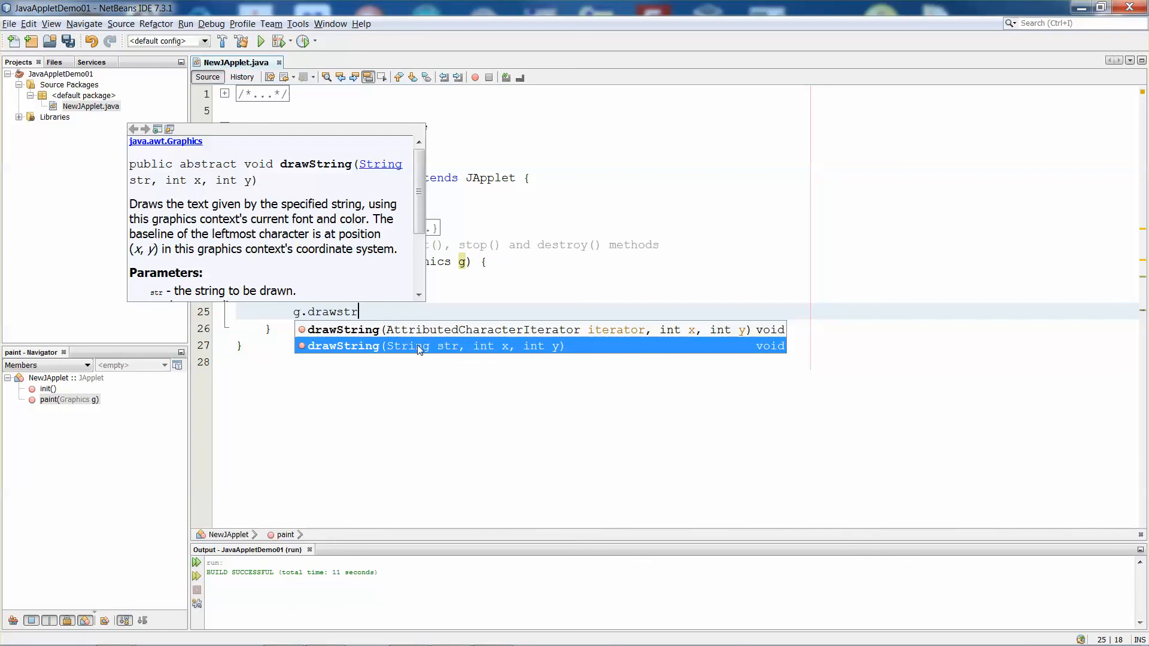
{"action": "mouse_move", "coordinate": [456, 353]}
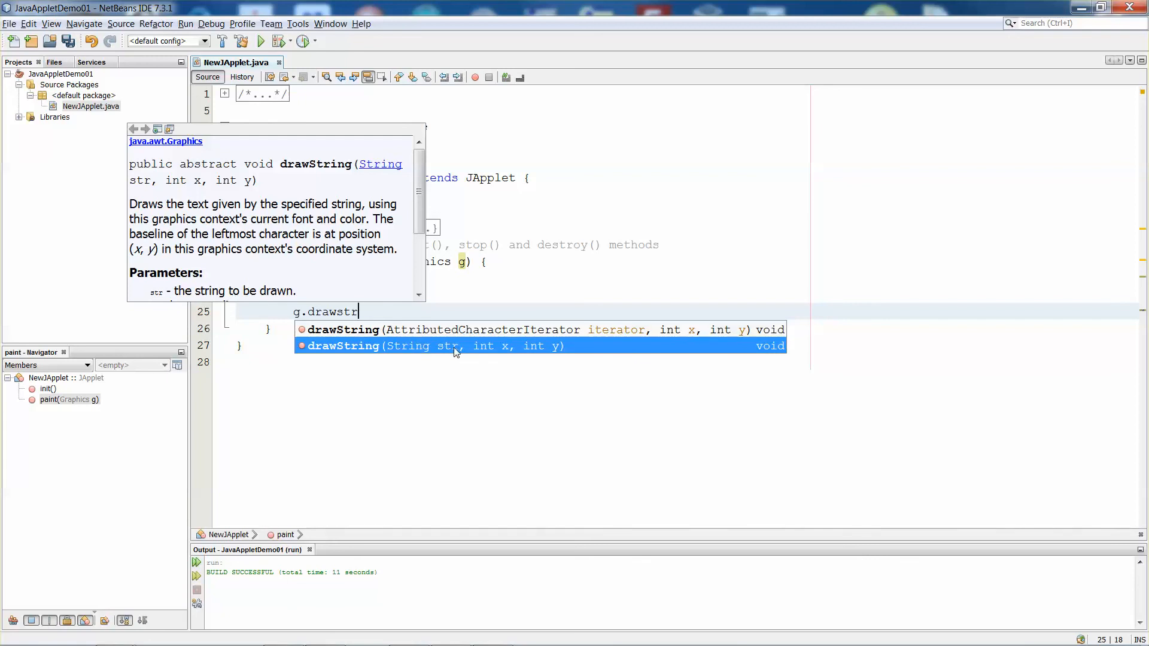
{"action": "mouse_move", "coordinate": [482, 353]}
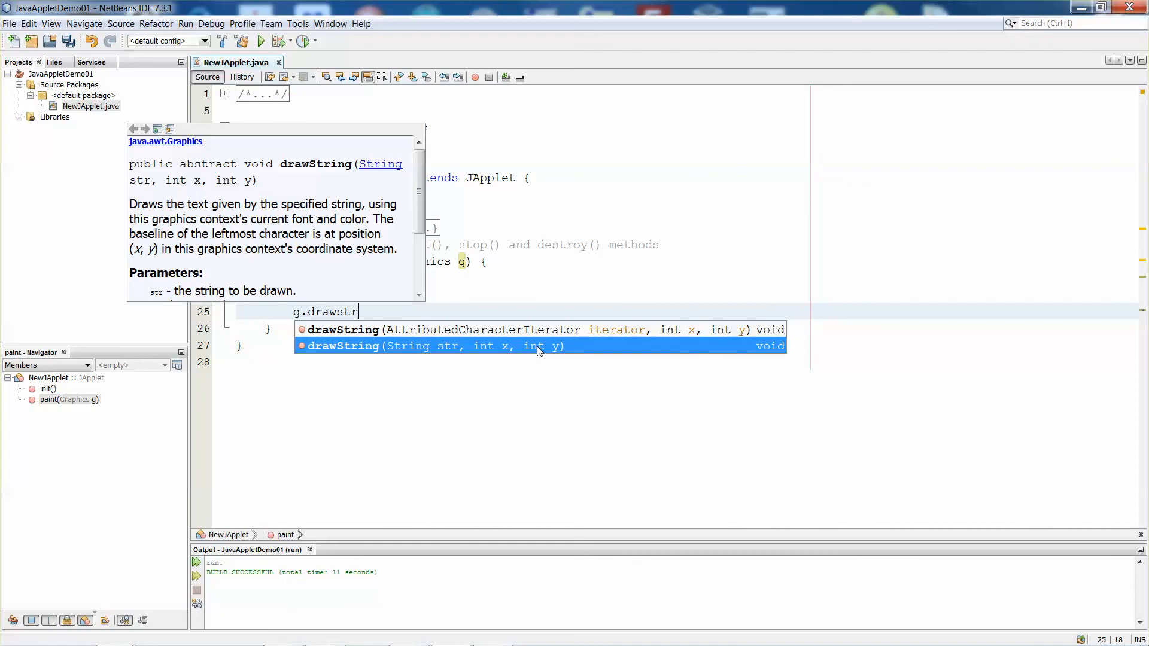
{"action": "mouse_move", "coordinate": [513, 345]}
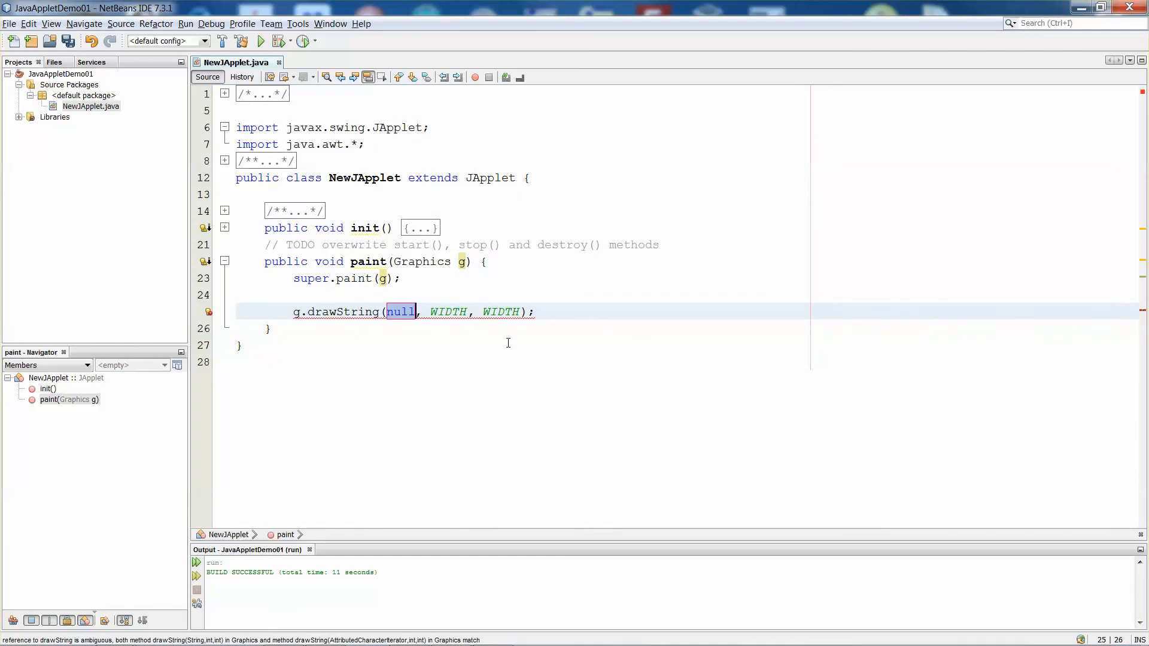
Step: Fill the drawString arguments with "Hello world!", x 20 and y 40
{"action": "type", "text": "\"Hel\""}
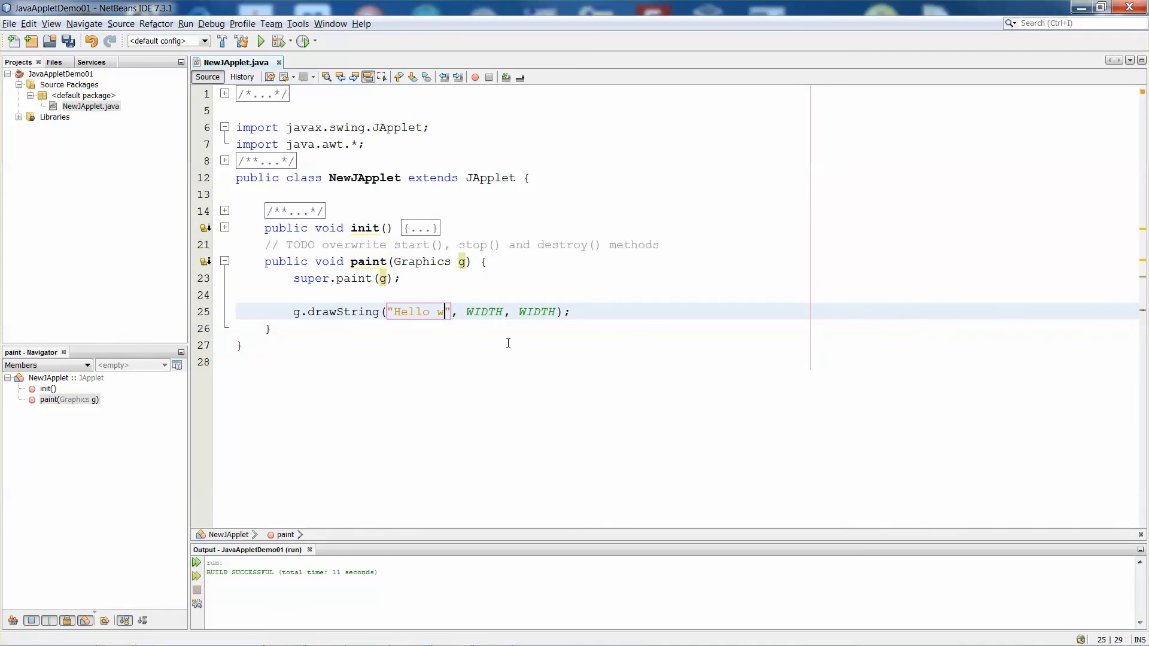
{"action": "type", "text": "orld!"}
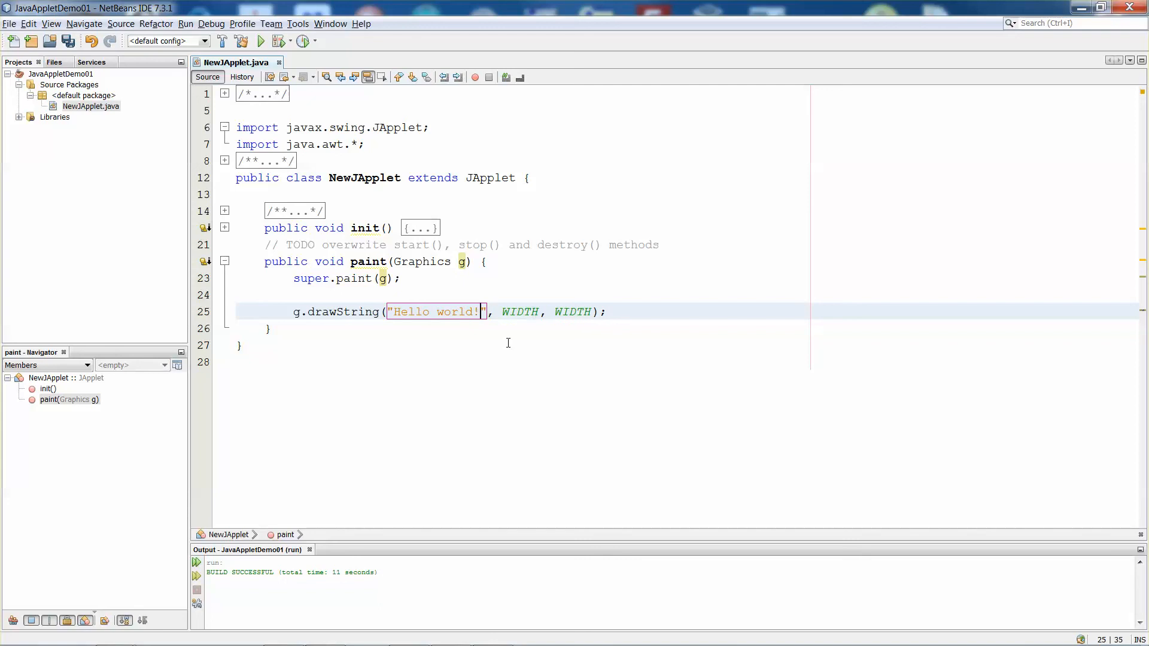
{"action": "left_click", "coordinate": [500, 311]}
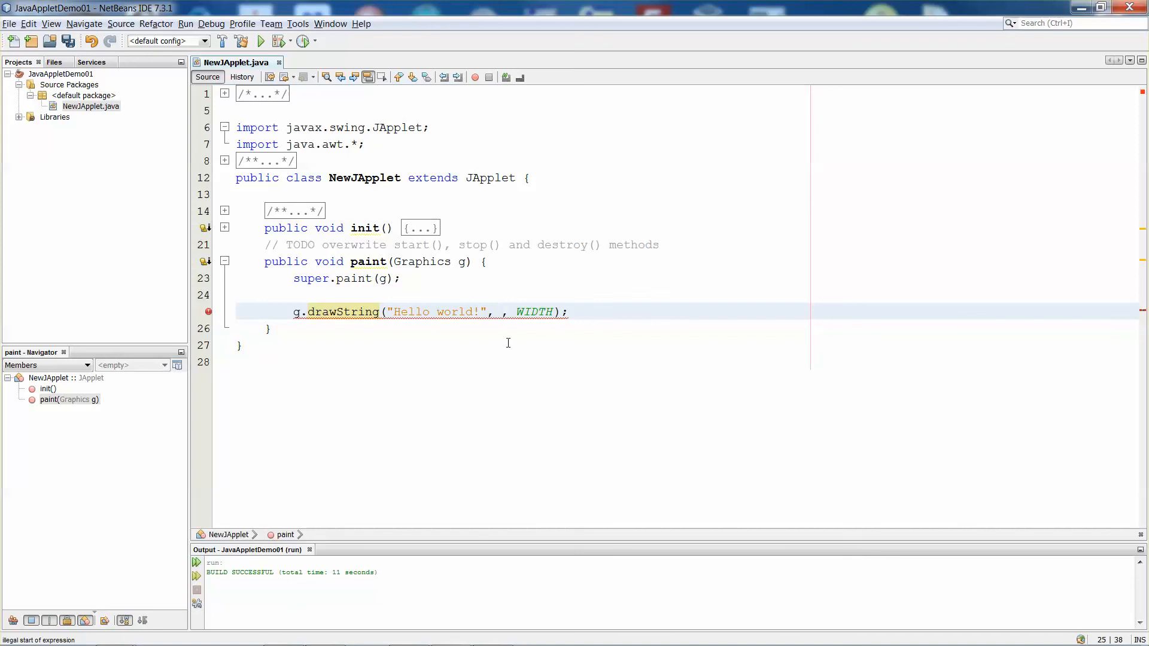
{"action": "type", "text": "20"}
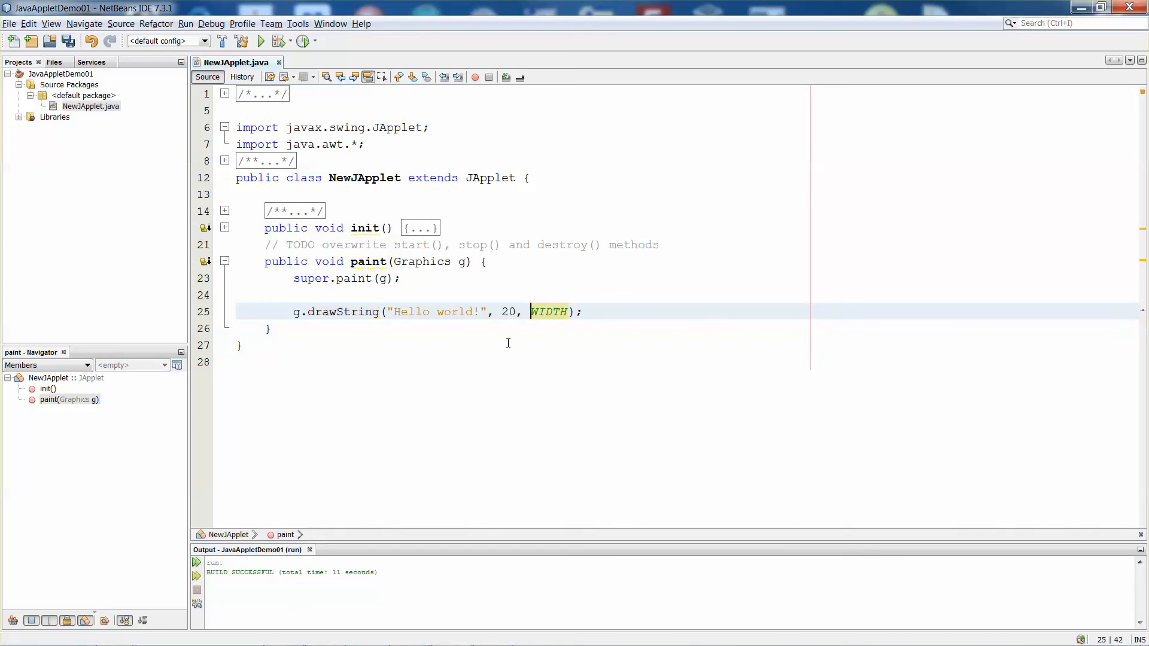
{"action": "type", "text": "40"}
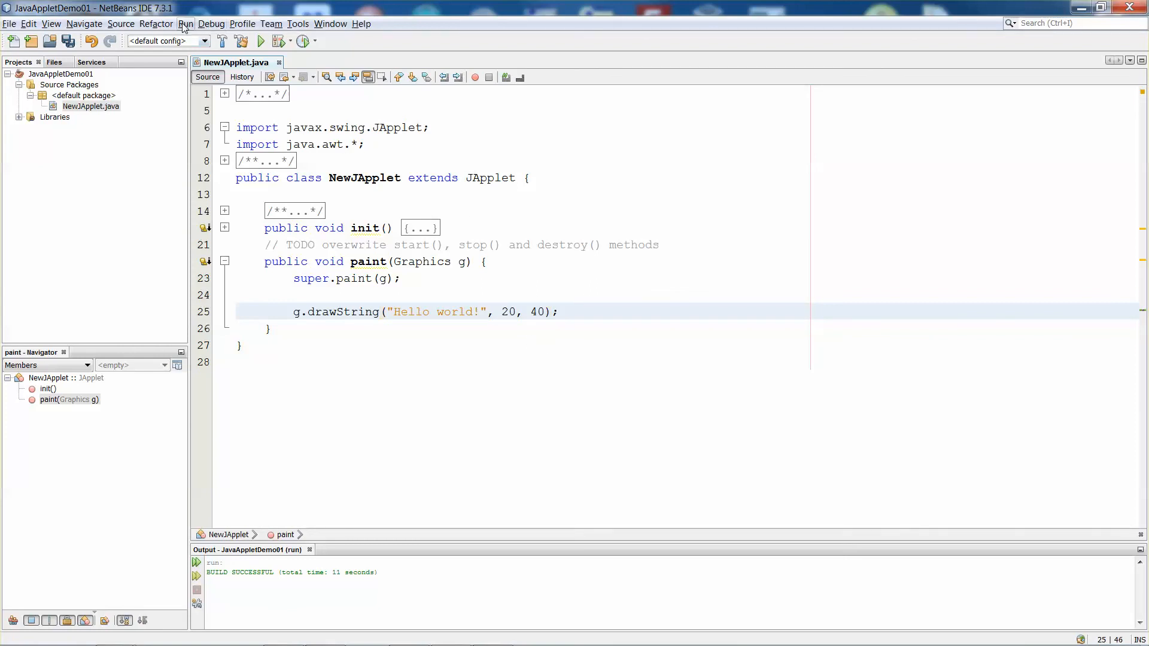
Step: Run the project from the Run menu to show "Hello world!" in Applet Viewer
{"action": "left_click", "coordinate": [186, 23]}
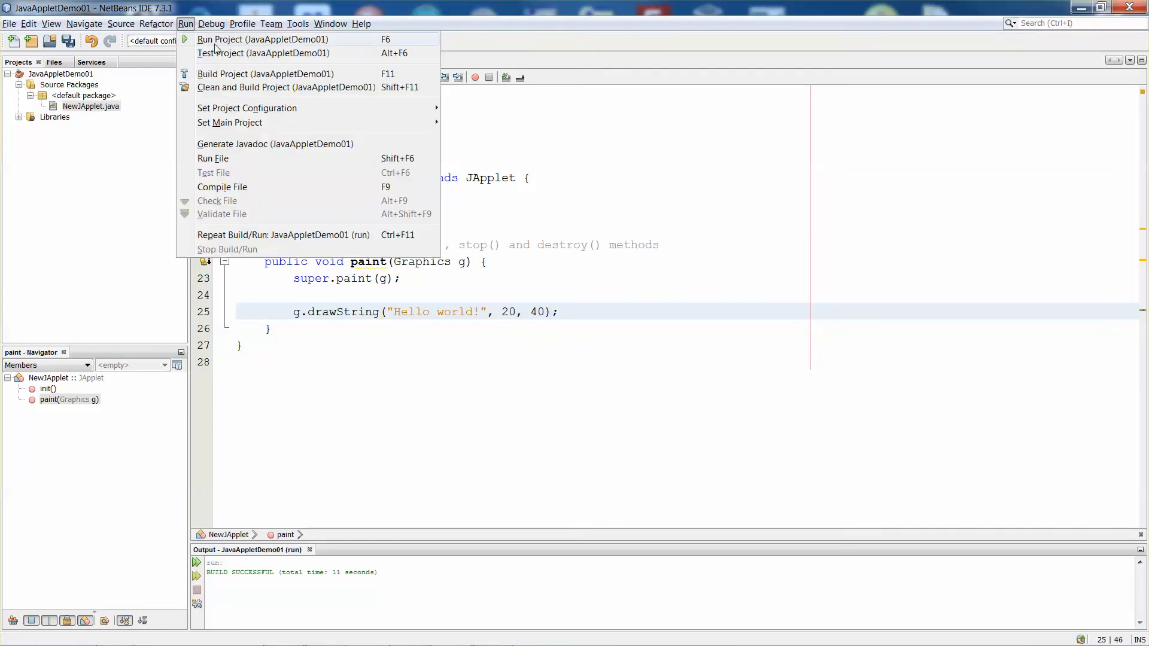
{"action": "mouse_move", "coordinate": [217, 102]}
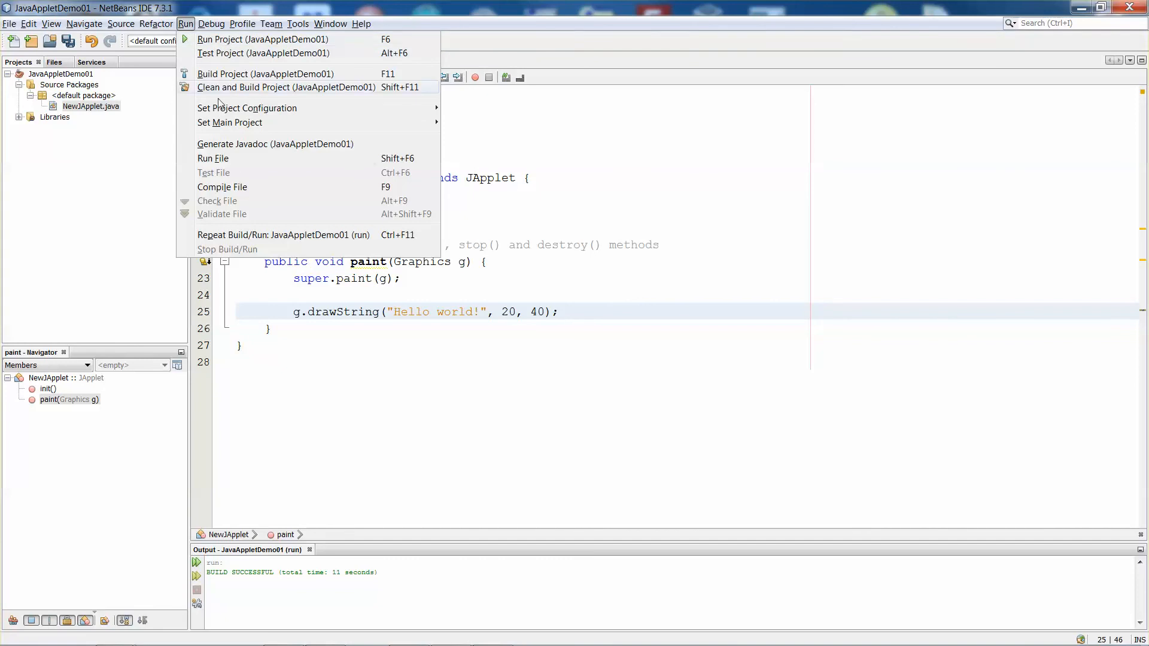
{"action": "left_click", "coordinate": [265, 73]}
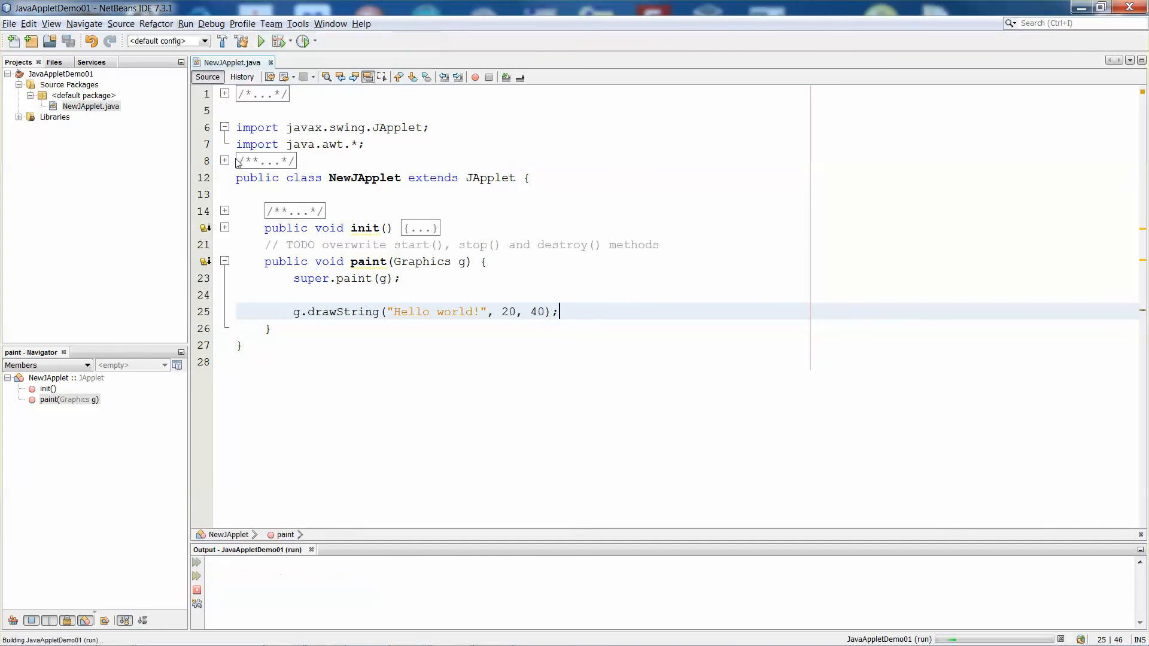
{"action": "left_click", "coordinate": [260, 40]}
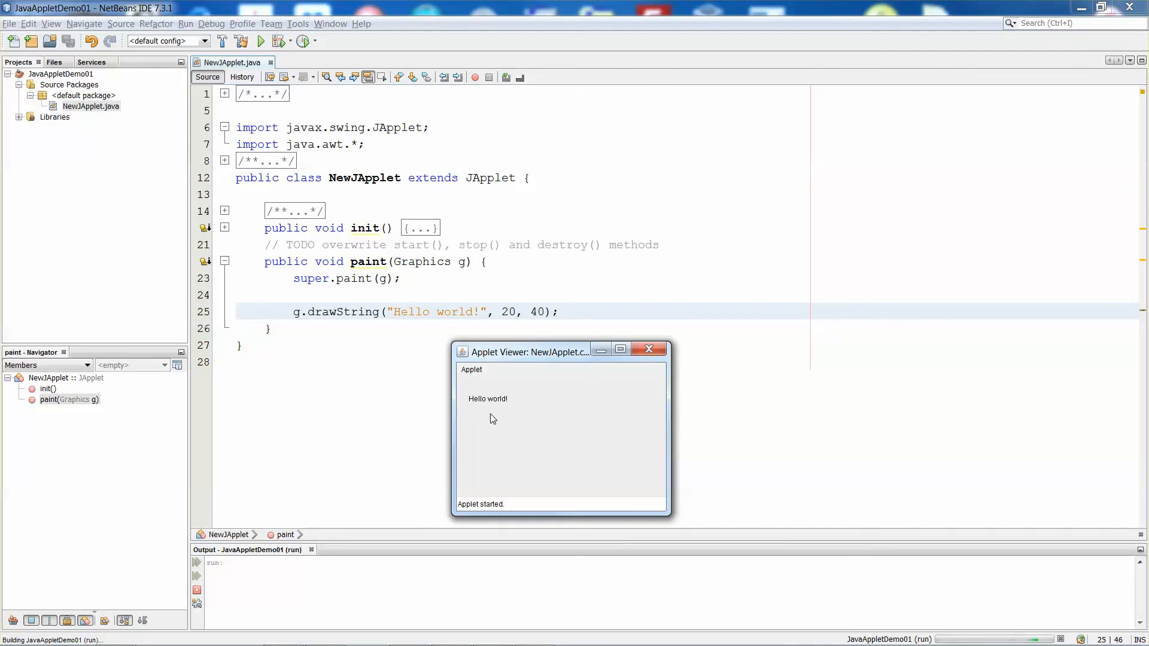
{"action": "mouse_move", "coordinate": [463, 404]}
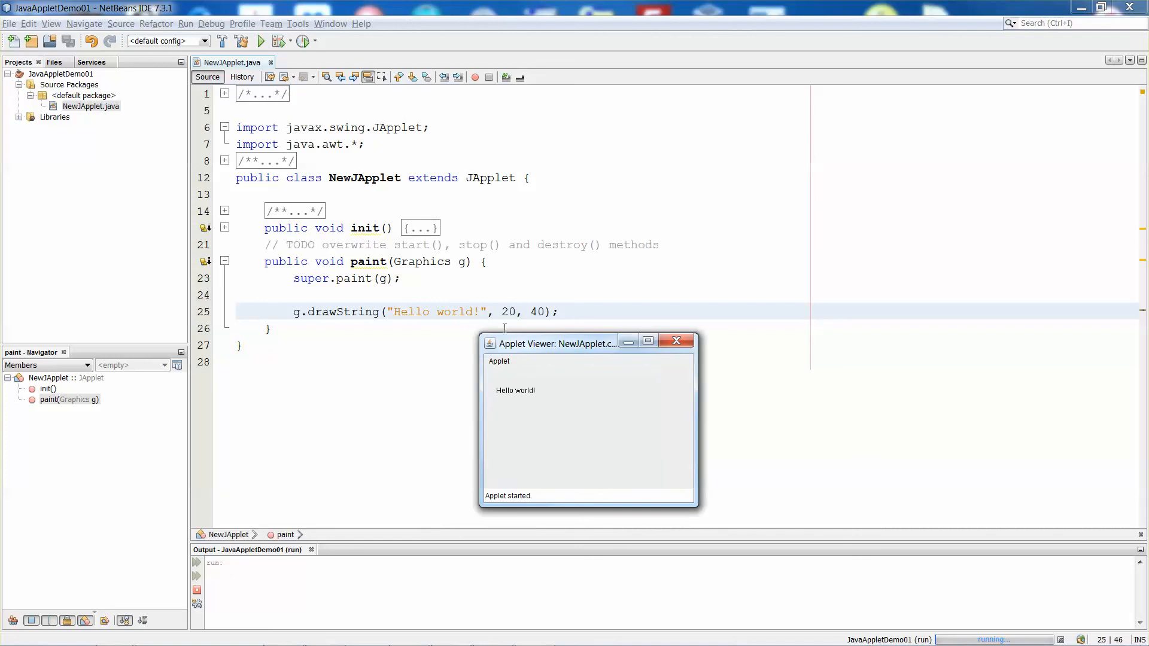
{"action": "mouse_move", "coordinate": [489, 365]}
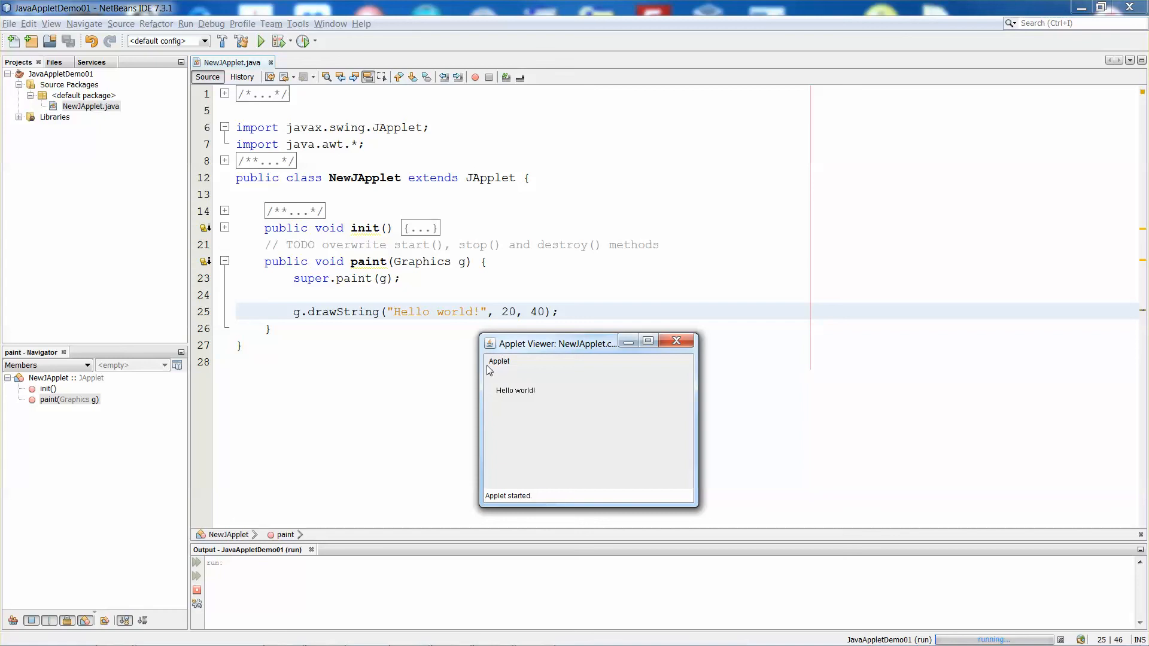
{"action": "mouse_move", "coordinate": [503, 371]}
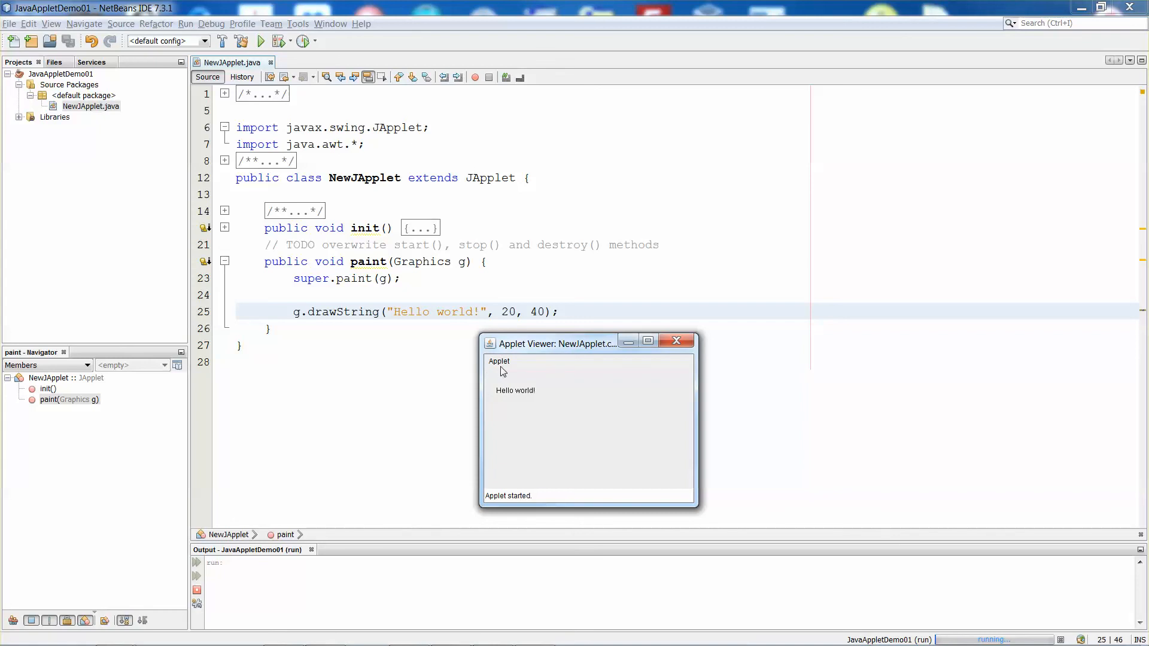
{"action": "mouse_move", "coordinate": [502, 379]}
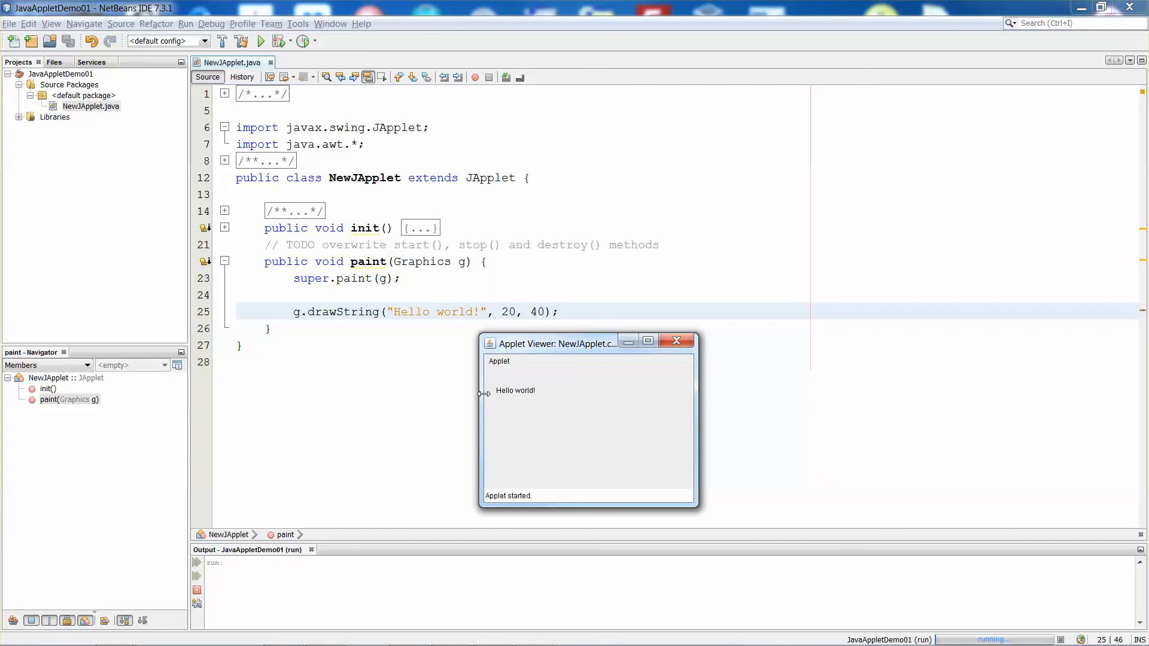
{"action": "mouse_move", "coordinate": [487, 375]}
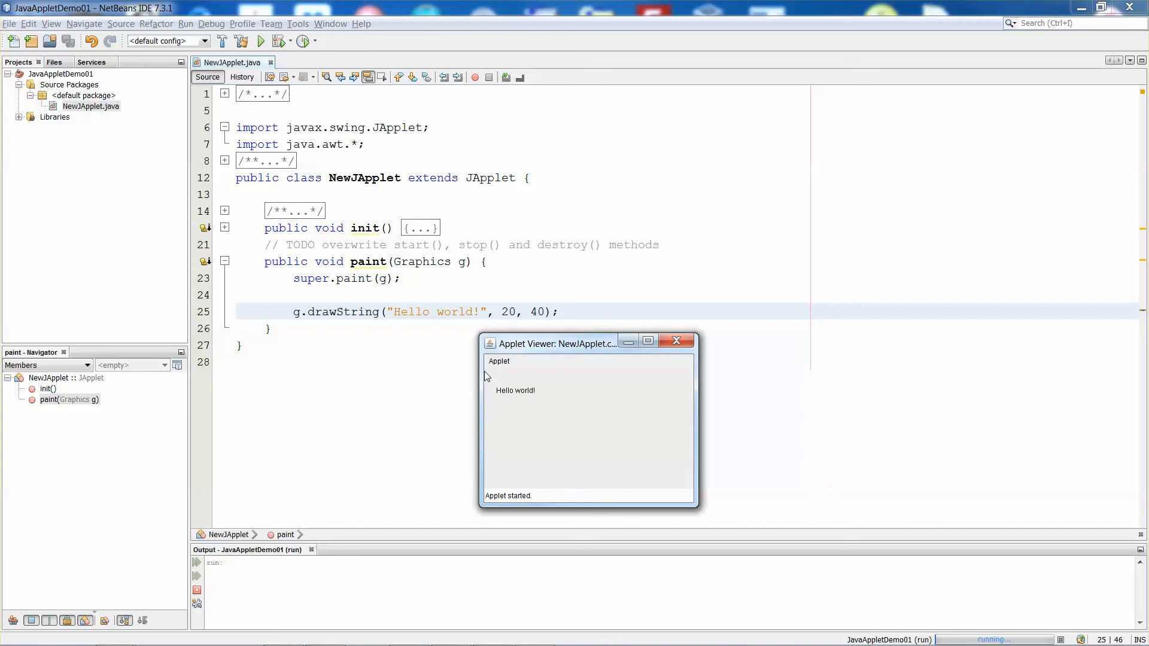
{"action": "mouse_move", "coordinate": [481, 376]}
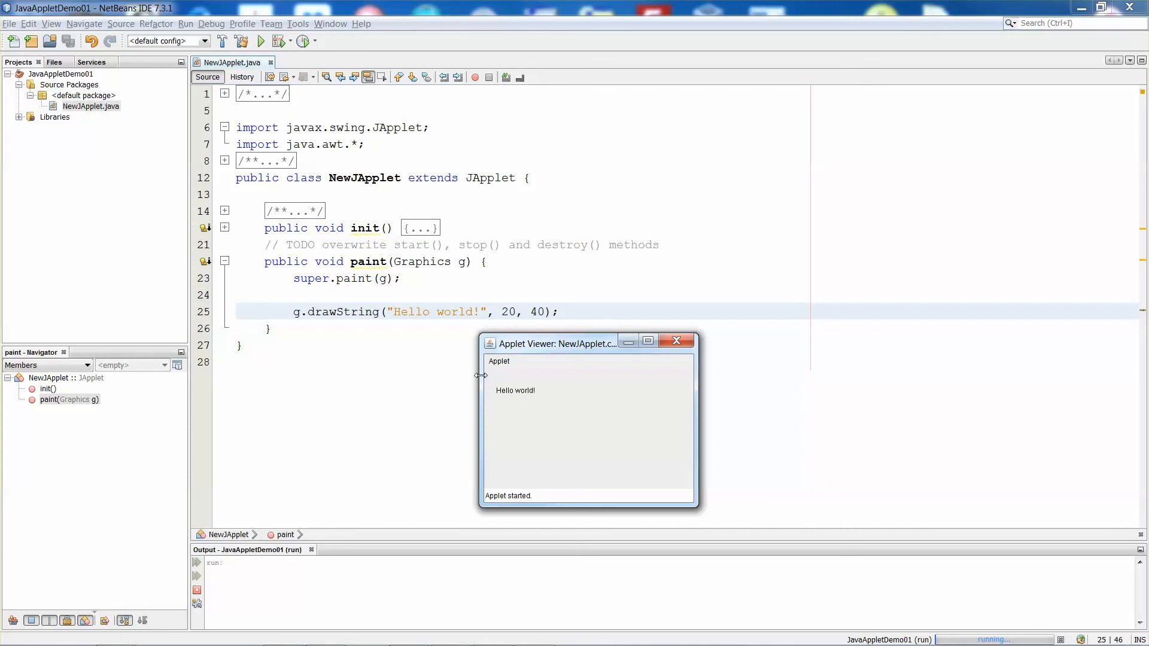
{"action": "mouse_move", "coordinate": [515, 399]}
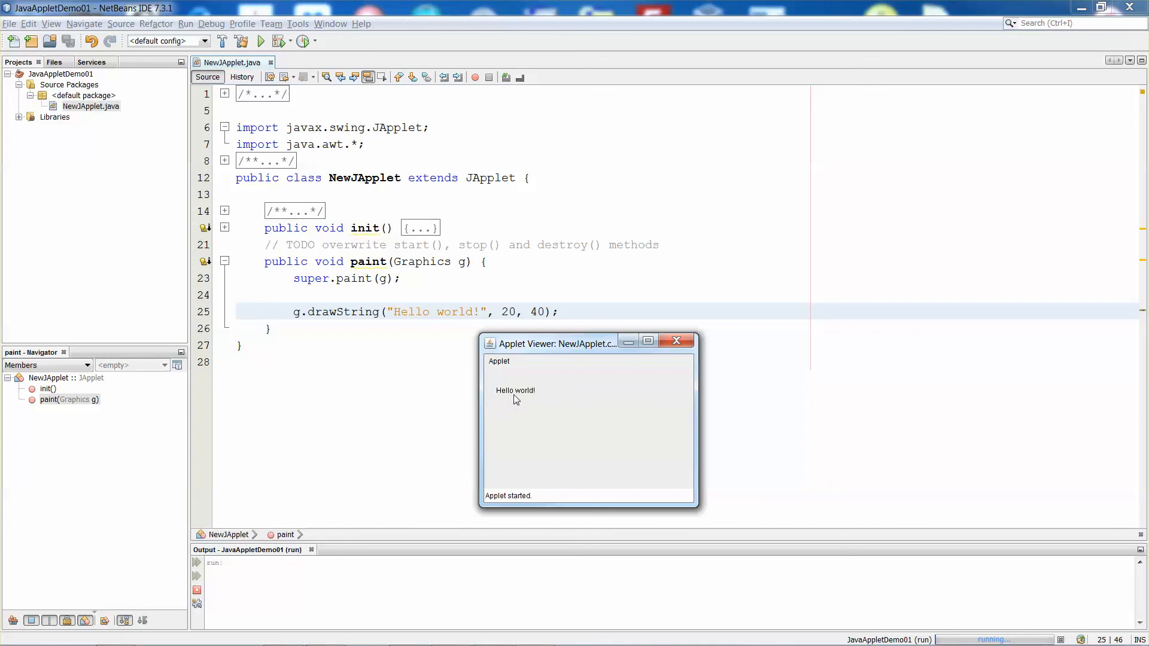
{"action": "mouse_move", "coordinate": [532, 400]}
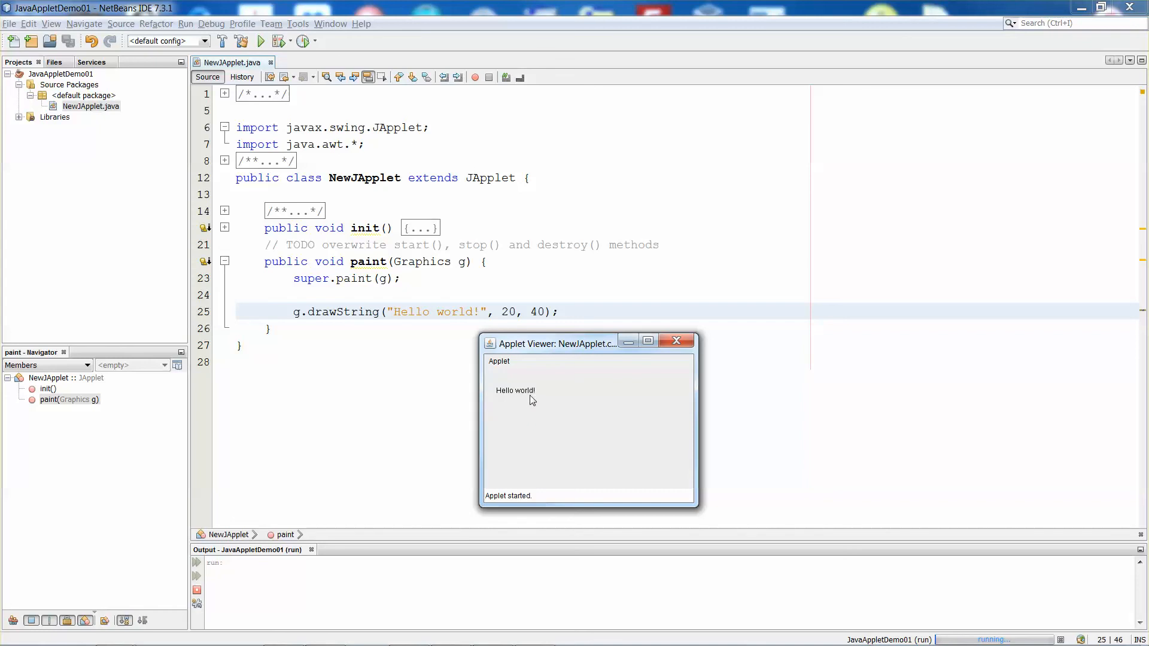
{"action": "mouse_move", "coordinate": [542, 386]}
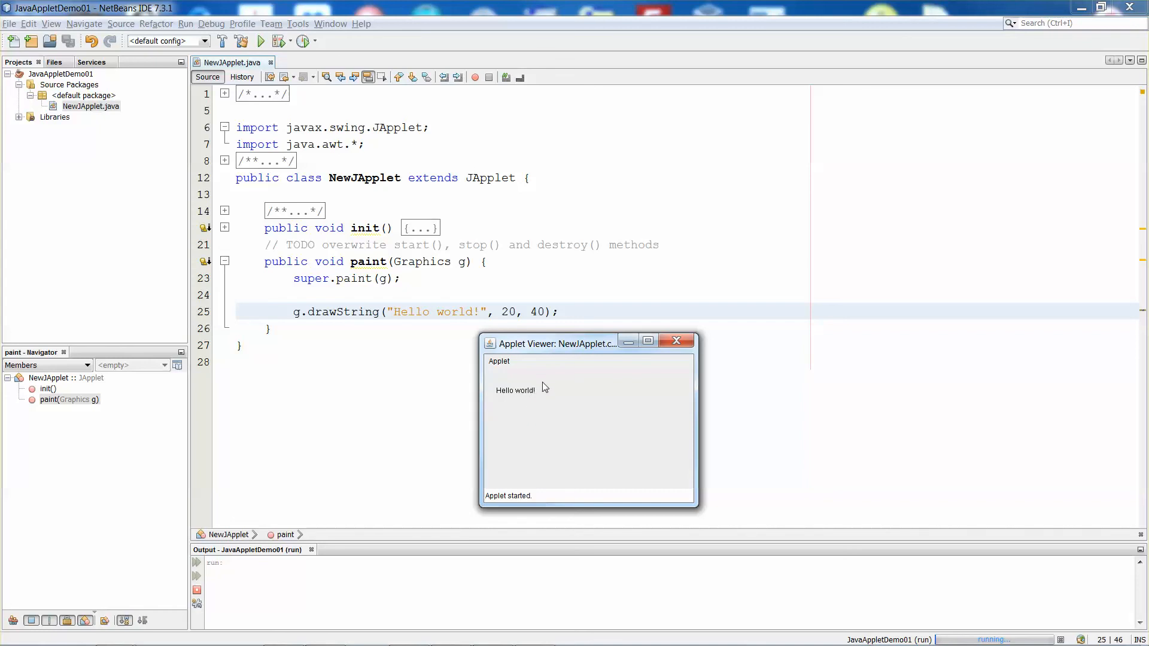
{"action": "mouse_move", "coordinate": [548, 394]}
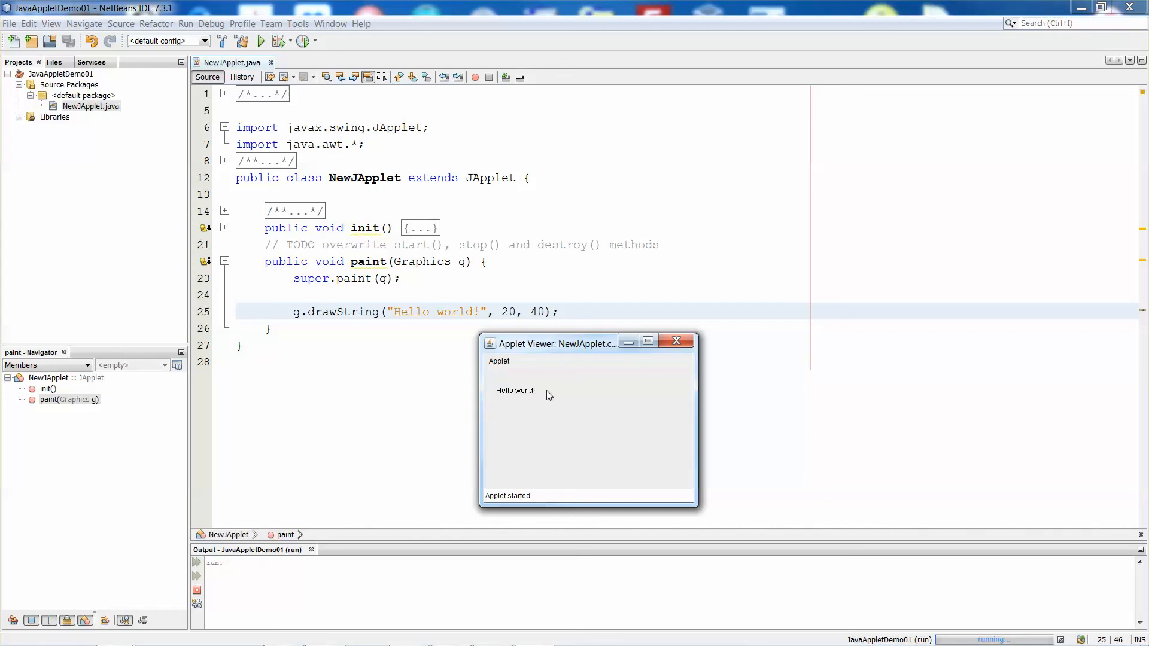
{"action": "mouse_move", "coordinate": [578, 401]}
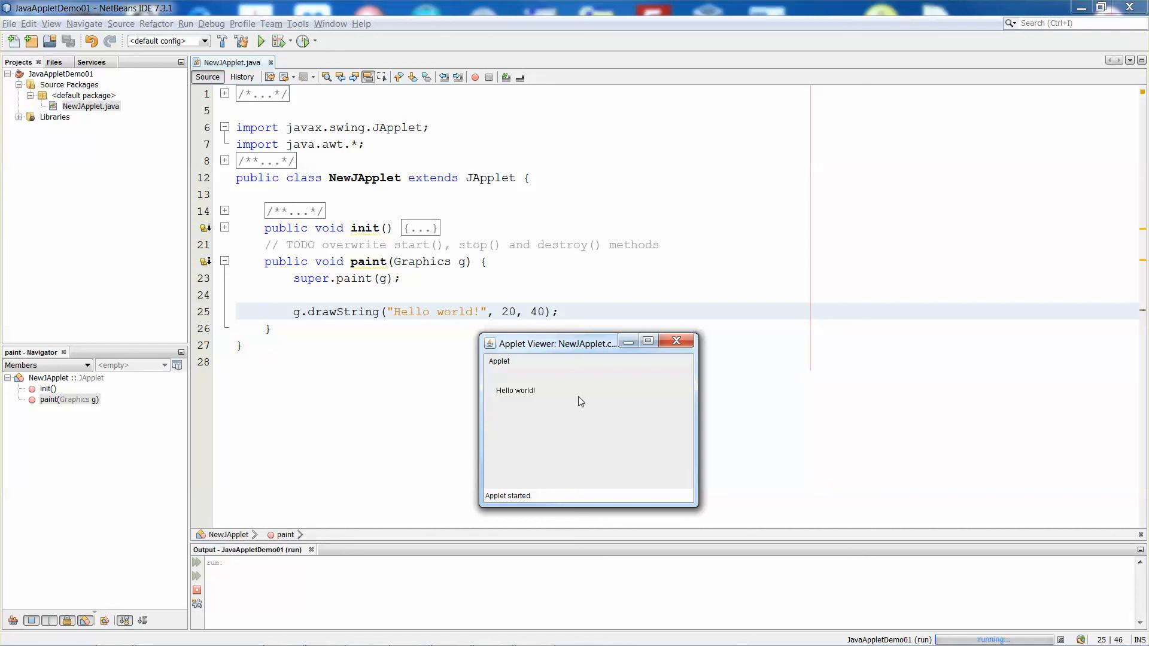
{"action": "mouse_move", "coordinate": [564, 402]}
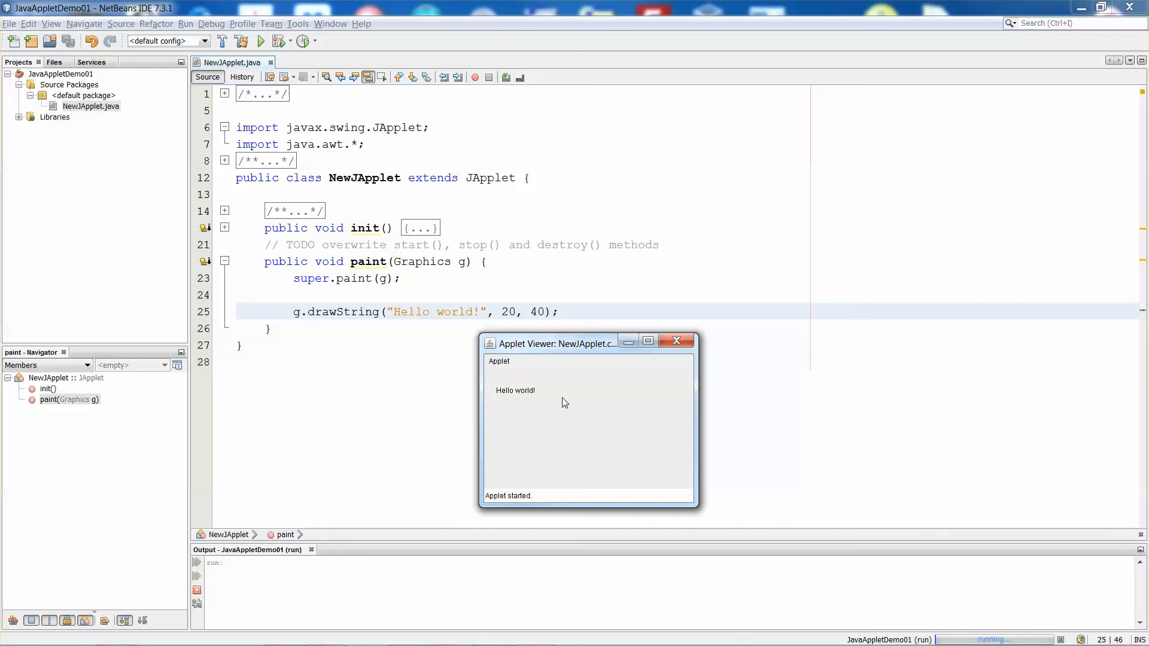